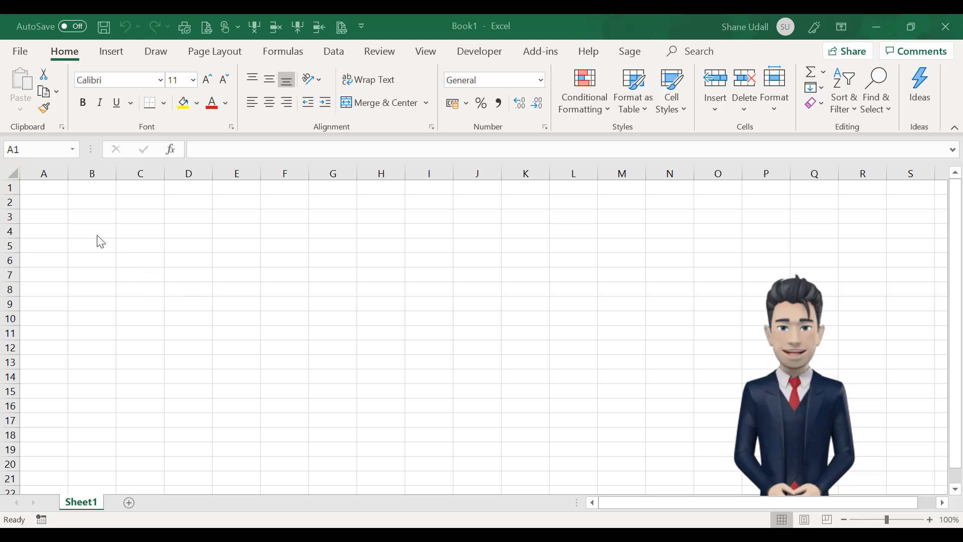
# Enter the headers Date, Expense Type and Value across row 4 from B4
pyautogui.click(92, 230)
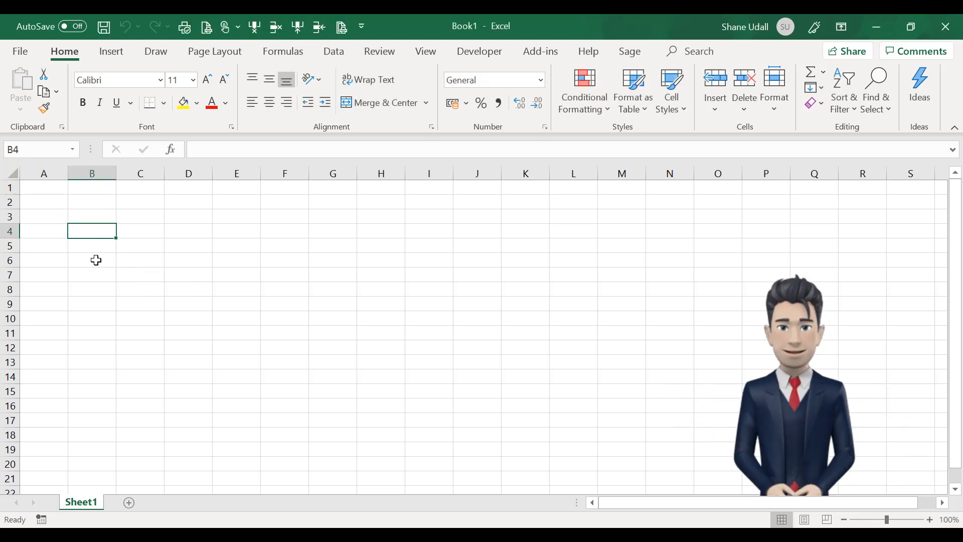
pyautogui.write('Date')
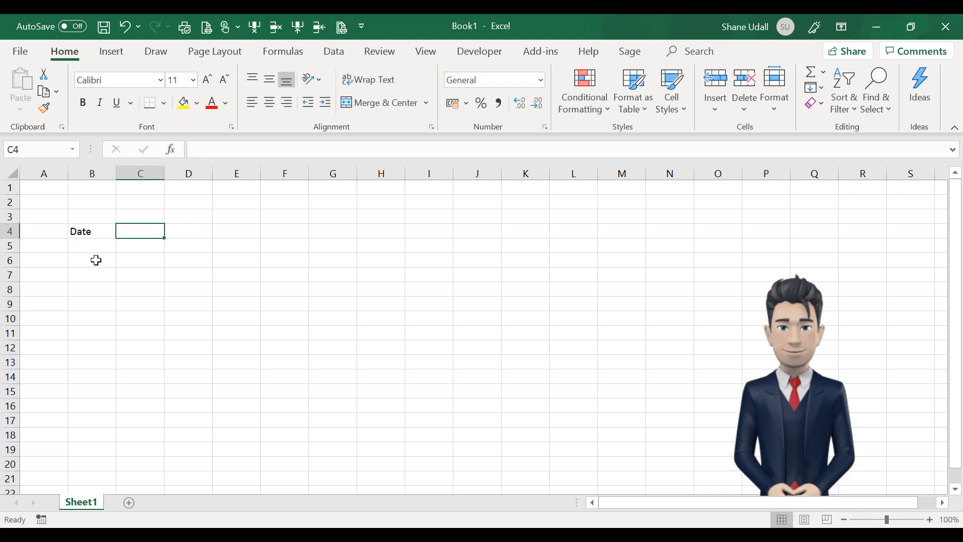
pyautogui.write('Expen')
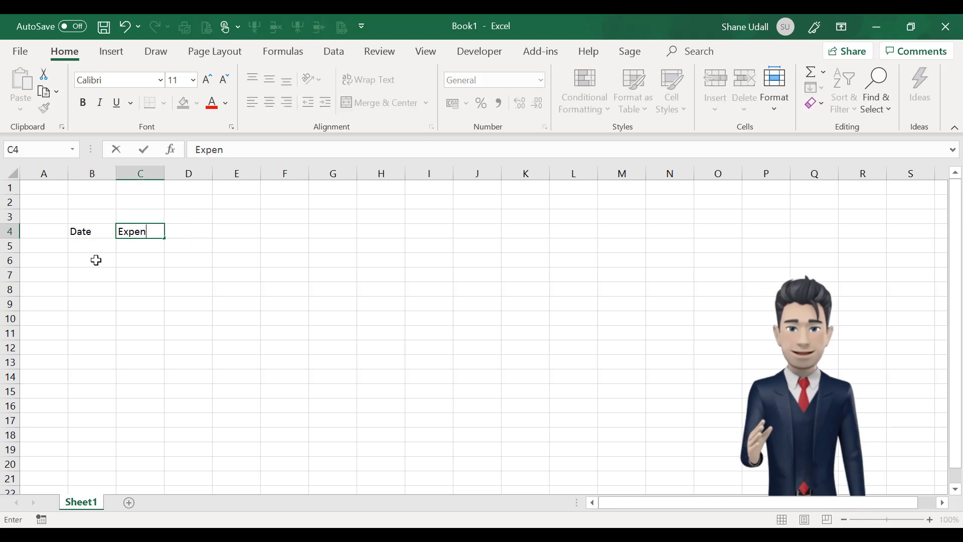
pyautogui.write('se Type')
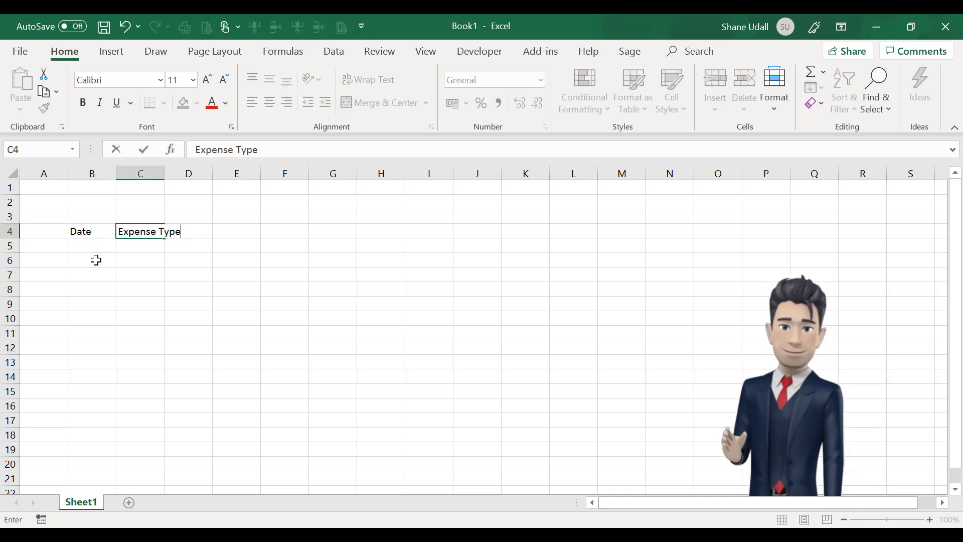
pyautogui.press('Tab')
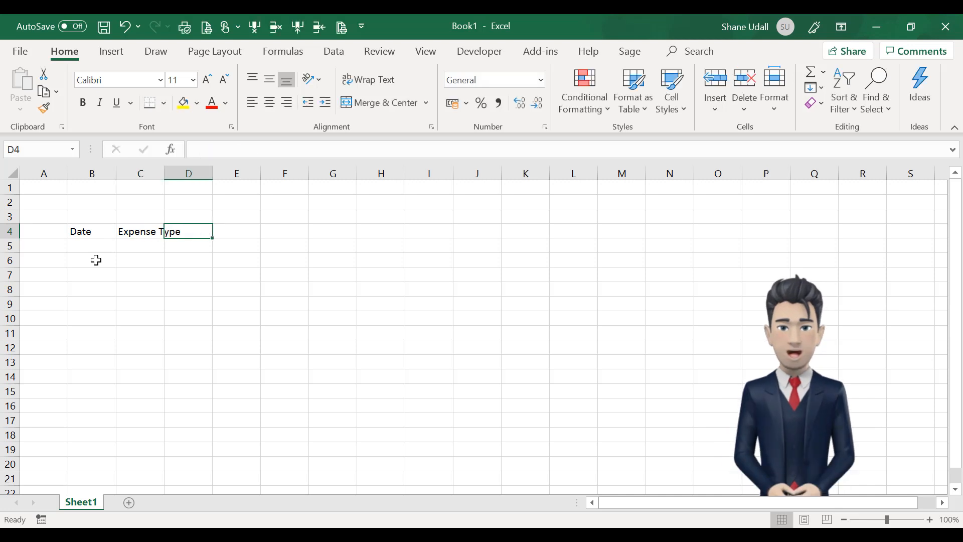
pyautogui.write('Value')
pyautogui.click(237, 230)
pyautogui.write('VAT')
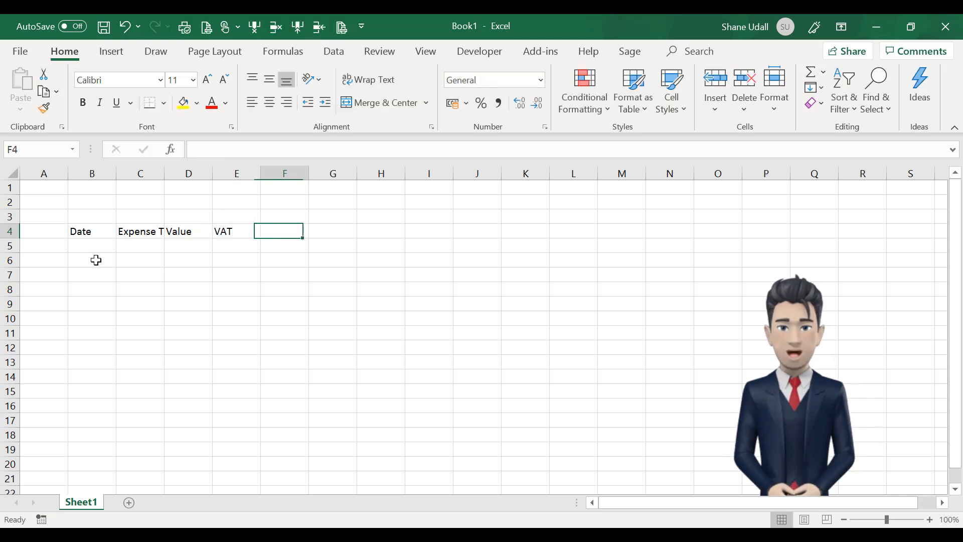
# Add the Exp 1 through Exp 10 headers and the Notes header in P4
pyautogui.write('Exp')
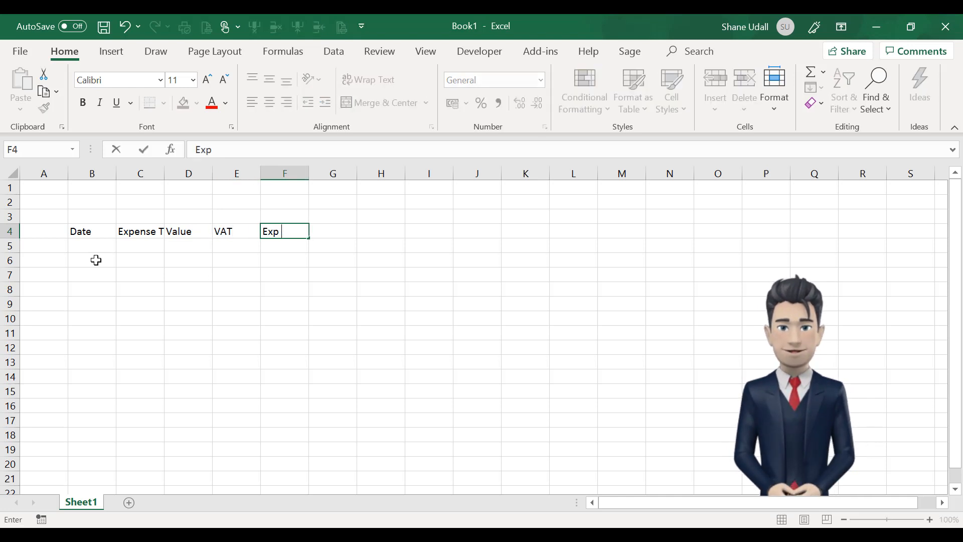
pyautogui.write('1')
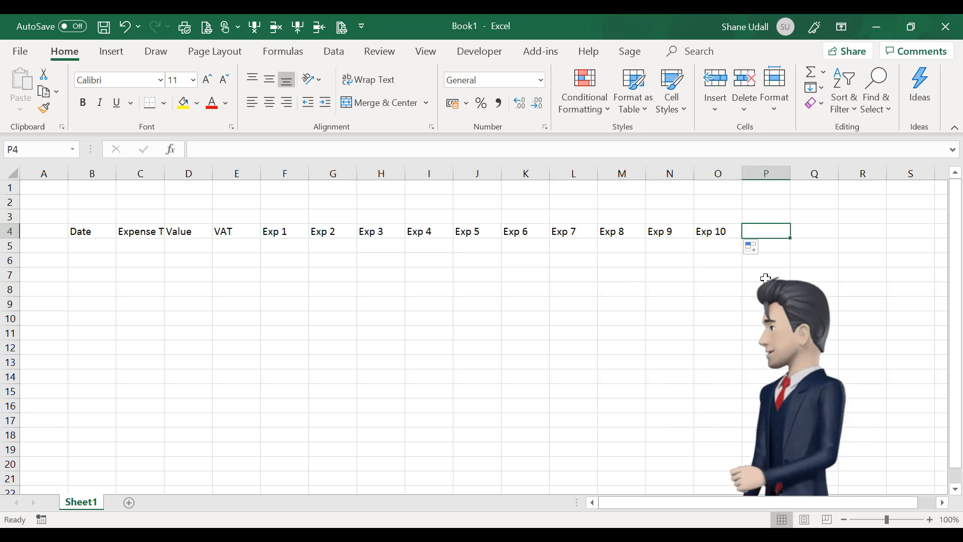
pyautogui.write('No')
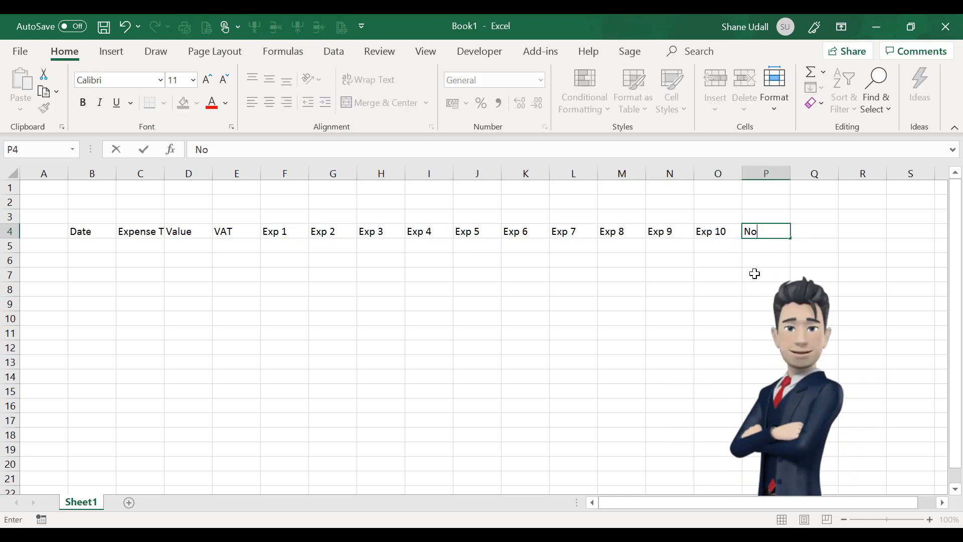
pyautogui.write('Notes')
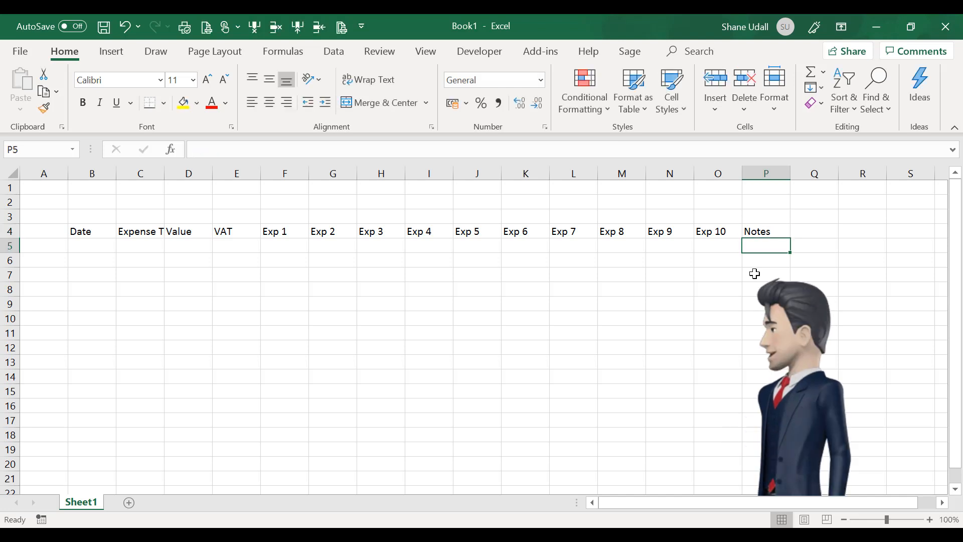
pyautogui.moveTo(96, 252)
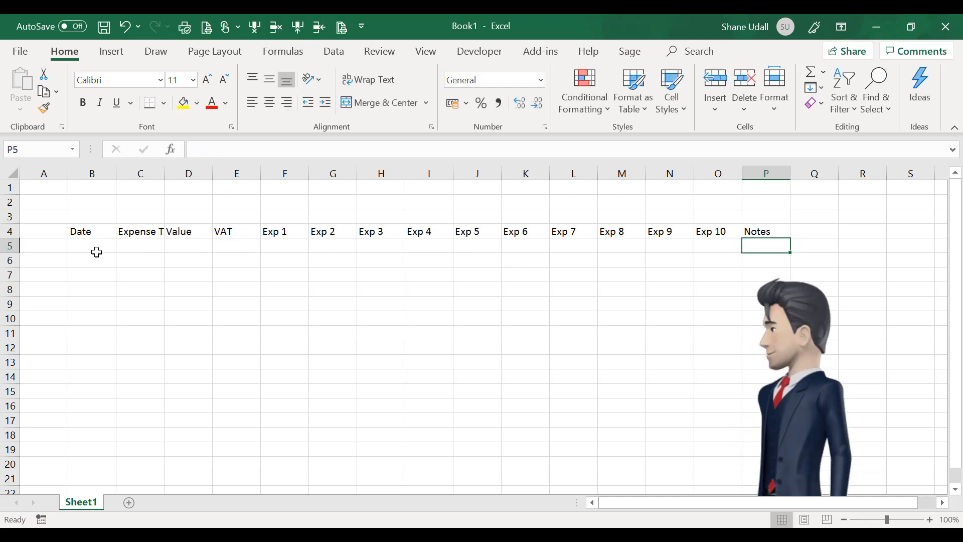
# Enter the test date 1/1/19 in B5 under the Date header
pyautogui.click(92, 244)
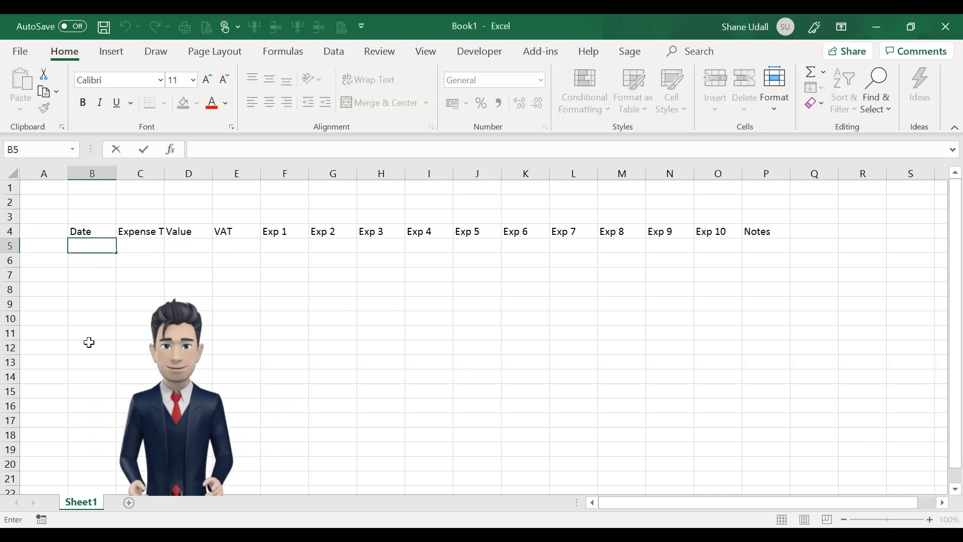
pyautogui.write('1/1/19')
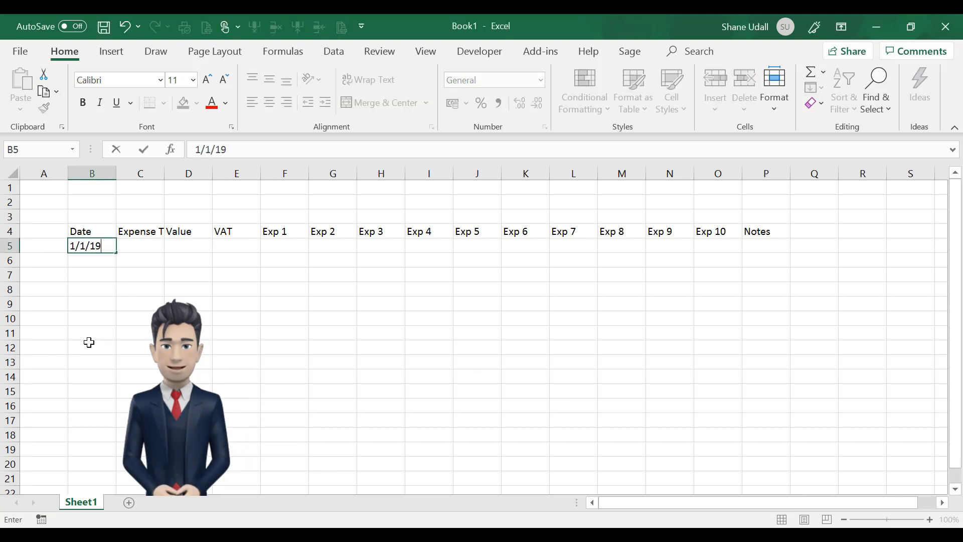
pyautogui.press('Enter')
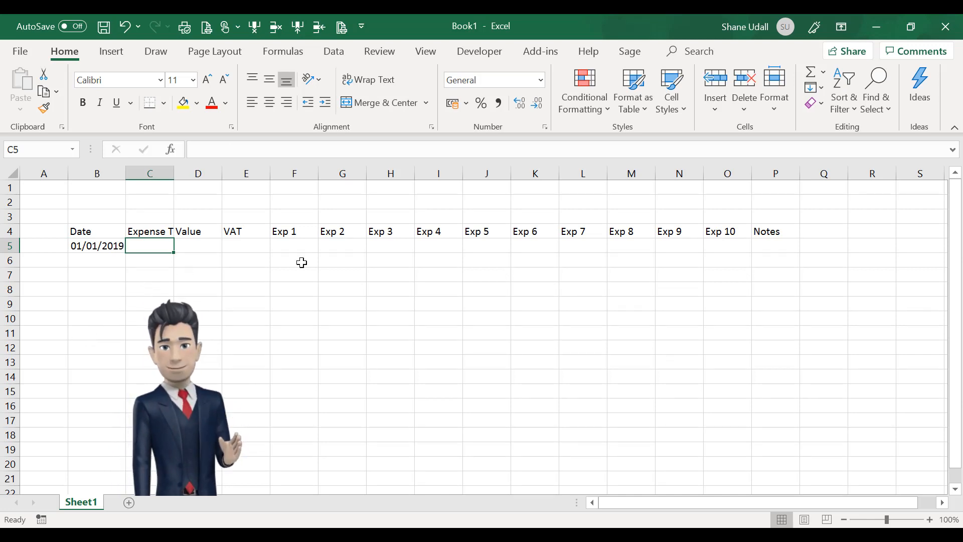
pyautogui.click(342, 231)
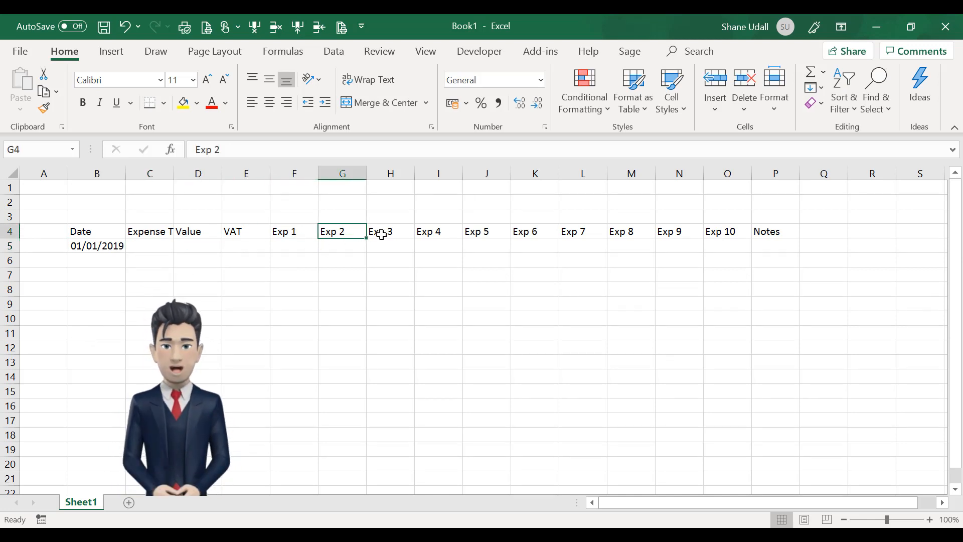
pyautogui.click(150, 246)
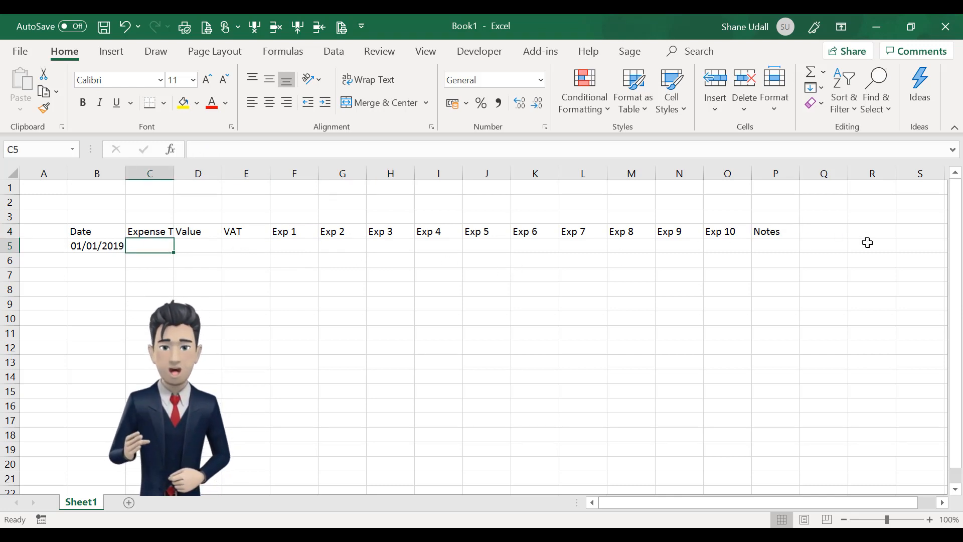
# Link R5 and R6 to the Exp 1 and Exp 2 headers with + formulas
pyautogui.click(871, 245)
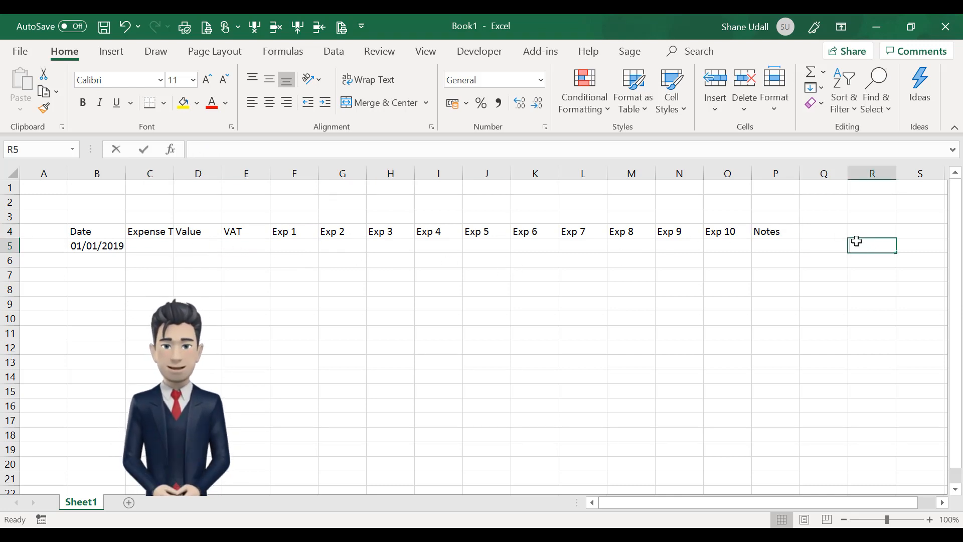
pyautogui.click(294, 232)
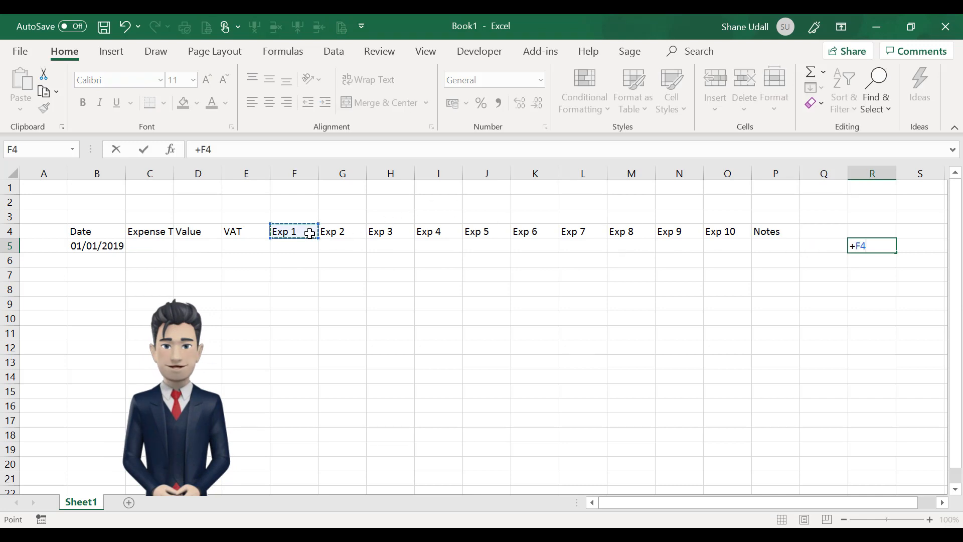
pyautogui.press('enter')
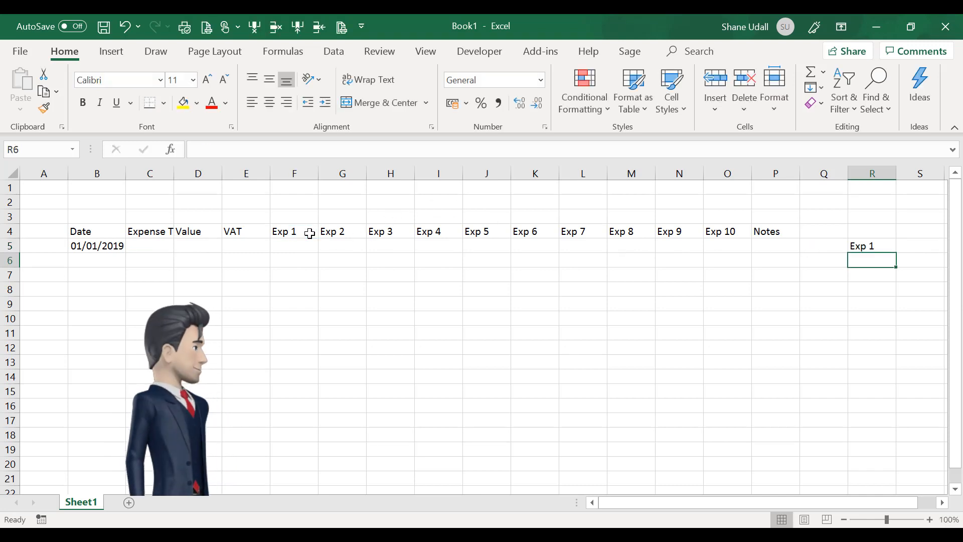
pyautogui.click(342, 232)
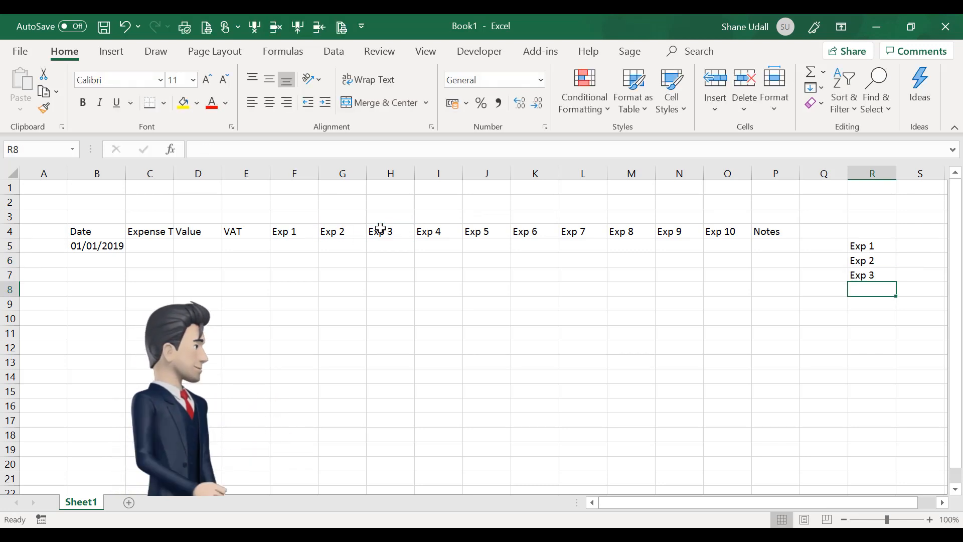
pyautogui.write('+')
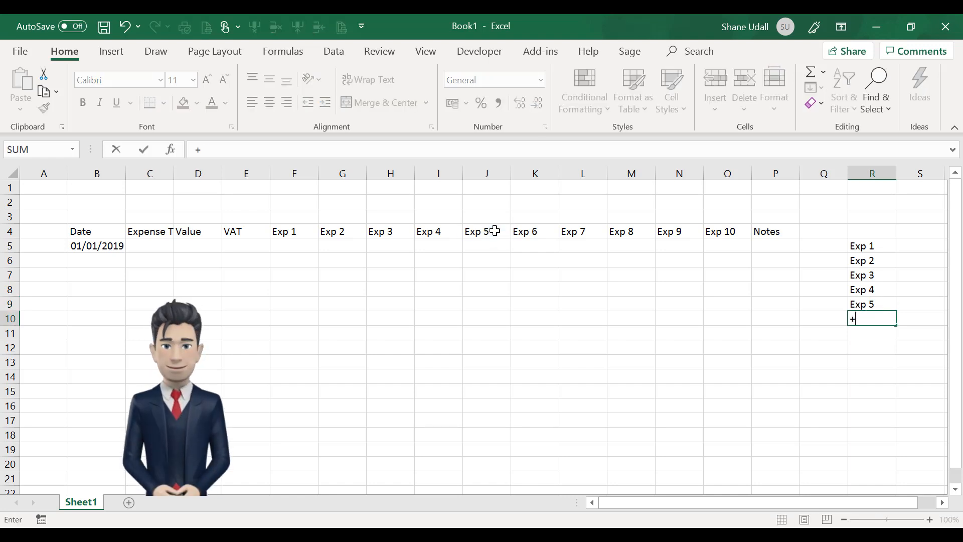
# Continue the linked list down to R14 referencing headers through Exp 10
pyautogui.write('Exp 6')
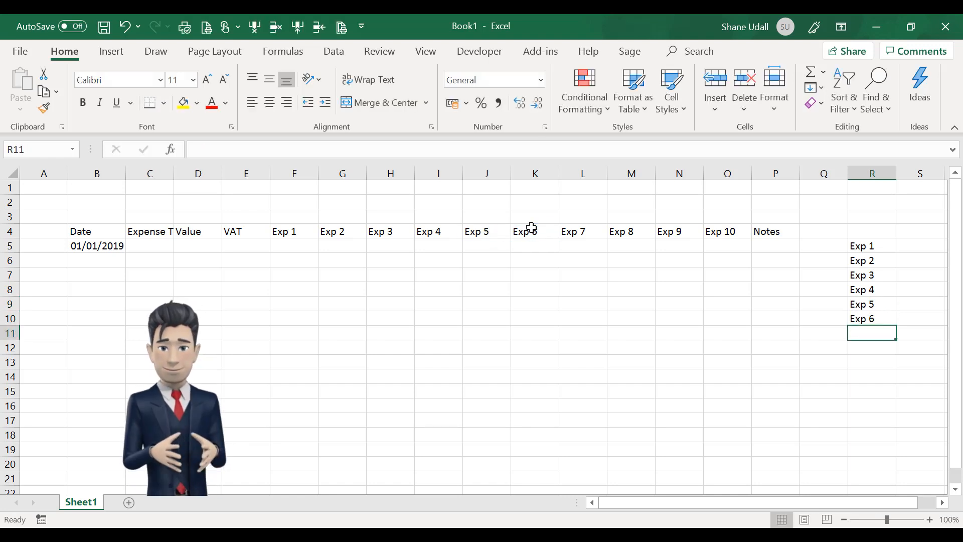
pyautogui.write('+')
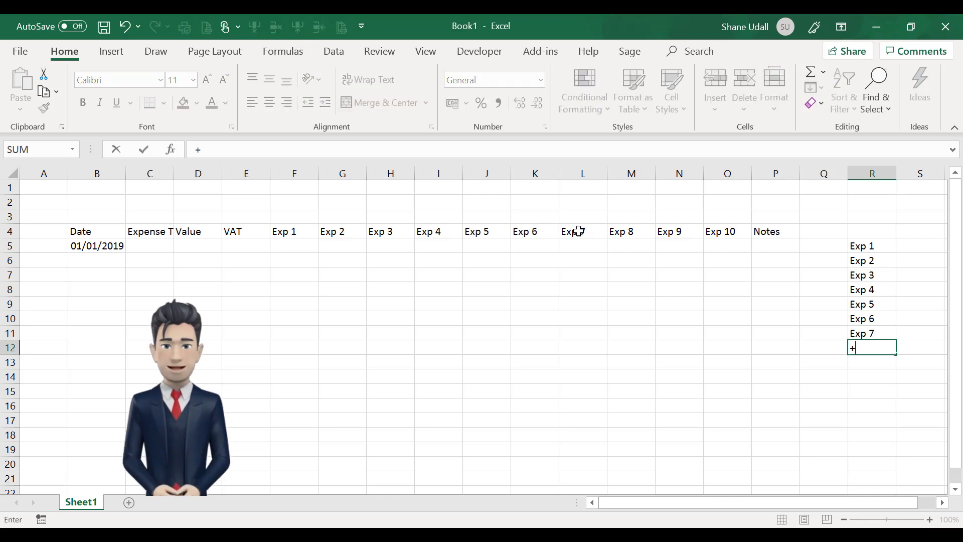
pyautogui.click(630, 231)
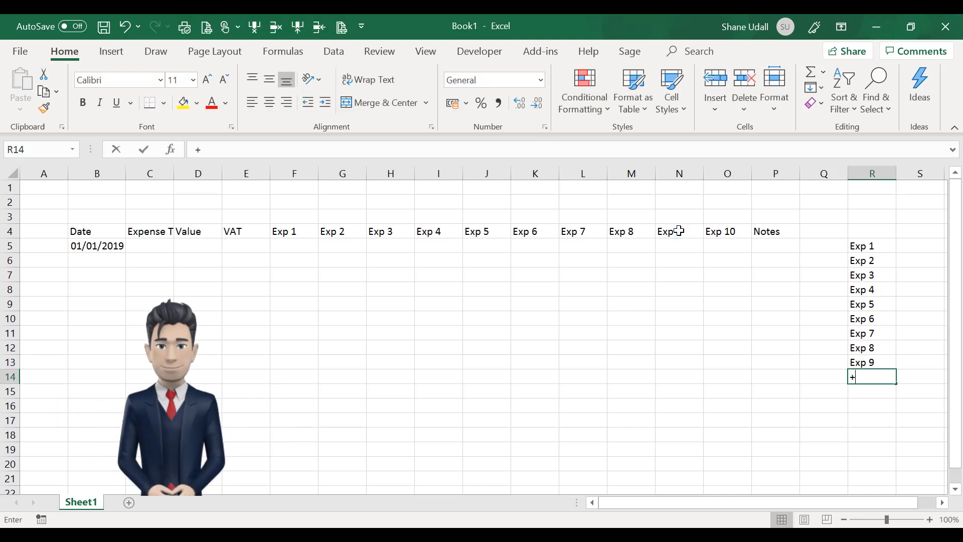
pyautogui.click(727, 230)
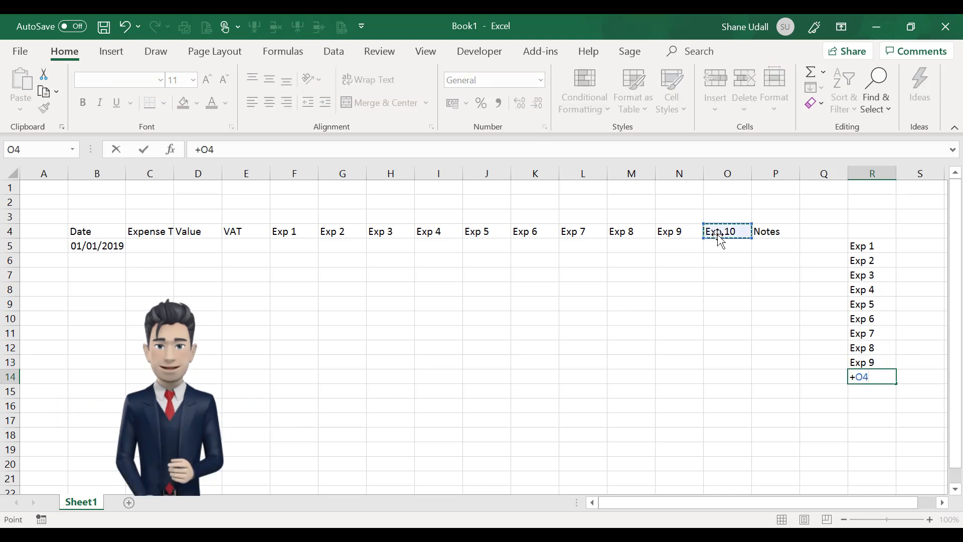
pyautogui.press('enter')
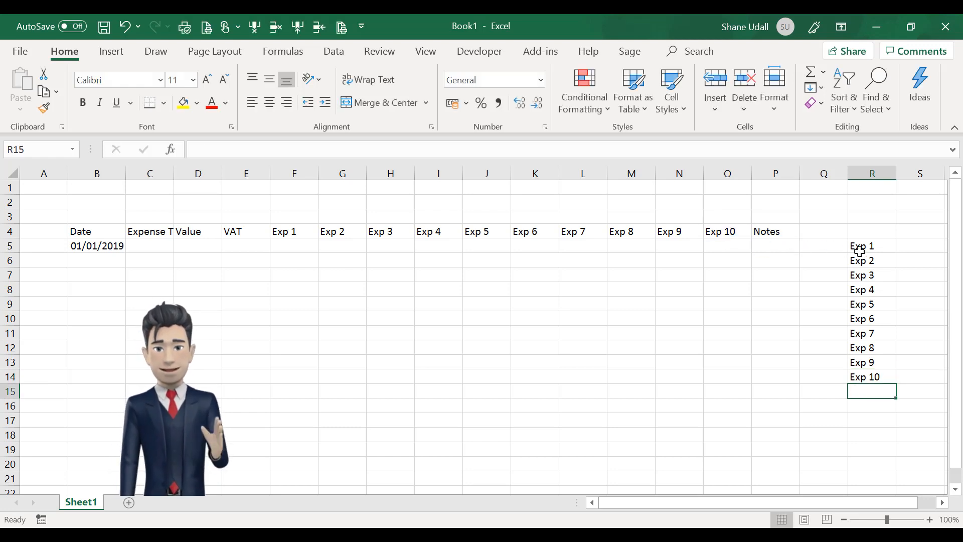
# Define the name ExpenseTypes for the R5:R14 list of expense types
pyautogui.moveTo(871, 245); pyautogui.dragTo(871, 362)
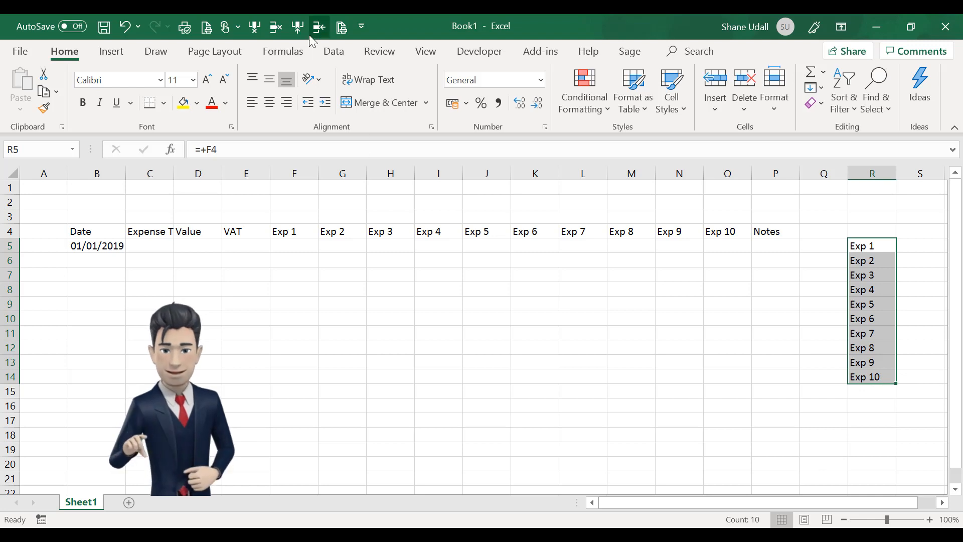
pyautogui.click(282, 51)
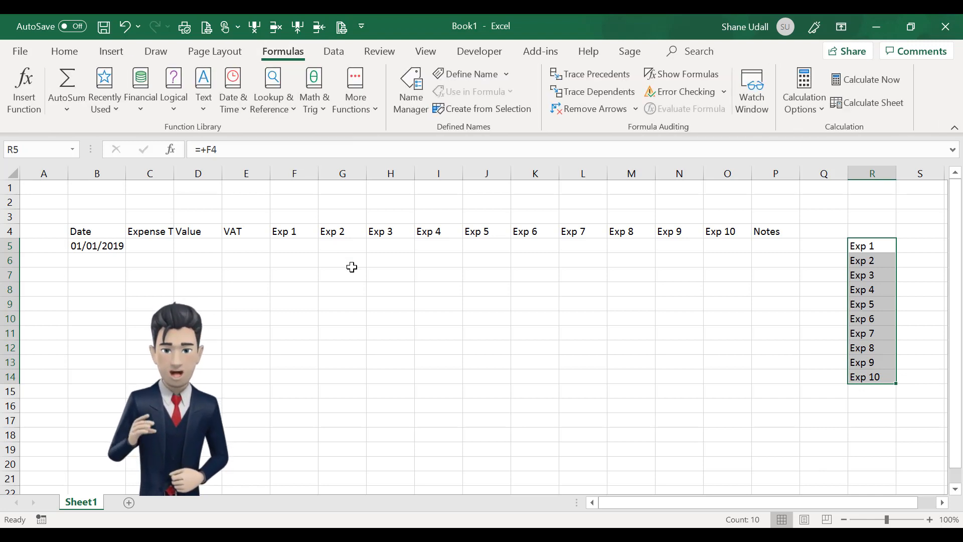
pyautogui.click(469, 73)
pyautogui.write('Expense')
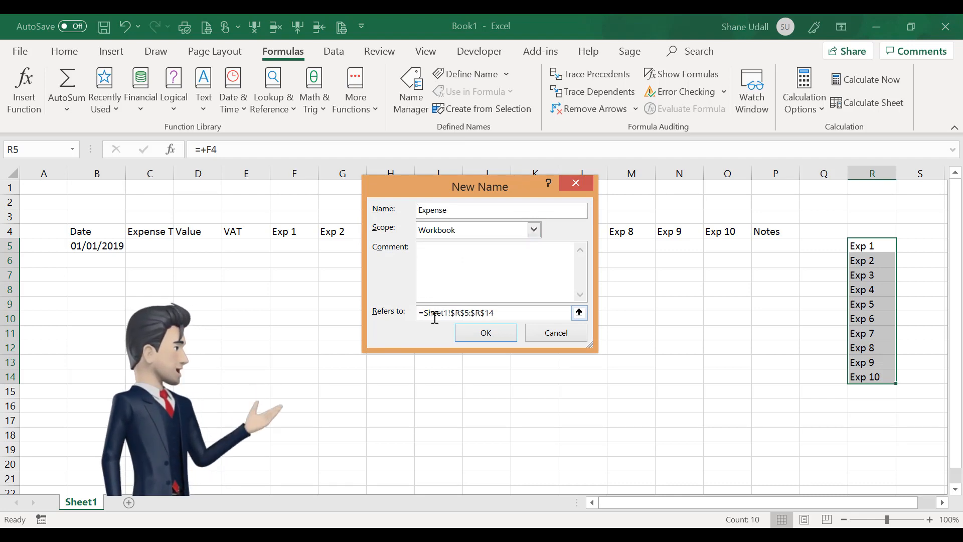
pyautogui.write('Types')
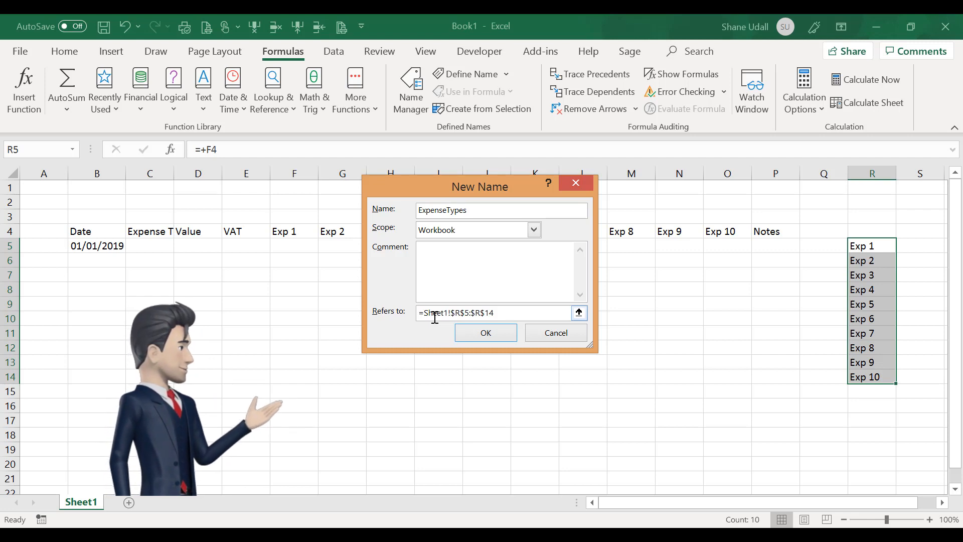
pyautogui.click(486, 332)
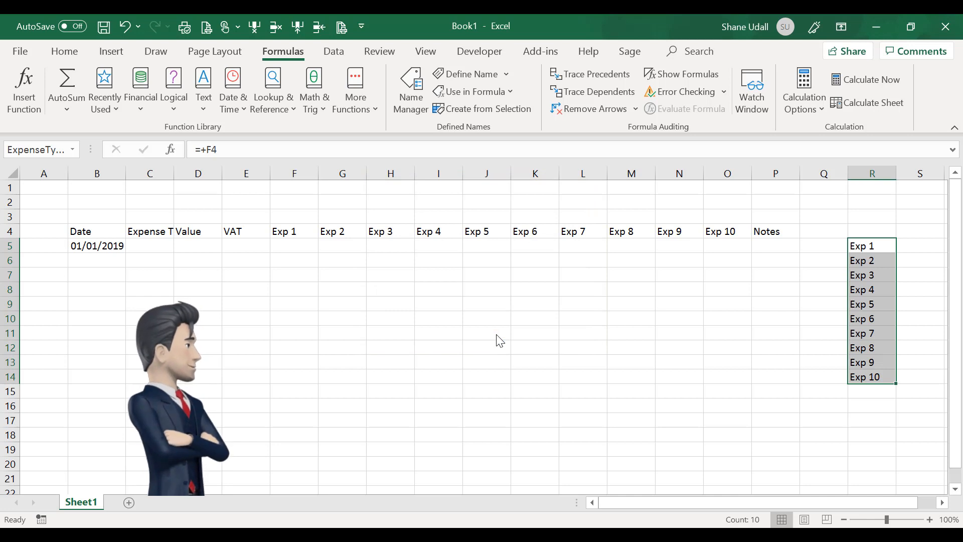
# Restrict C5 to a list with source =ExpenseTypes via Data Validation
pyautogui.click(149, 245)
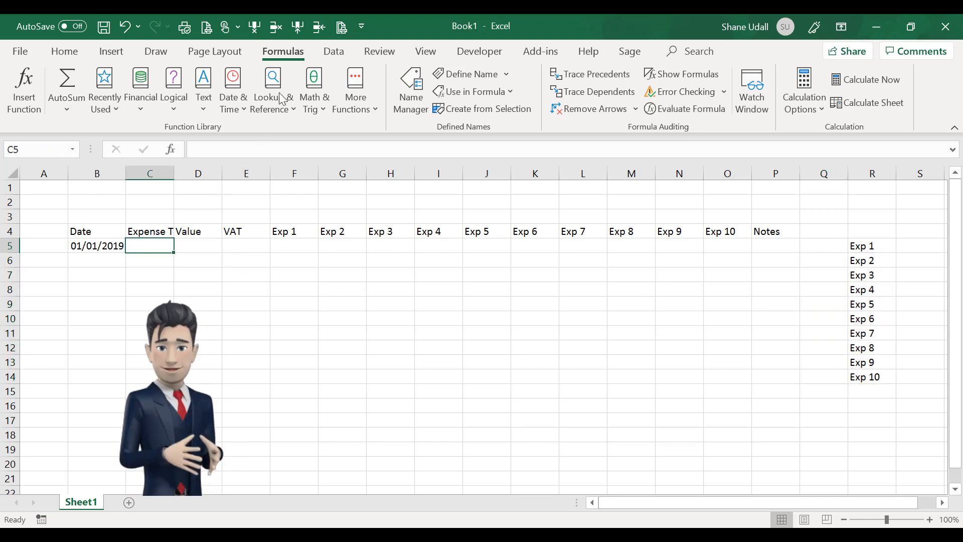
pyautogui.click(333, 51)
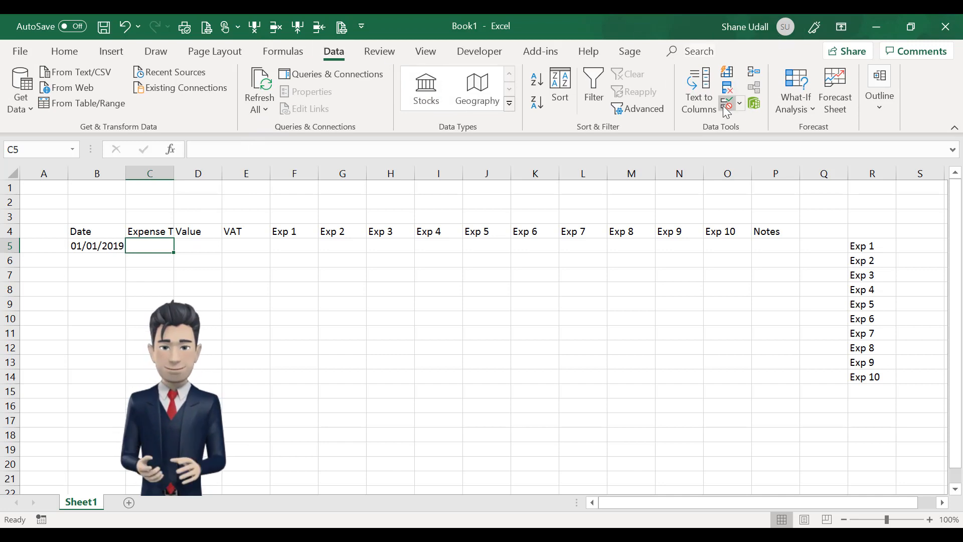
pyautogui.click(727, 102)
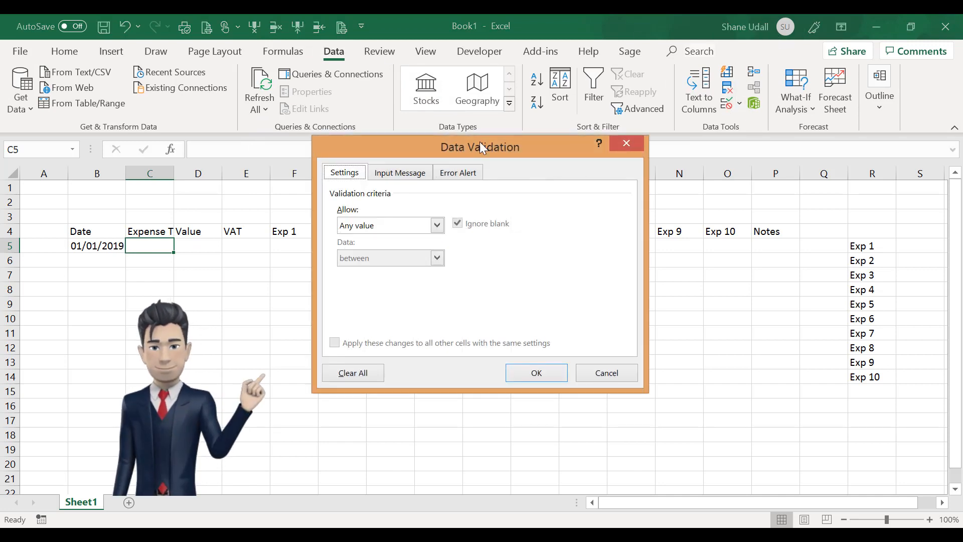
pyautogui.click(436, 226)
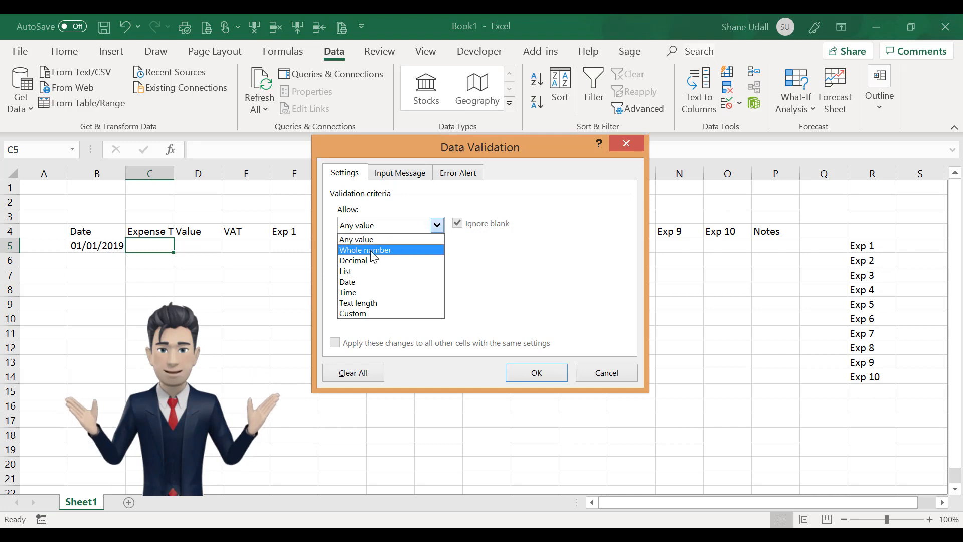
pyautogui.click(345, 271)
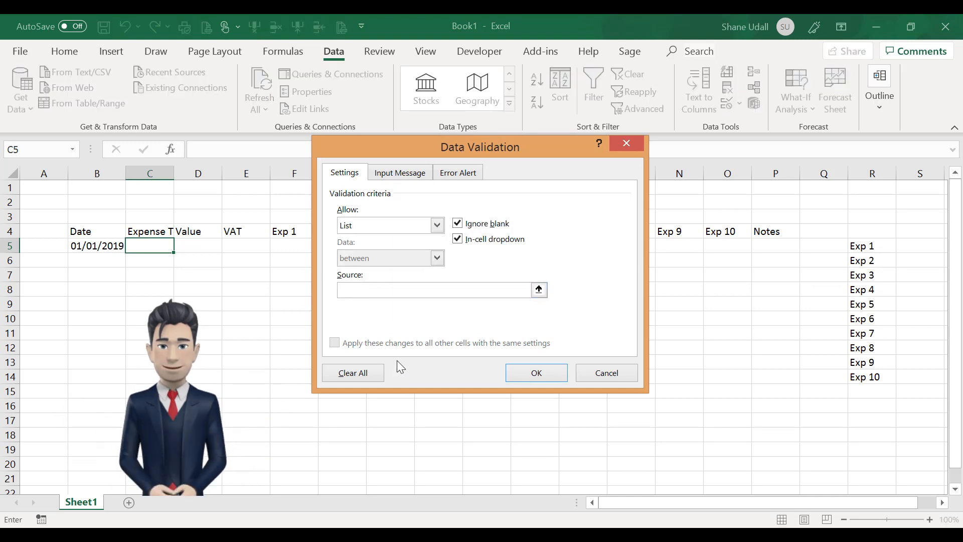
pyautogui.write('=E')
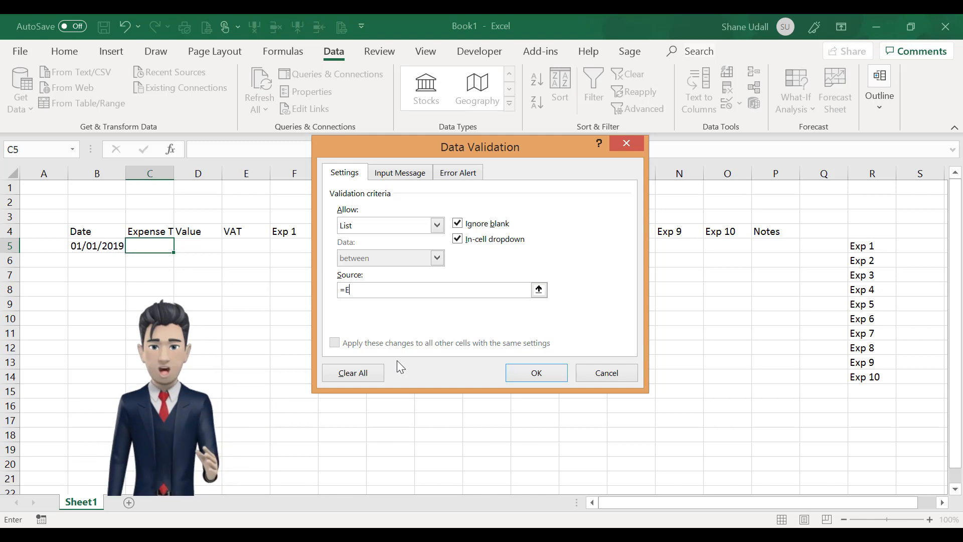
pyautogui.write('xpenseT')
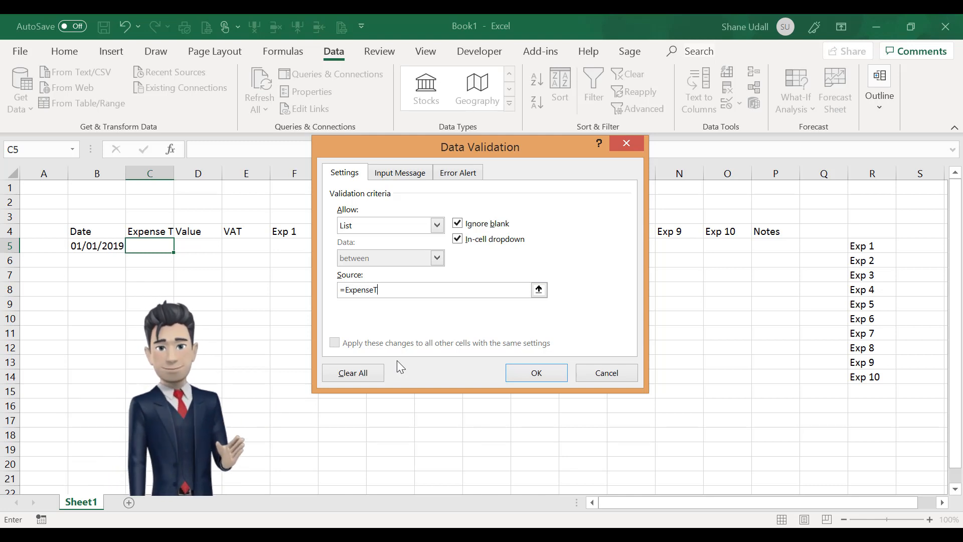
pyautogui.write('ypes')
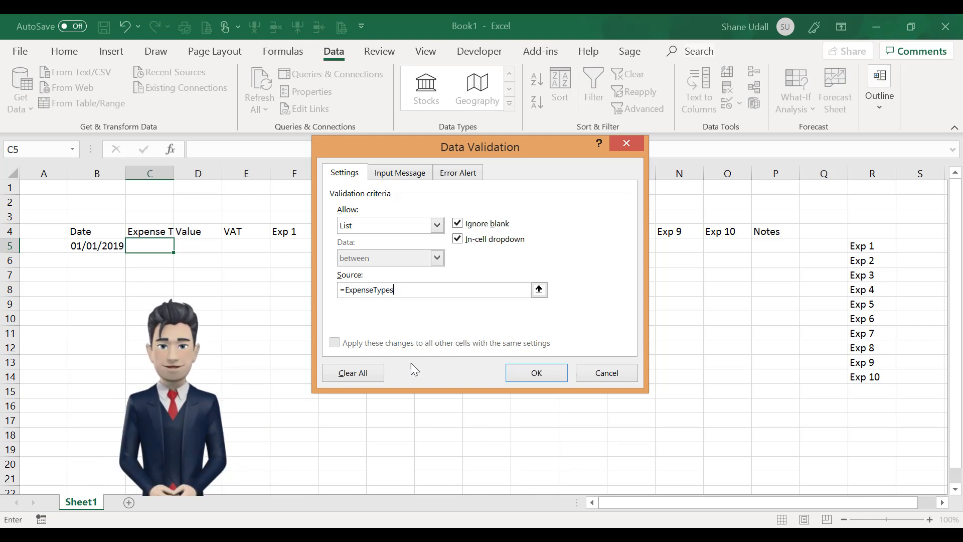
pyautogui.click(535, 373)
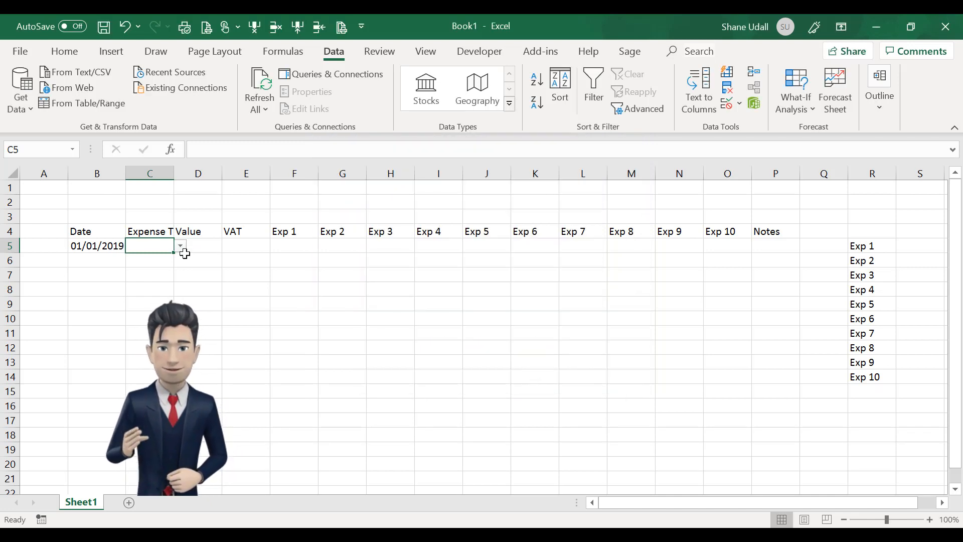
# Choose Exp 1 from the new dropdown in C5
pyautogui.click(179, 246)
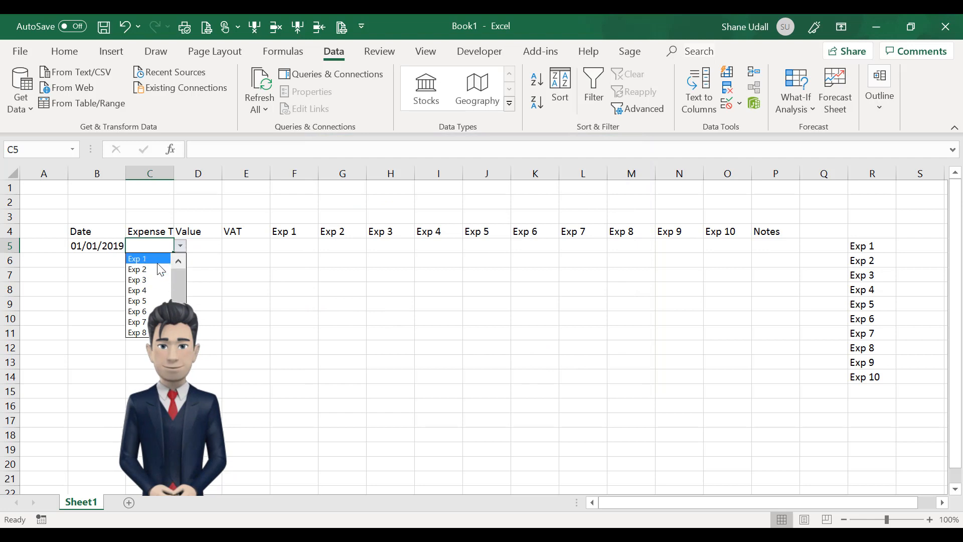
pyautogui.click(136, 257)
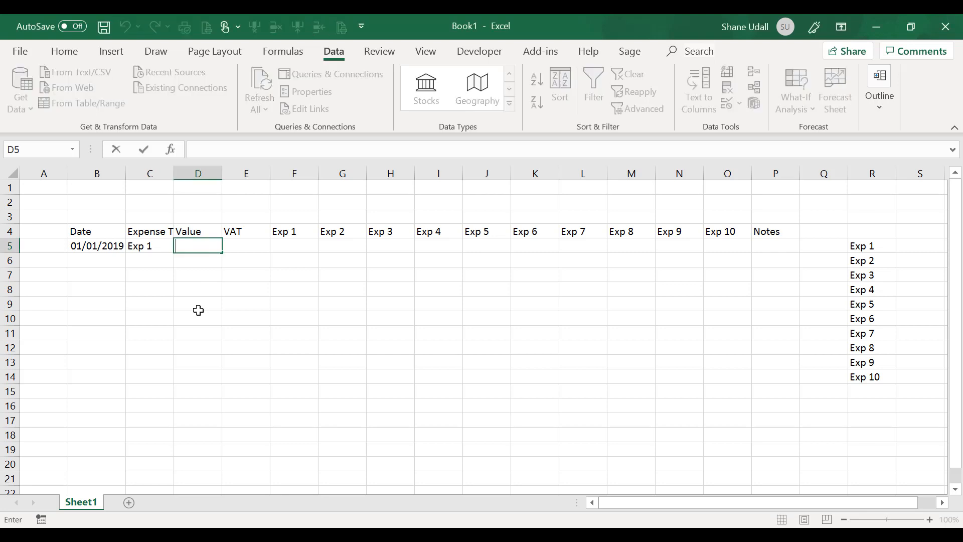
# Enter 120 in D5 and the VAT formula +D5/6 in E5 giving 20
pyautogui.write('120')
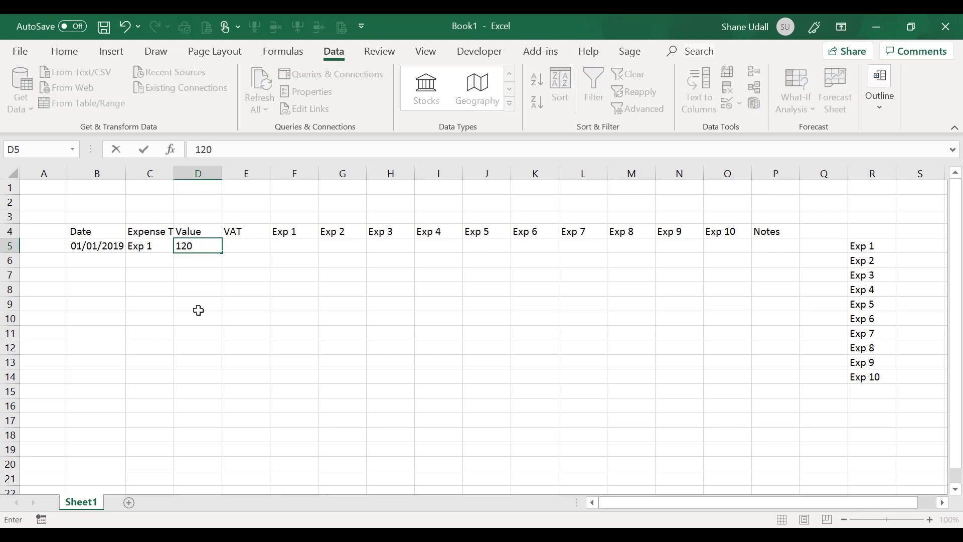
pyautogui.press('tab')
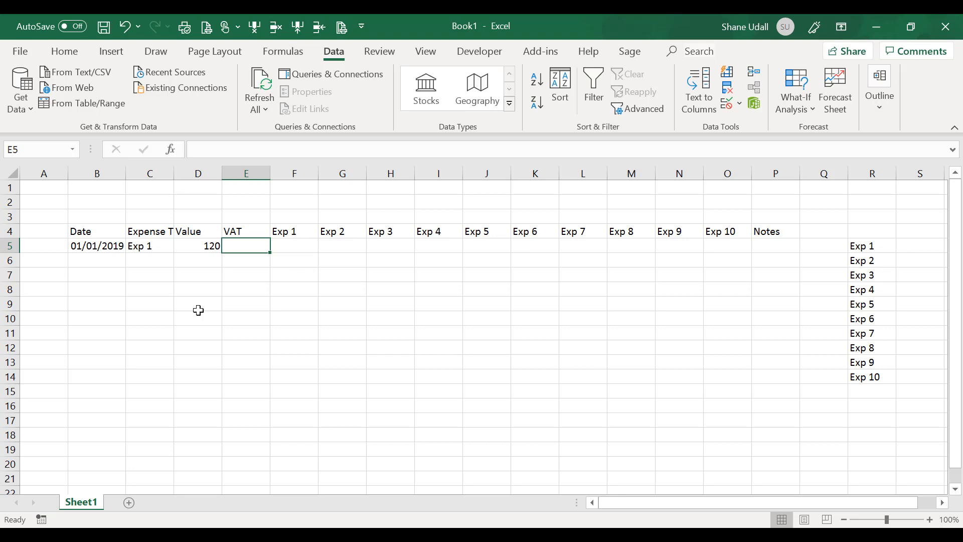
pyautogui.write('+')
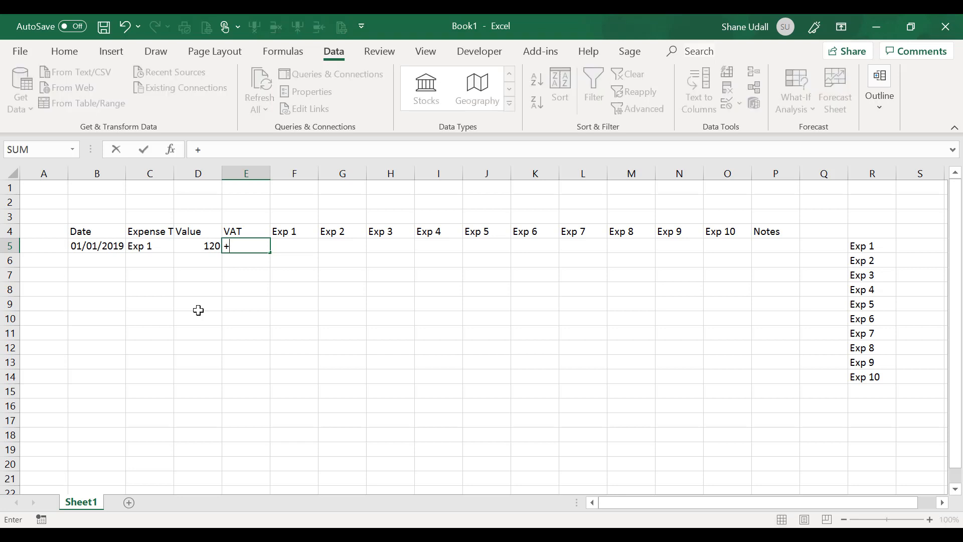
pyautogui.click(198, 245)
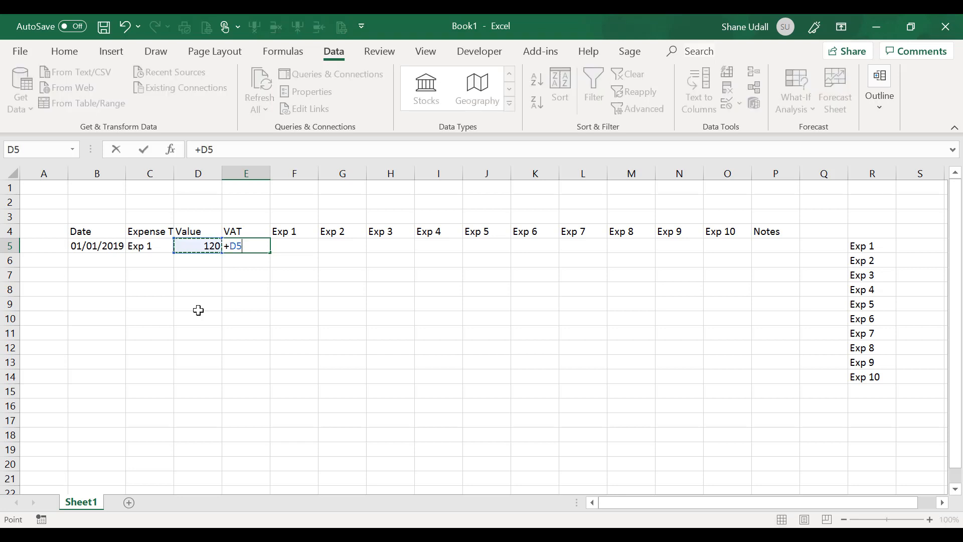
pyautogui.write('/')
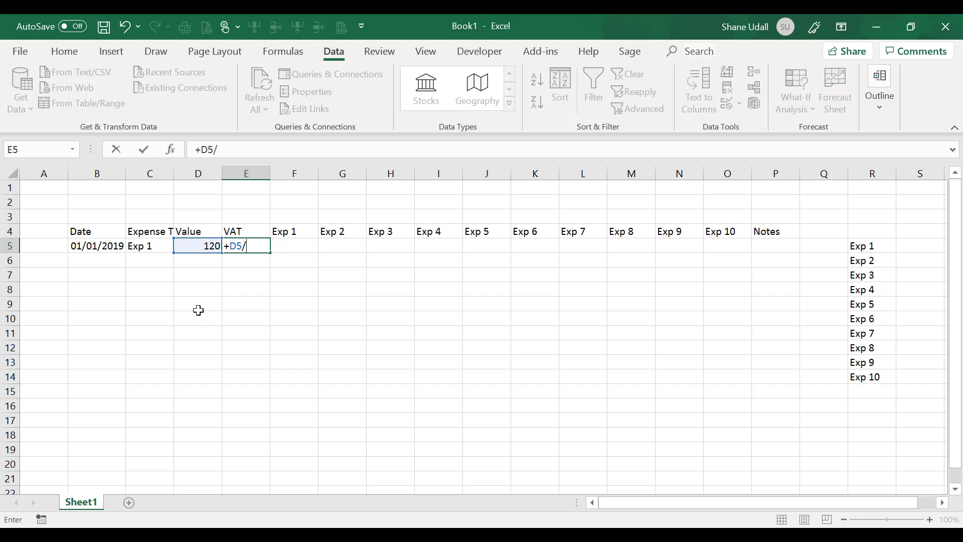
pyautogui.write('6')
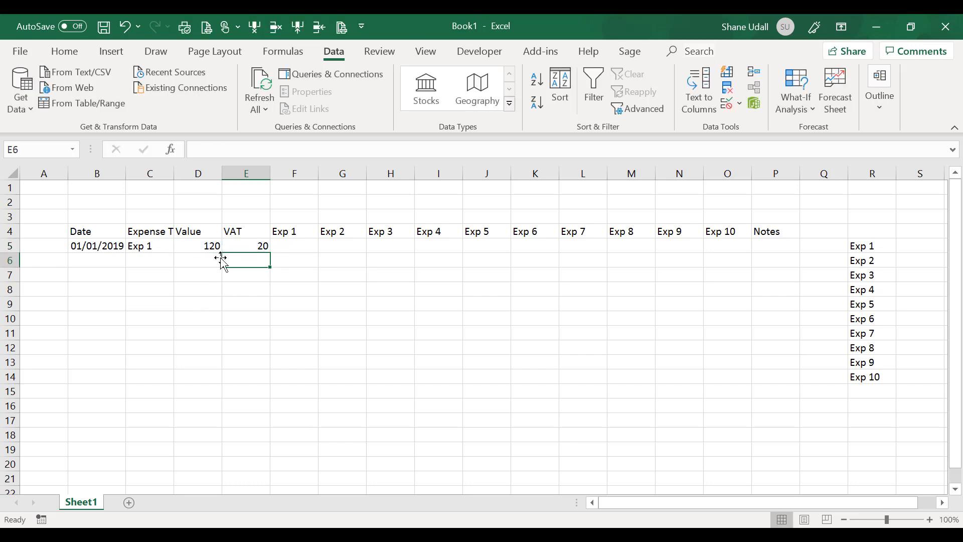
pyautogui.click(245, 244)
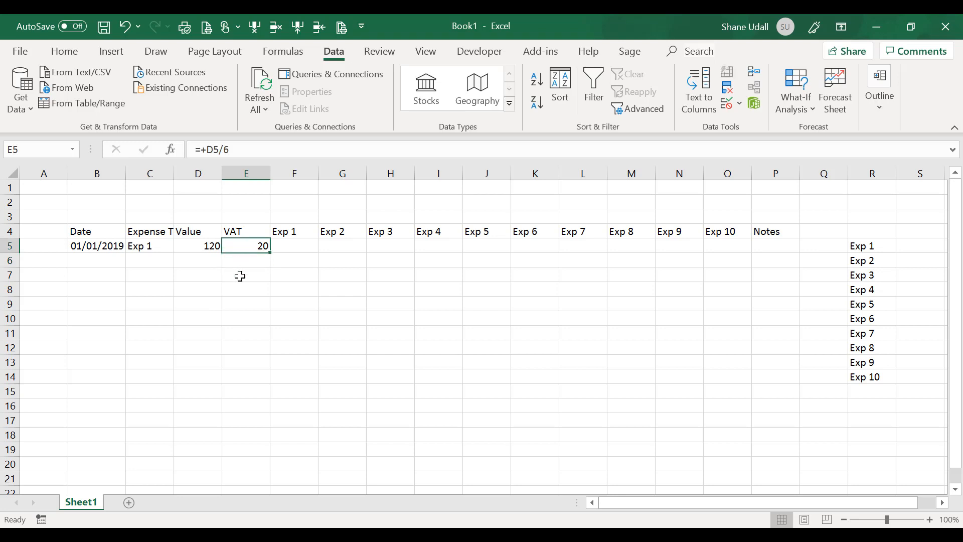
pyautogui.moveTo(225, 283)
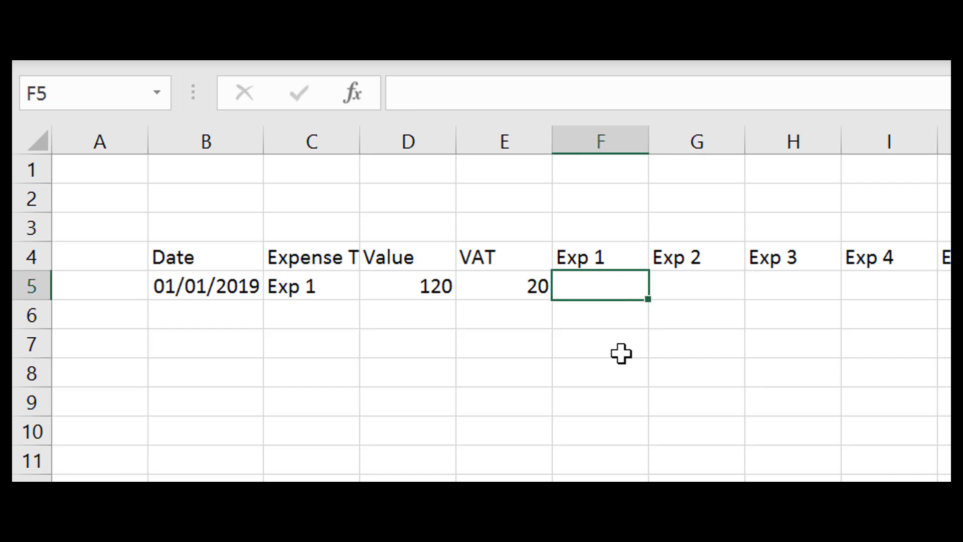
# Start the net formula in F5 as =IF(C5=F4 comparing type to the Exp 1 header
pyautogui.write('+E5')
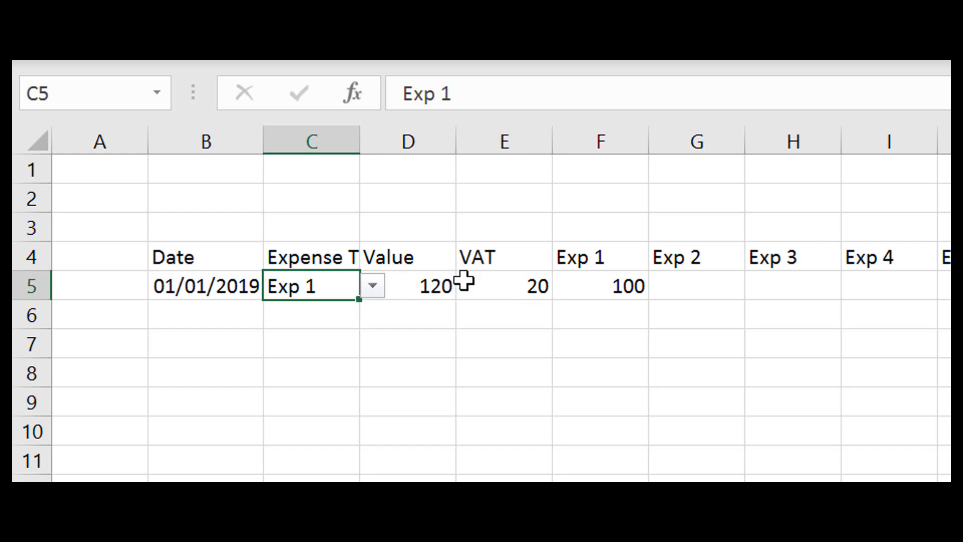
pyautogui.click(599, 256)
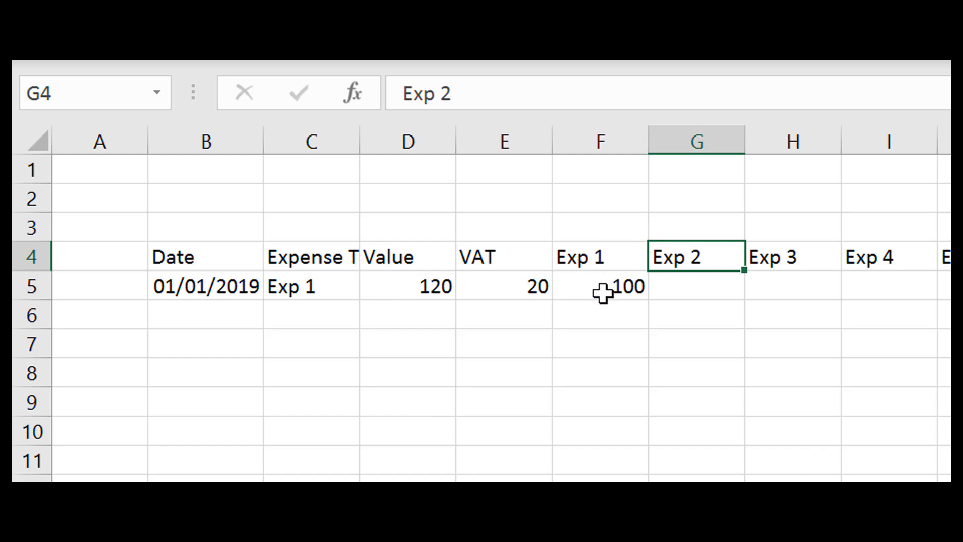
pyautogui.click(600, 286)
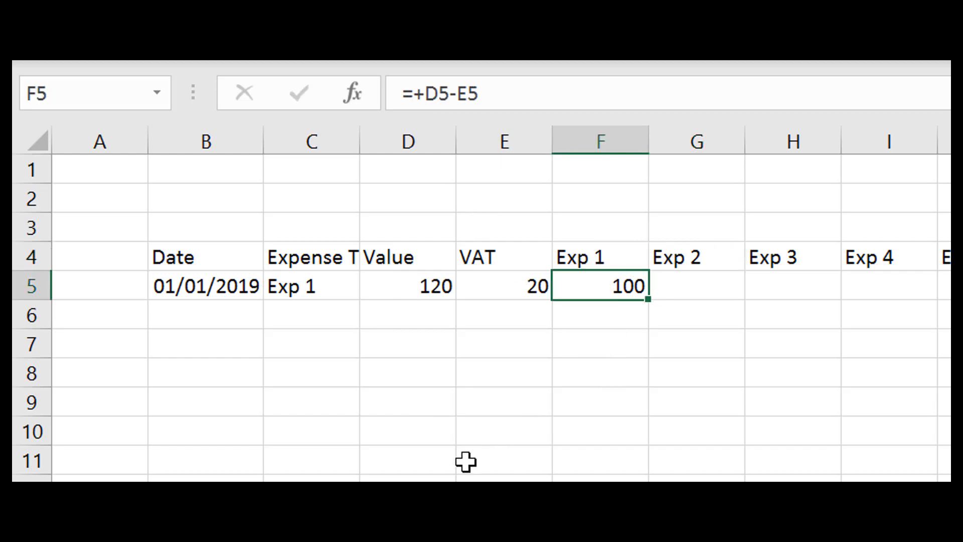
pyautogui.write('=if')
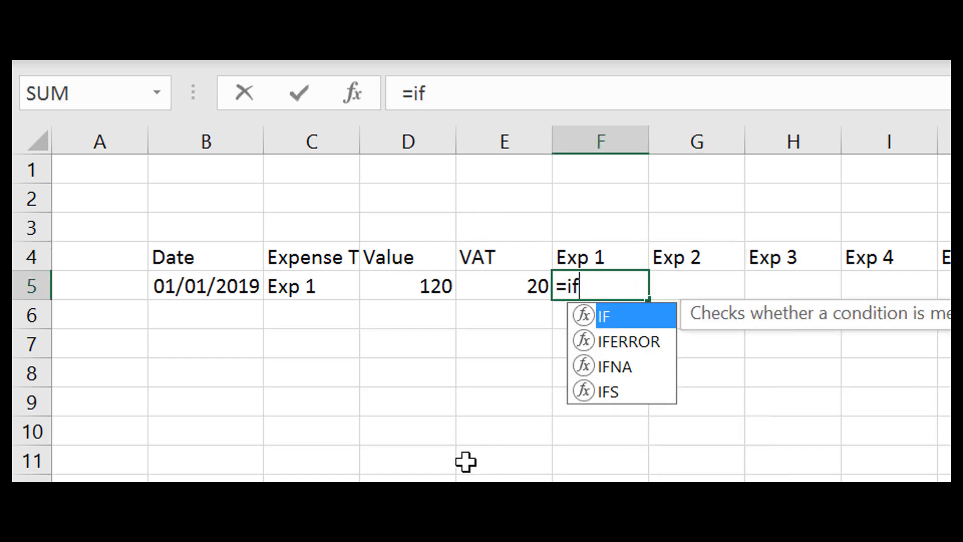
pyautogui.write('(')
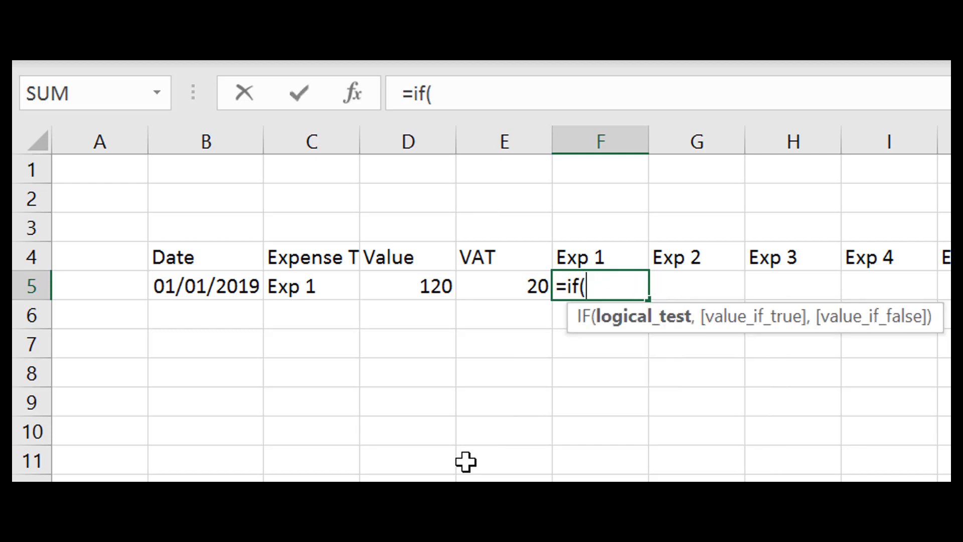
pyautogui.click(311, 286)
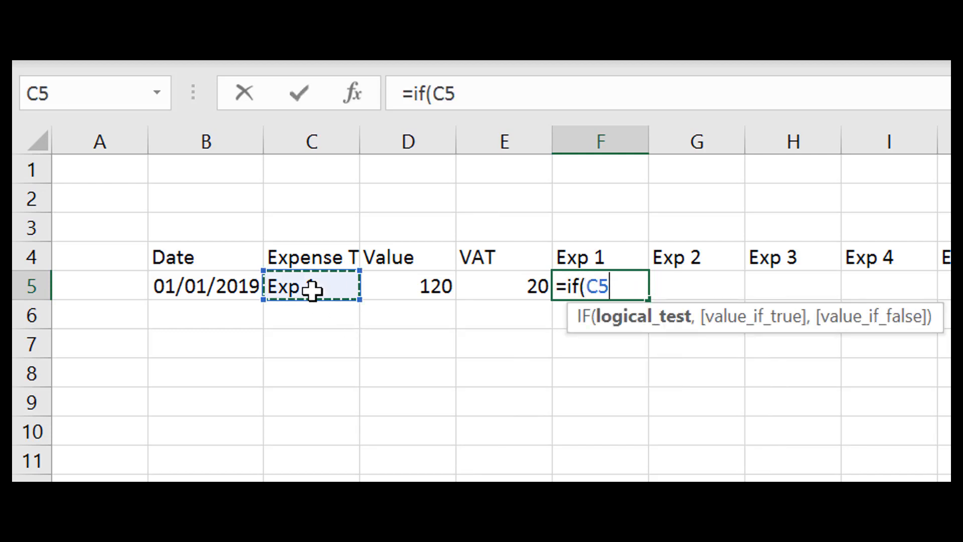
pyautogui.write('=')
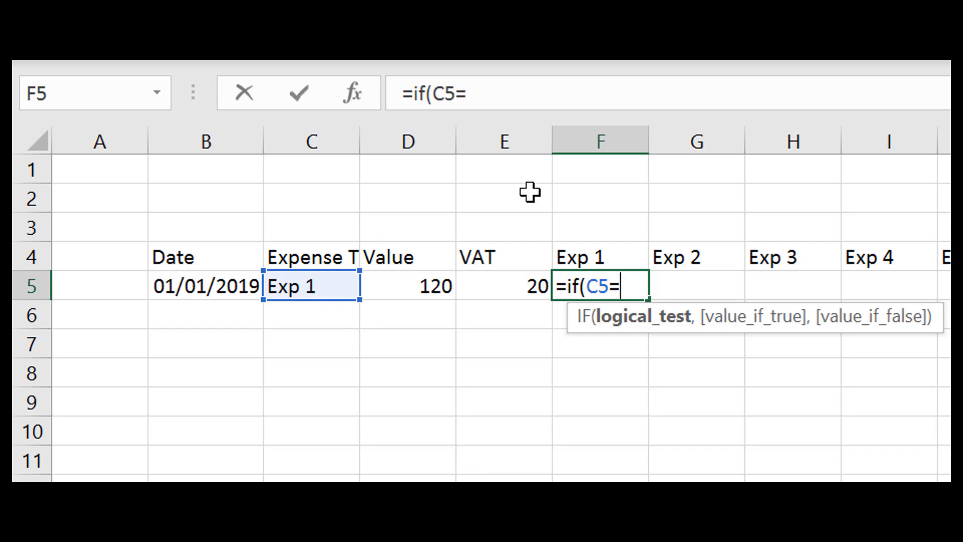
pyautogui.click(598, 257)
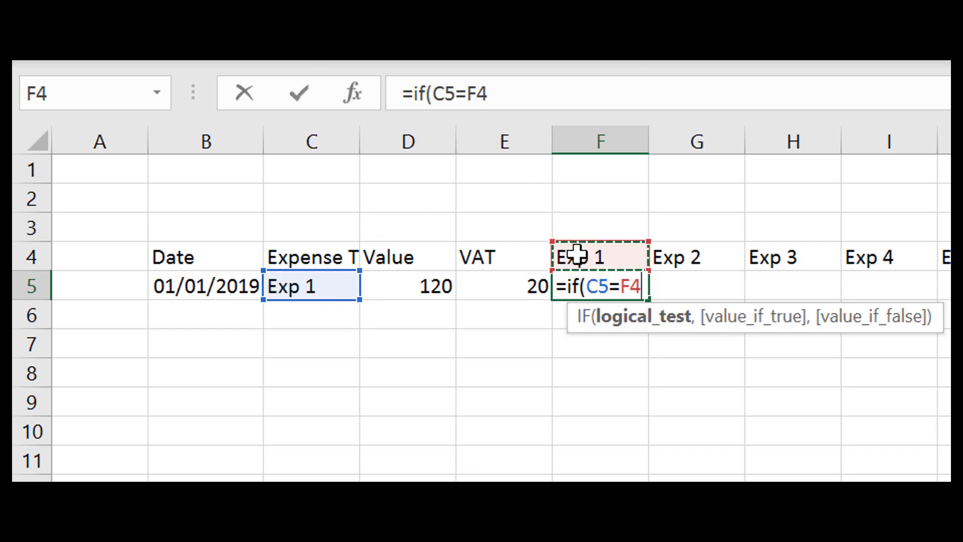
# Complete it as =IF(C5=F4,D5-E5,"") so F5 shows 100
pyautogui.write(',')
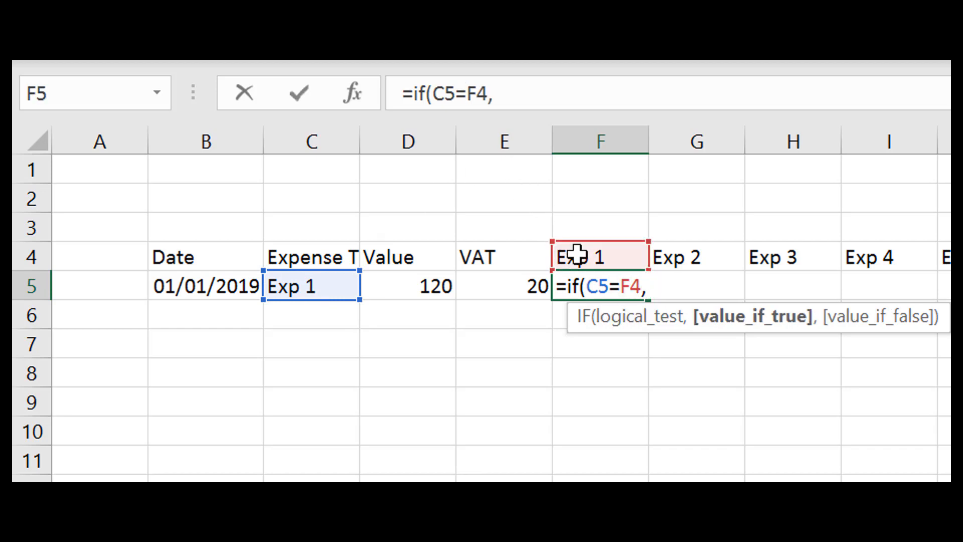
pyautogui.click(407, 286)
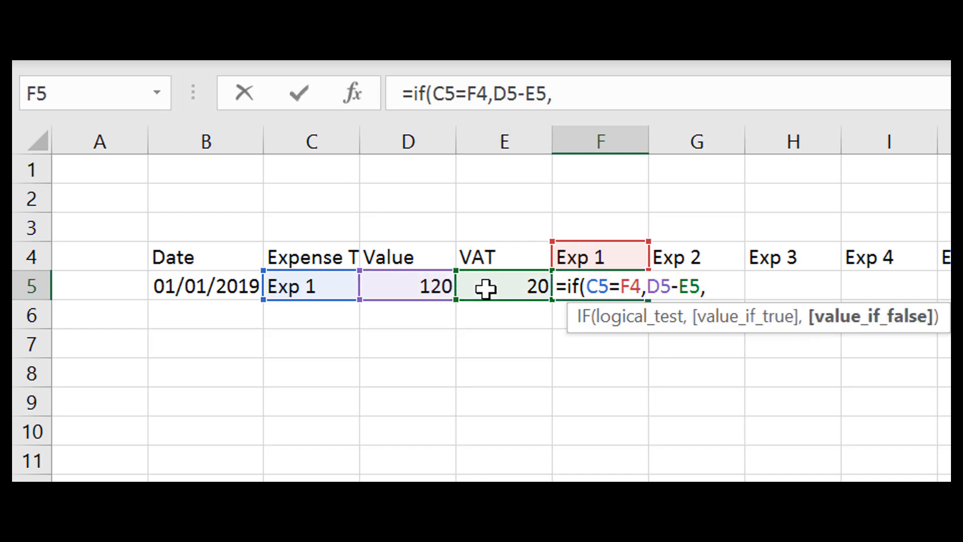
pyautogui.write('""')
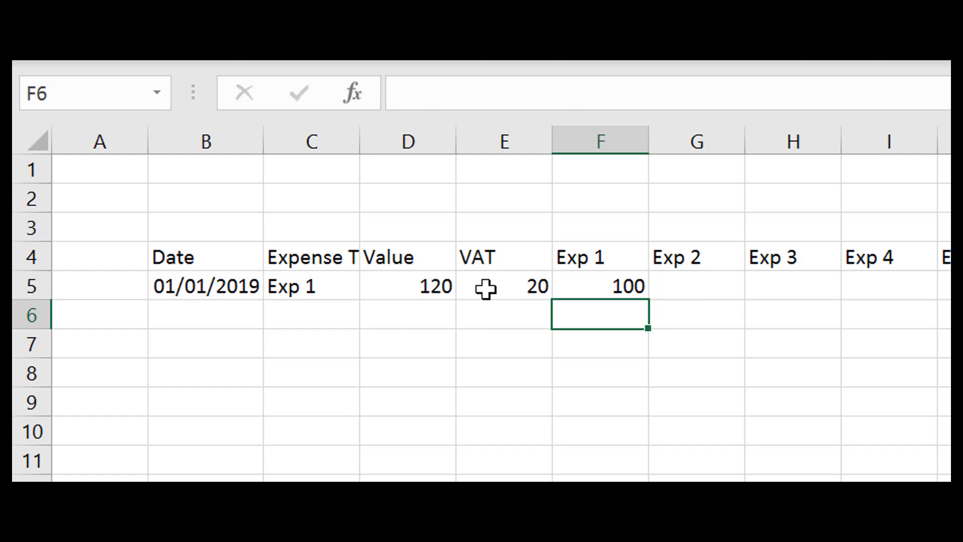
pyautogui.click(599, 285)
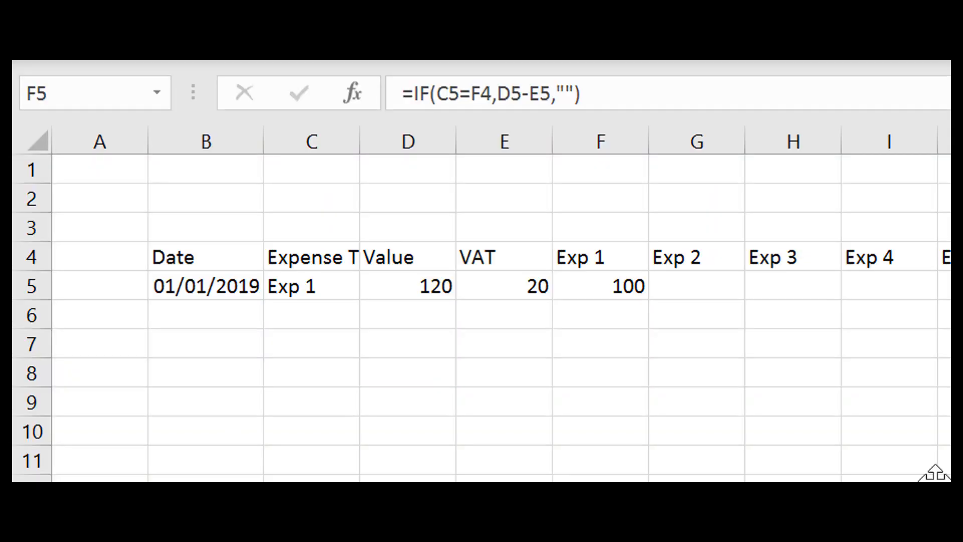
# Anchor the references as =IF($C5=$F$4,$D5-$E5,"") in F5
pyautogui.click(599, 286)
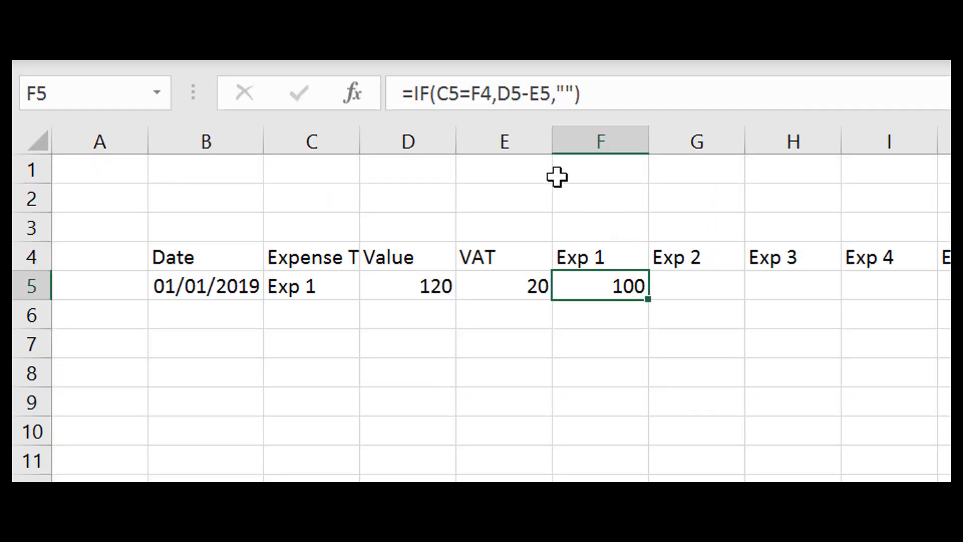
pyautogui.moveTo(305, 267)
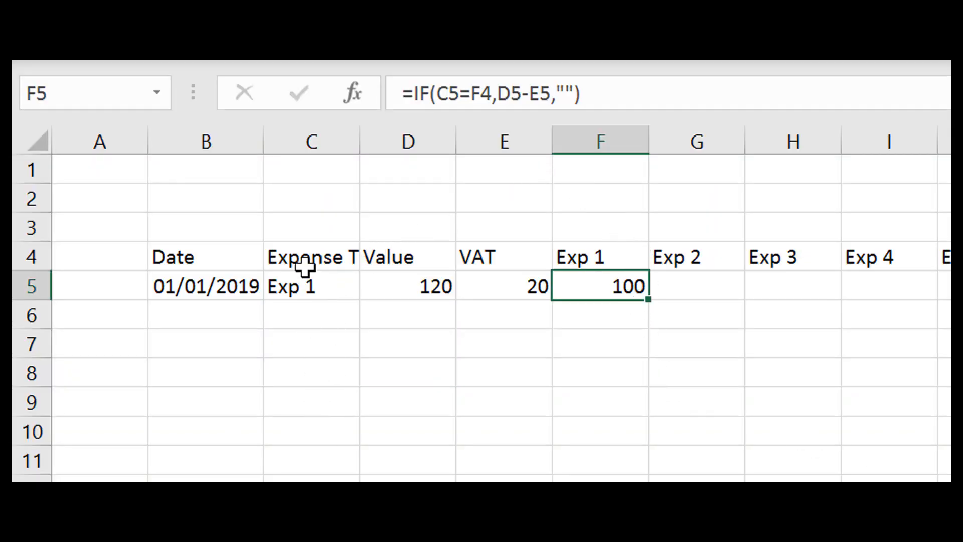
pyautogui.moveTo(472, 92)
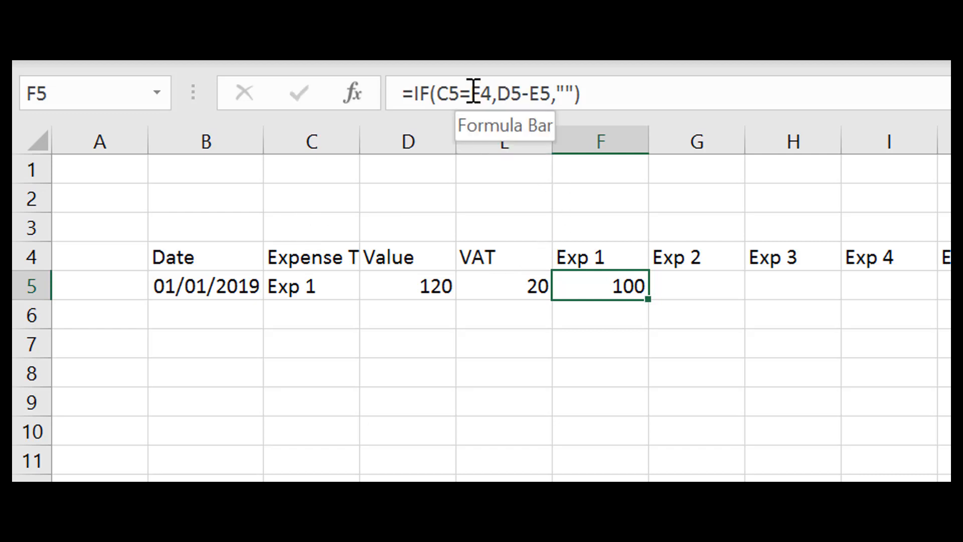
pyautogui.moveTo(562, 258)
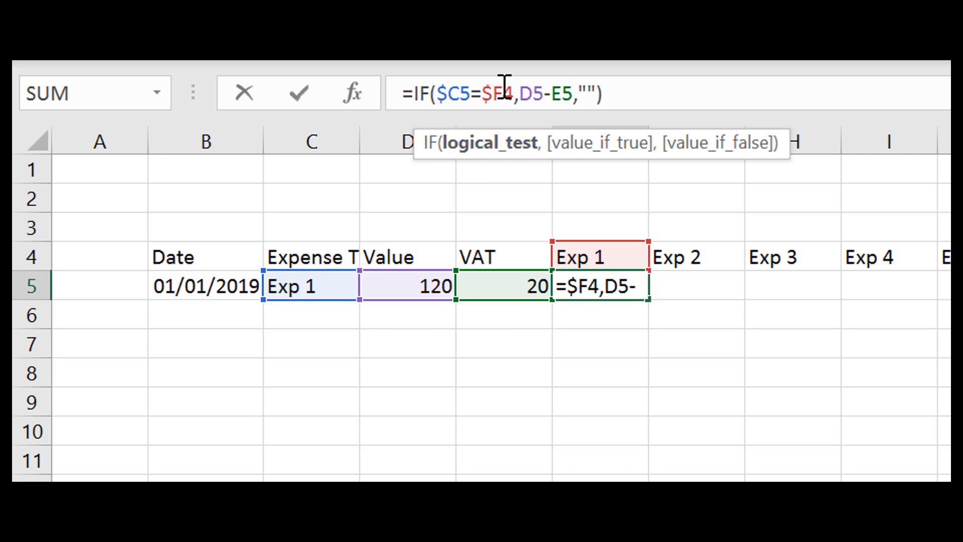
pyautogui.moveTo(495, 165)
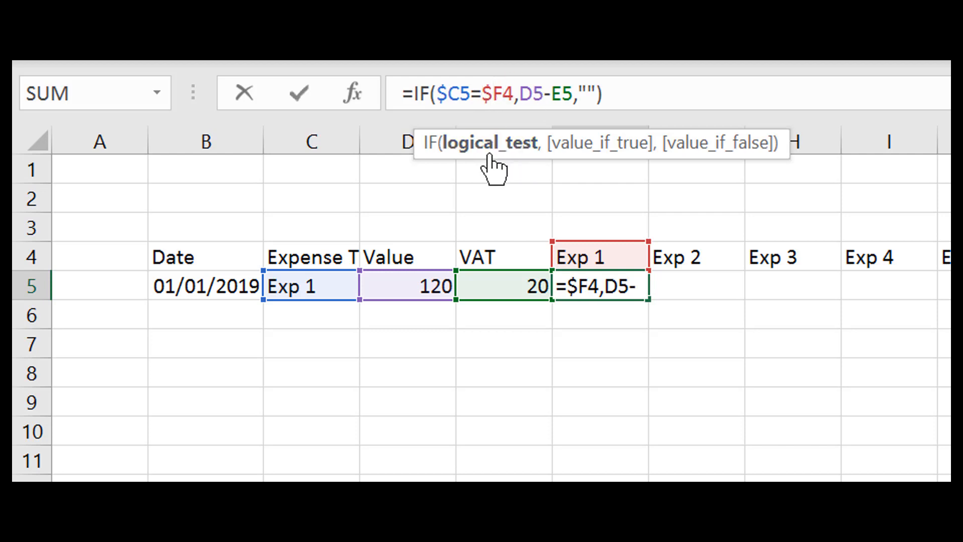
pyautogui.press('f4')
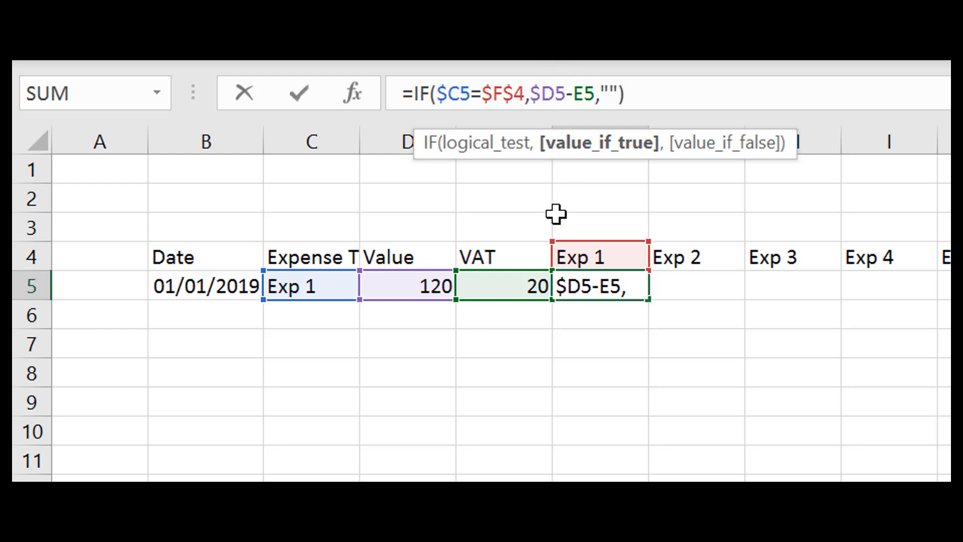
pyautogui.write('$')
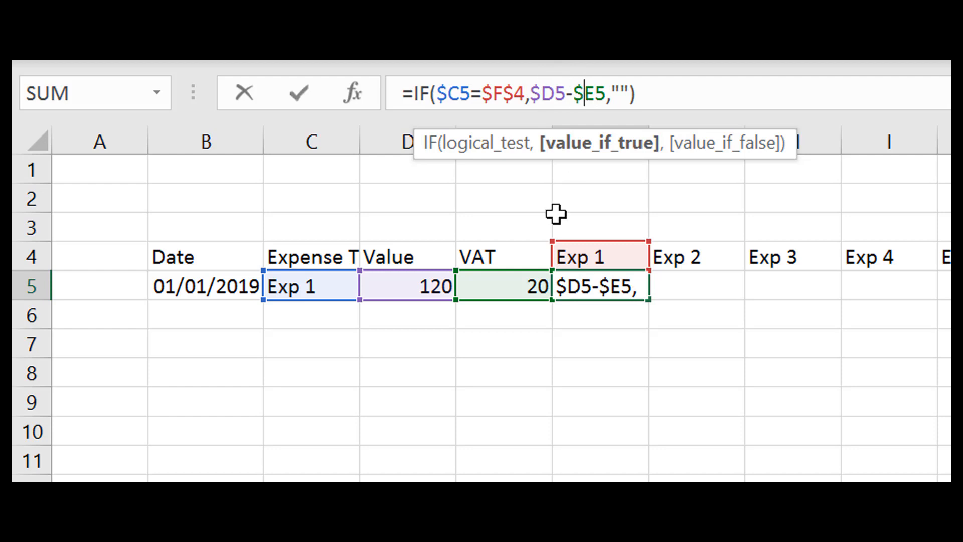
pyautogui.press('Enter')
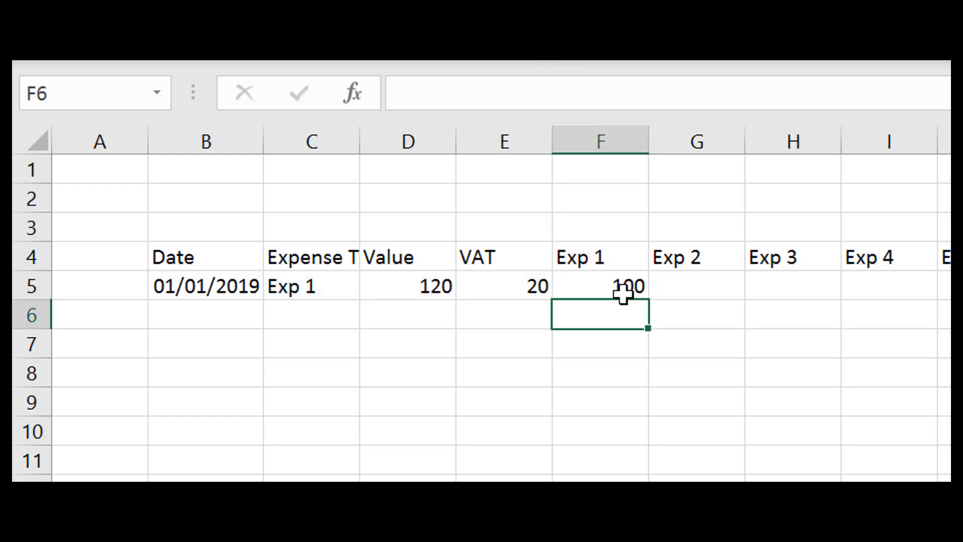
pyautogui.click(600, 286)
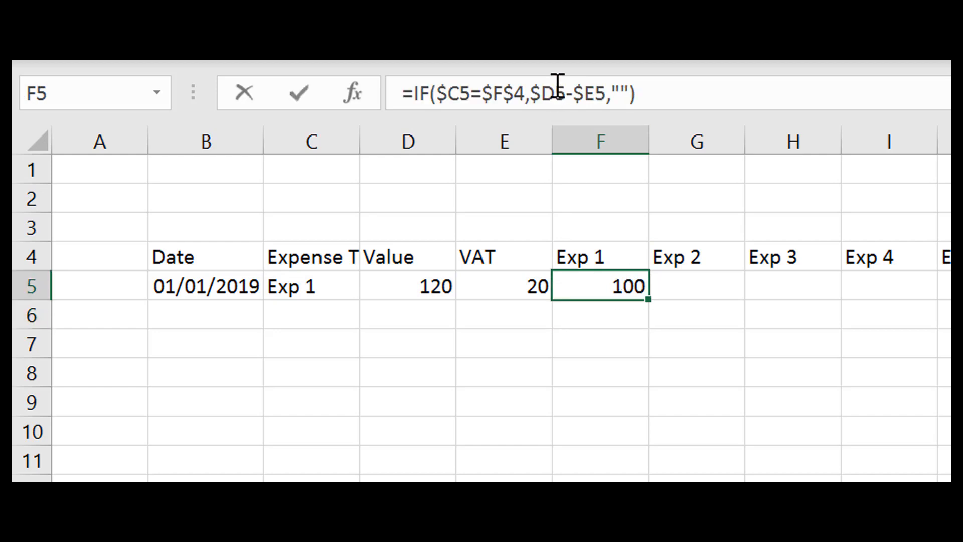
pyautogui.doubleClick(599, 285)
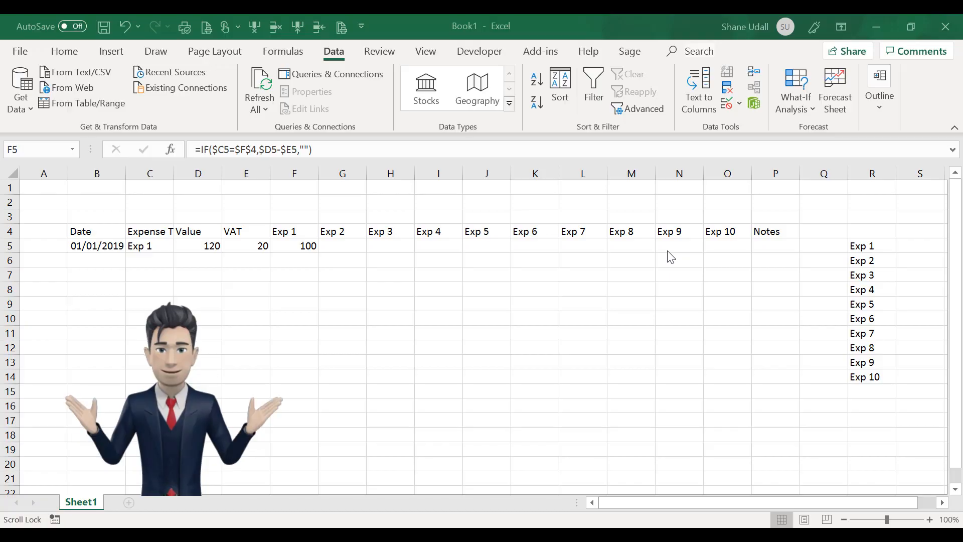
# Fill the net formula from F5 across to O5 and review the first copies
pyautogui.click(294, 245)
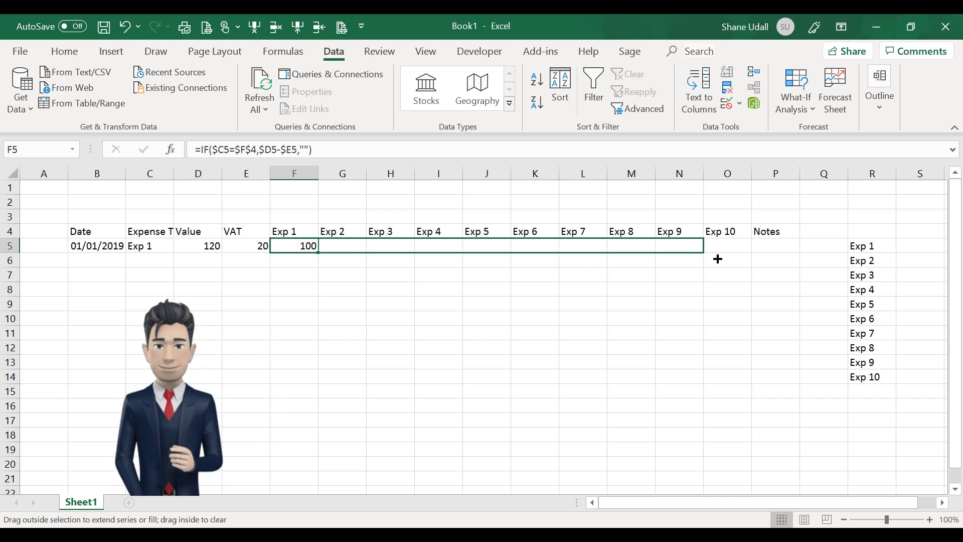
pyautogui.moveTo(318, 244); pyautogui.dragTo(741, 244)
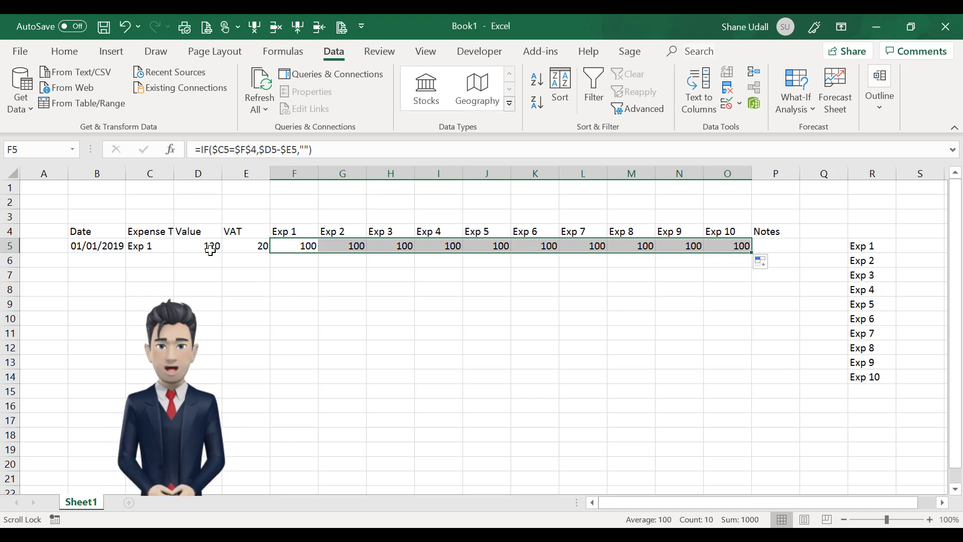
pyautogui.click(293, 245)
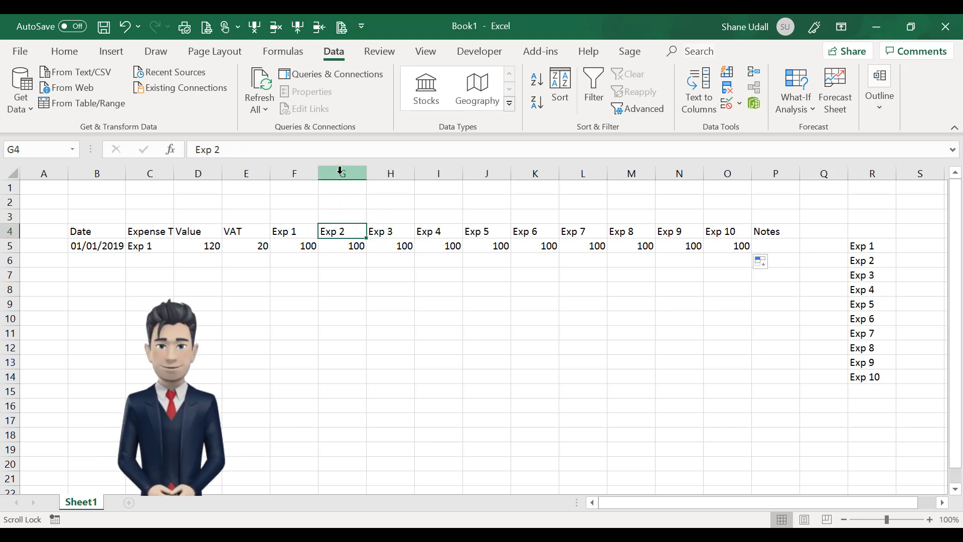
pyautogui.click(342, 244)
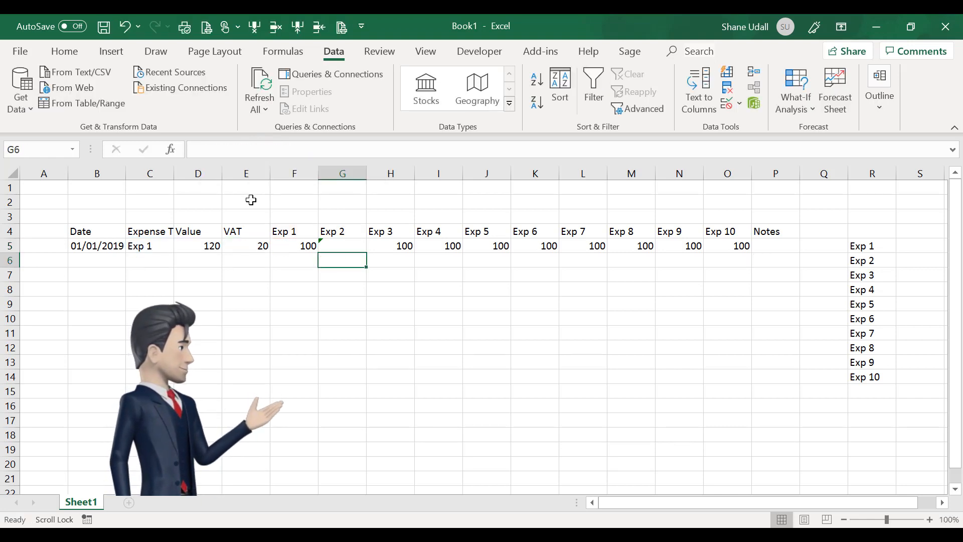
pyautogui.click(390, 244)
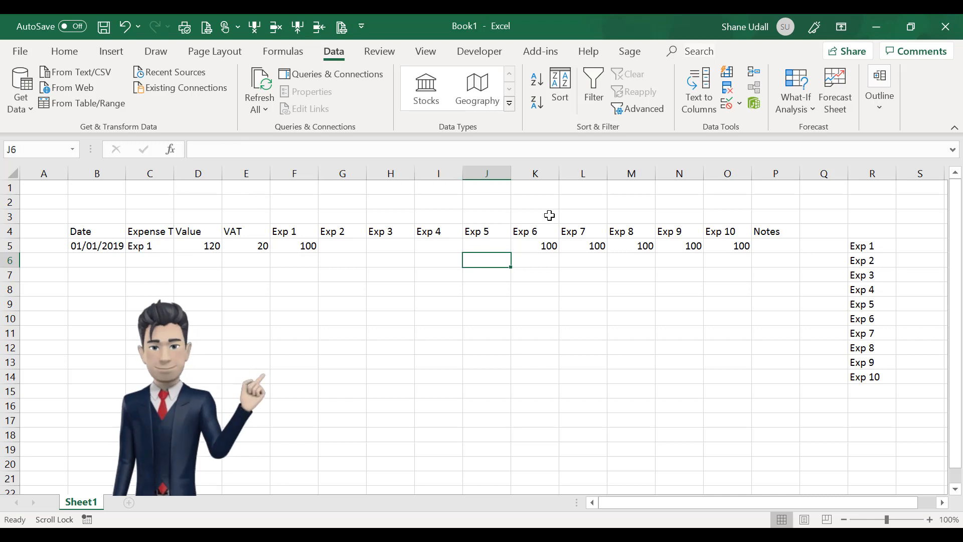
# Check the Exp 6–Exp 9 copies and correct the wrong header reference in N5
pyautogui.click(535, 244)
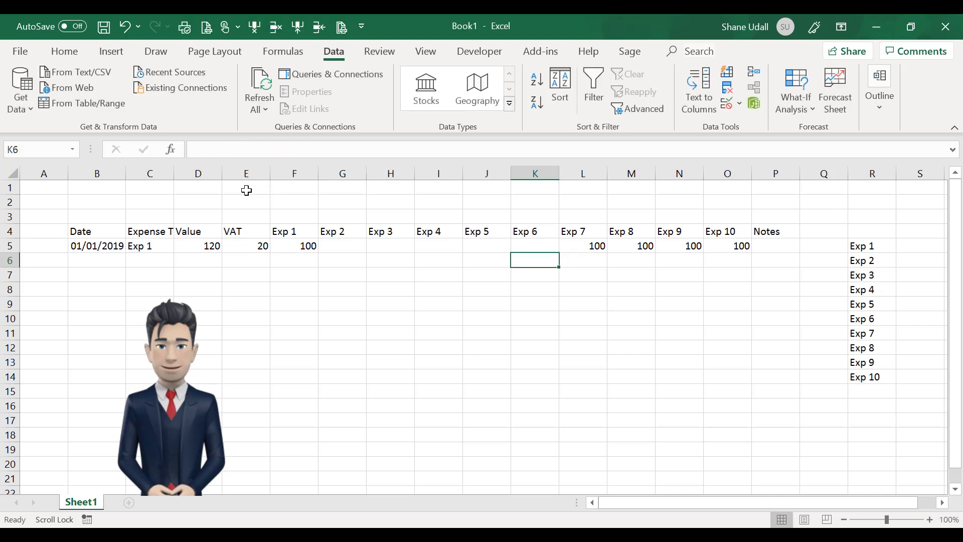
pyautogui.click(581, 246)
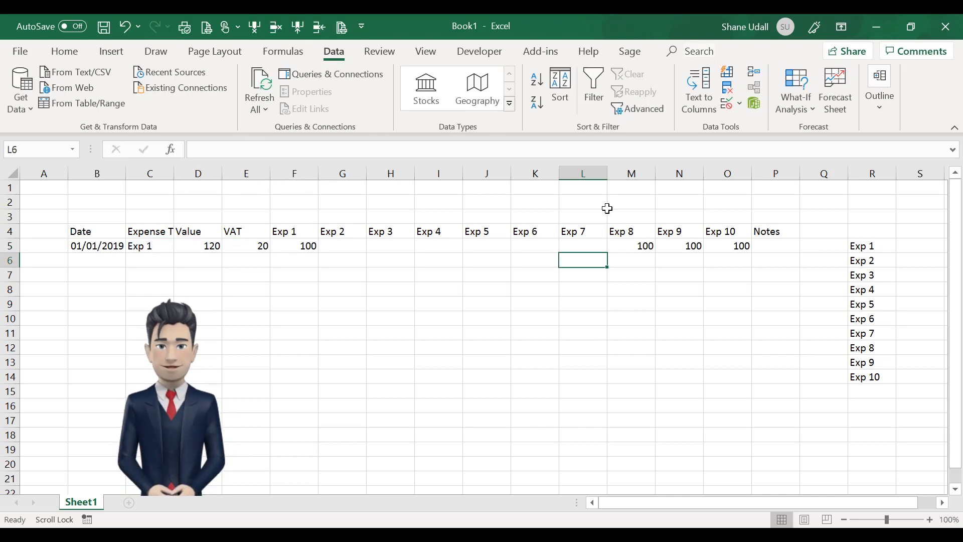
pyautogui.click(630, 246)
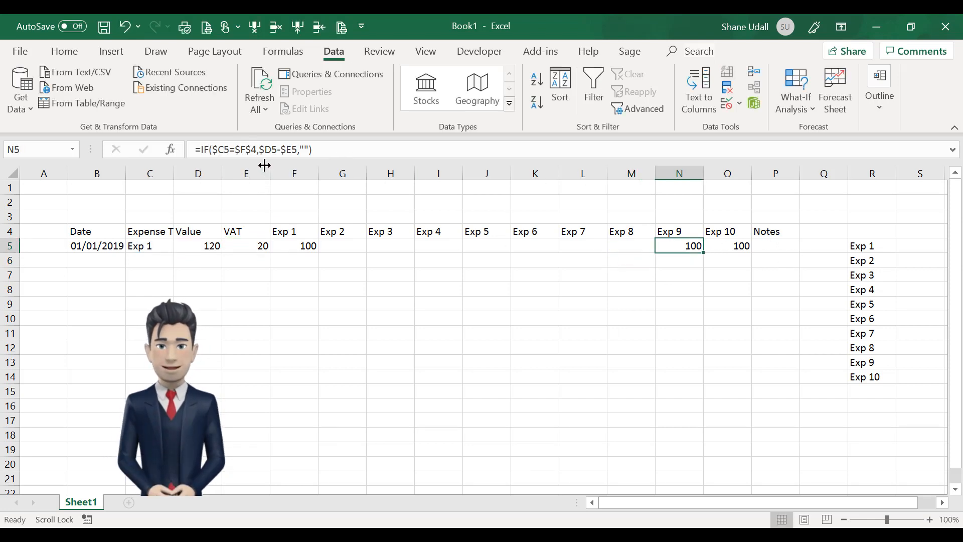
pyautogui.doubleClick(679, 246)
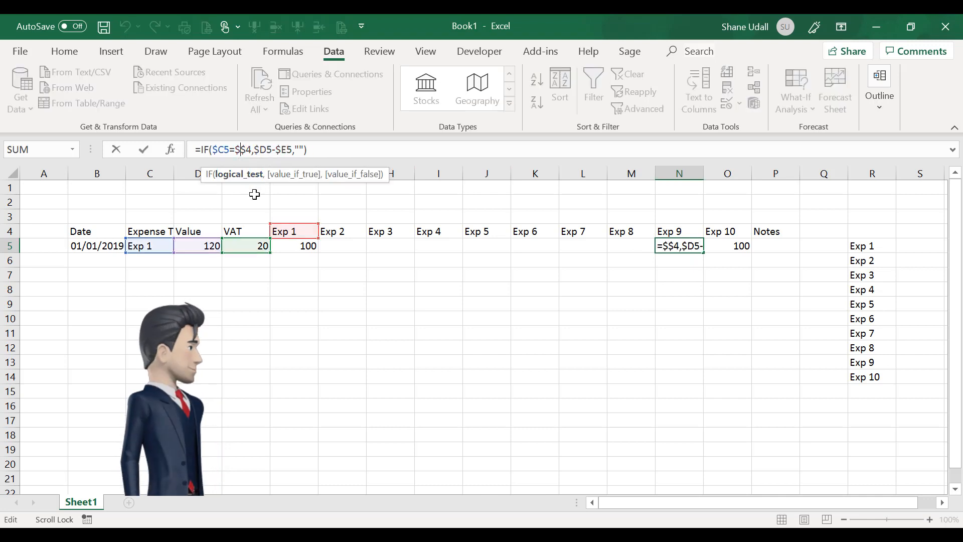
pyautogui.press('Escape')
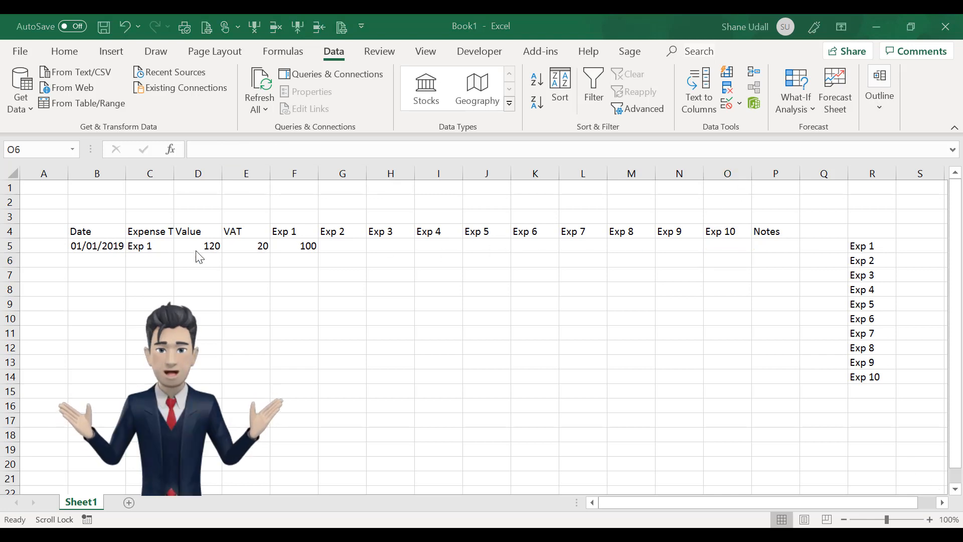
pyautogui.click(149, 246)
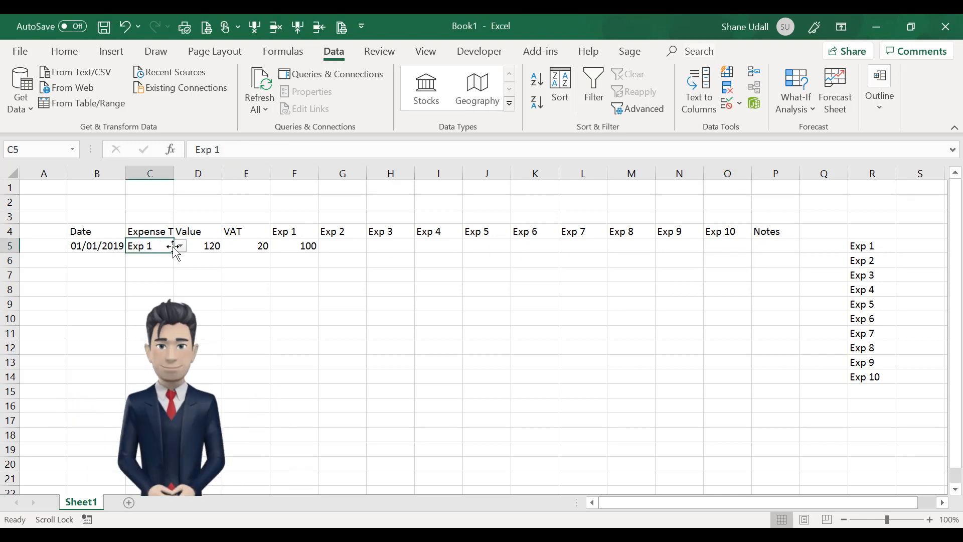
pyautogui.click(180, 245)
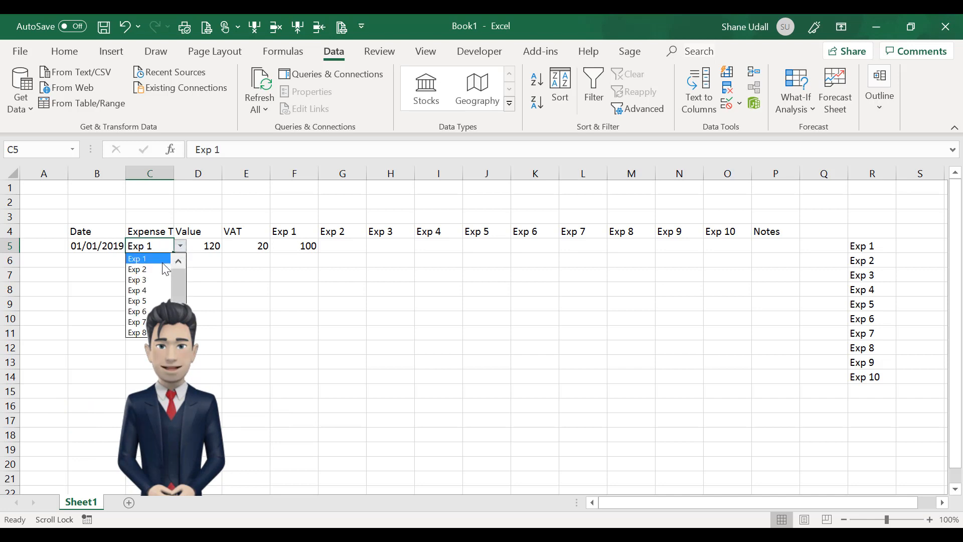
pyautogui.click(138, 268)
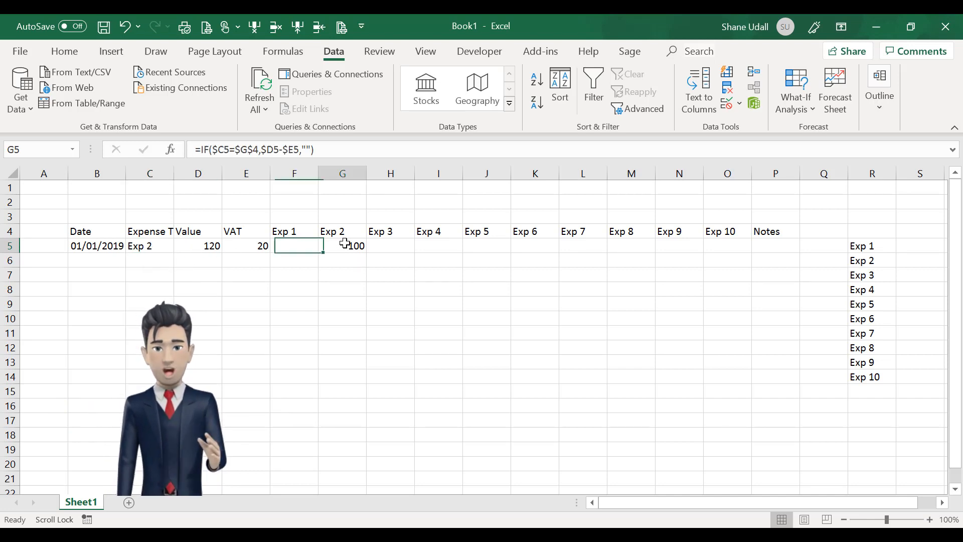
pyautogui.click(149, 246)
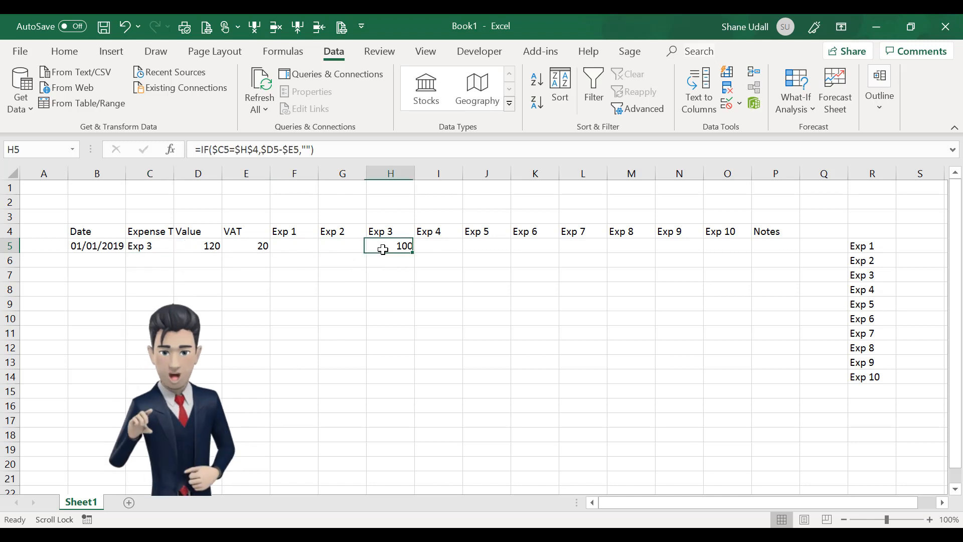
pyautogui.click(149, 246)
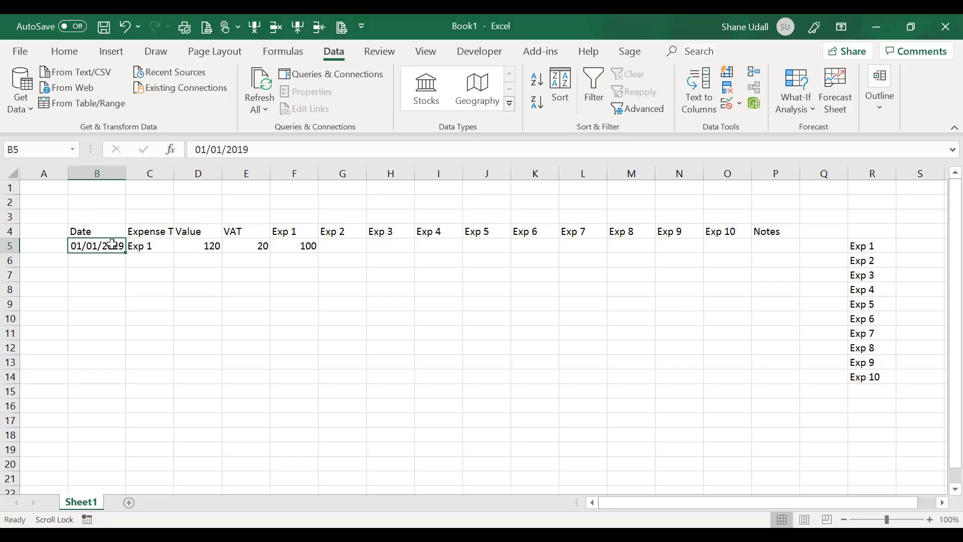
# Confirm the date format for B5 in Format Cells
pyautogui.rightClick(96, 246)
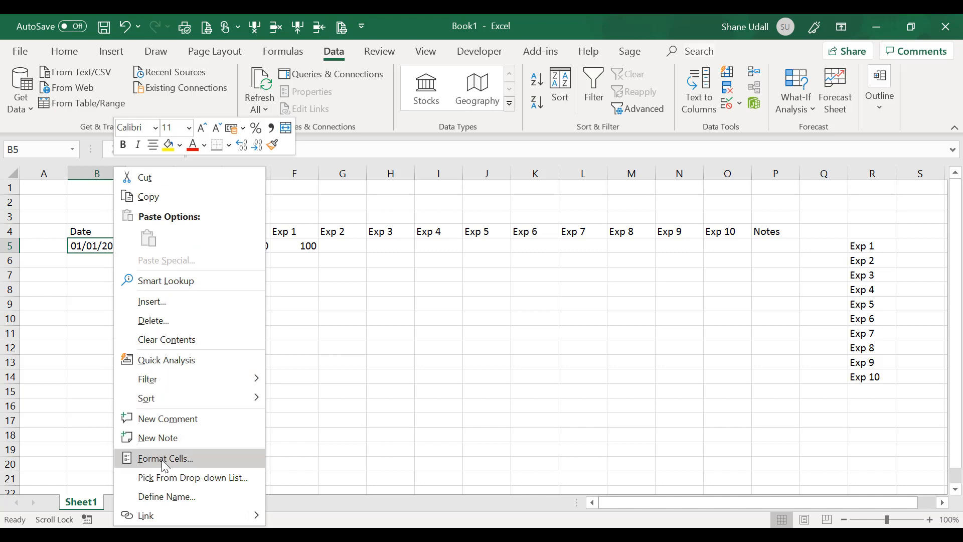
pyautogui.click(164, 459)
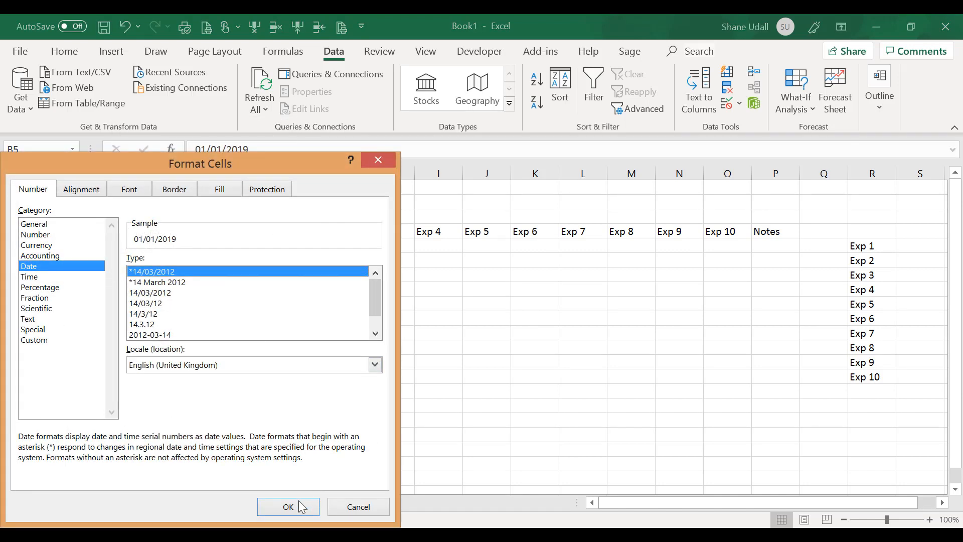
pyautogui.click(288, 506)
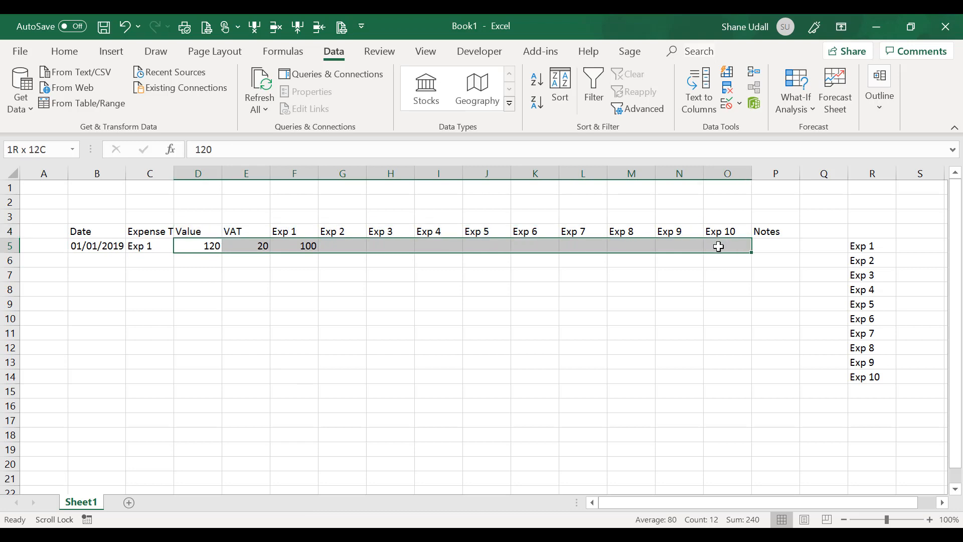
# Format D5:O5 as Number with 2 decimal places and a 1000 separator
pyautogui.rightClick(717, 247)
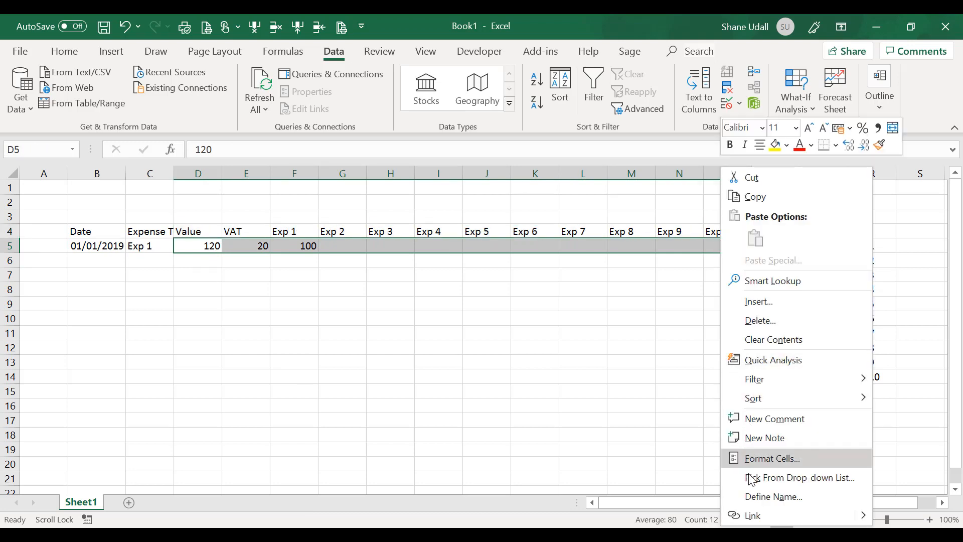
pyautogui.click(771, 458)
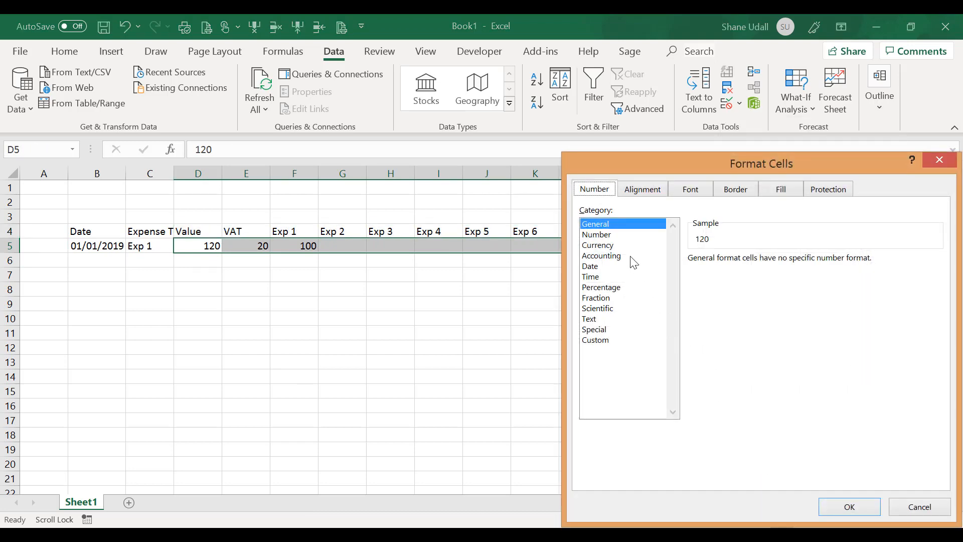
pyautogui.click(596, 233)
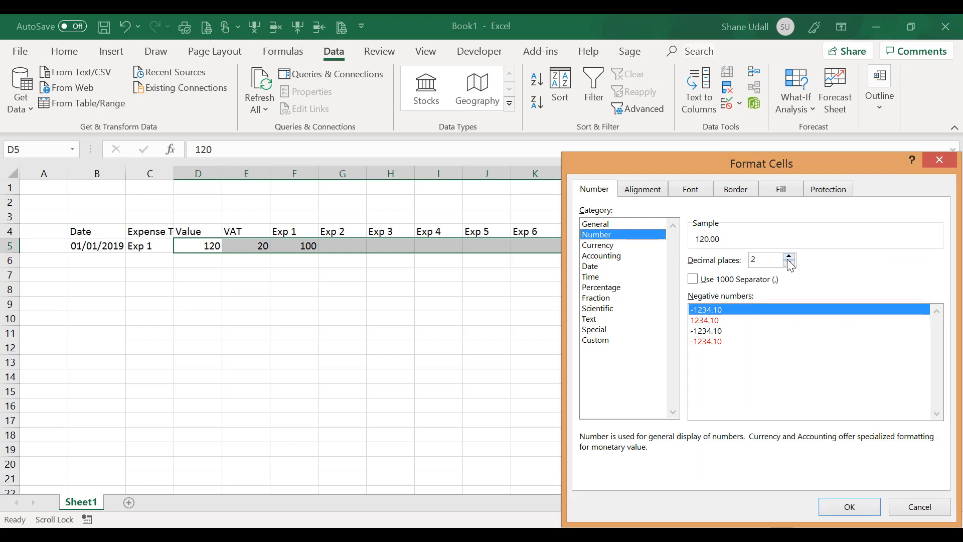
pyautogui.click(693, 279)
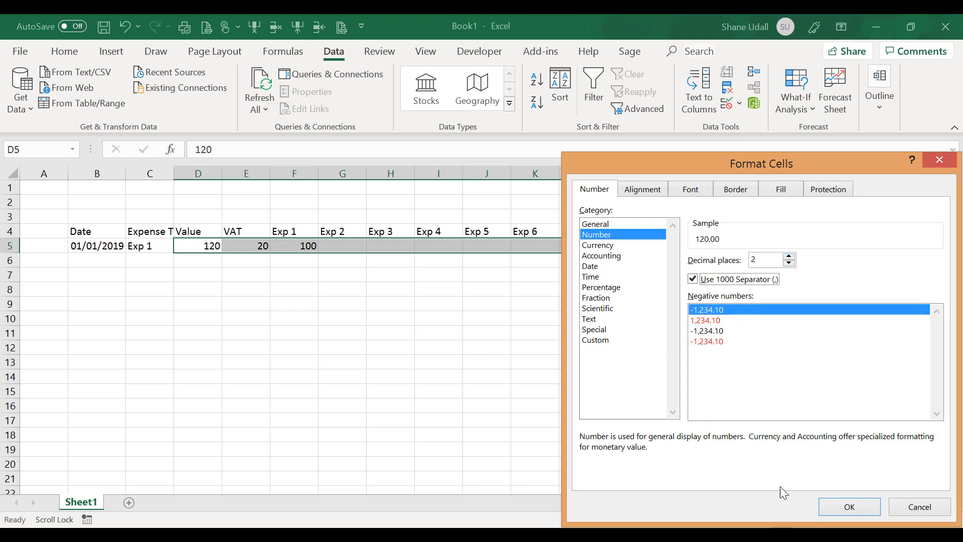
pyautogui.click(848, 505)
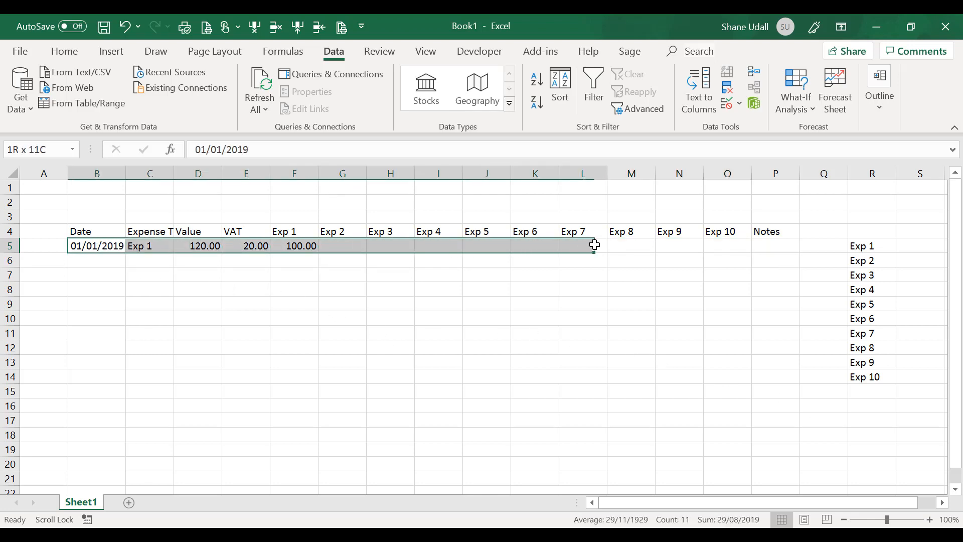
# Fill the test row B5:P5 down to row 14, giving ten rows from 01/01/2019 Exp 1 to 10/01/2019 Exp 10
pyautogui.moveTo(592, 246); pyautogui.dragTo(761, 245)
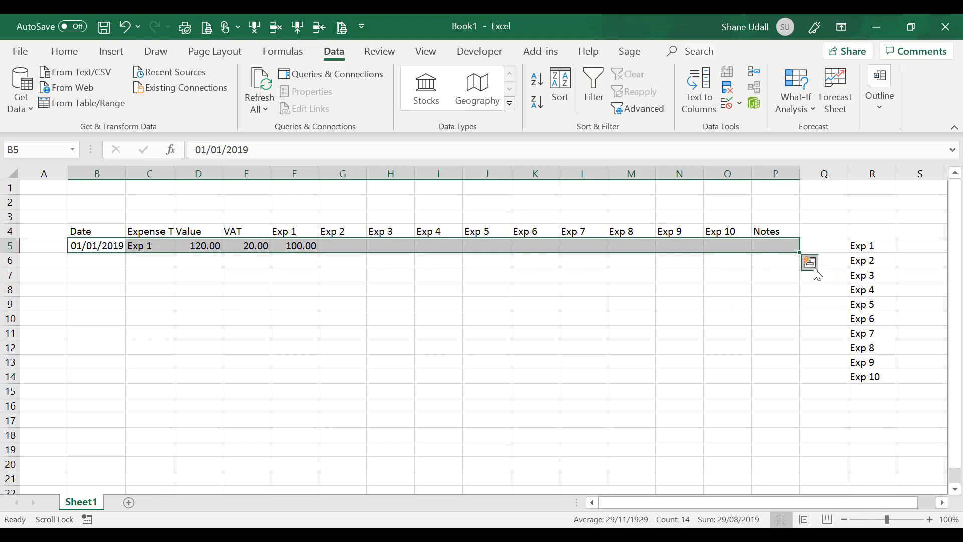
pyautogui.moveTo(800, 252); pyautogui.dragTo(801, 381)
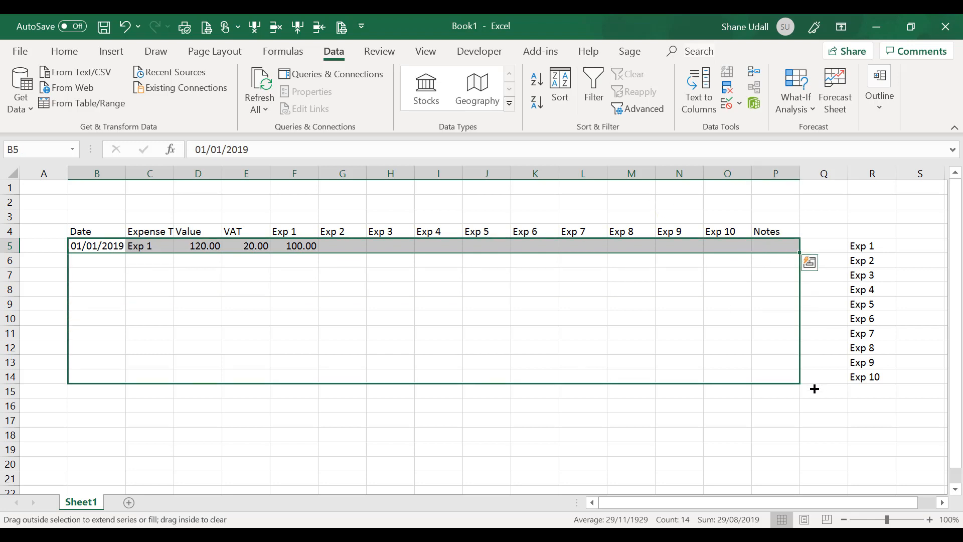
pyautogui.moveTo(795, 247); pyautogui.dragTo(807, 381)
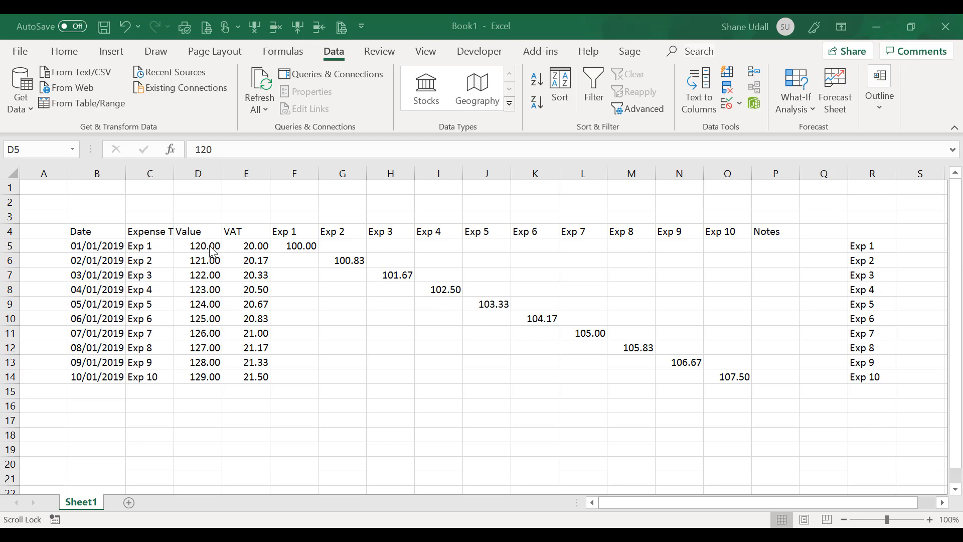
pyautogui.doubleClick(204, 246)
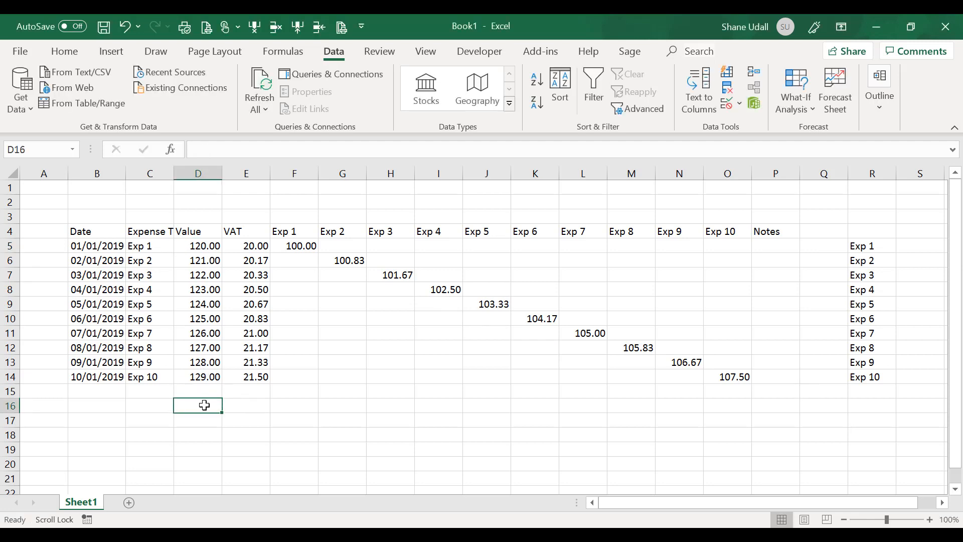
# Add =SUM(D5:D15) in D16, clear the test entries and copy the total across to O16
pyautogui.click(64, 51)
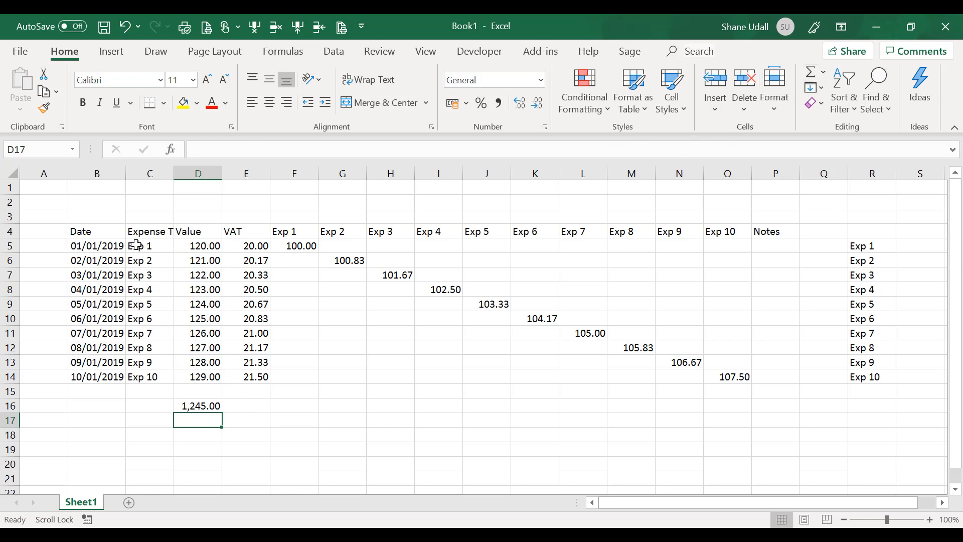
pyautogui.moveTo(96, 246); pyautogui.dragTo(206, 362)
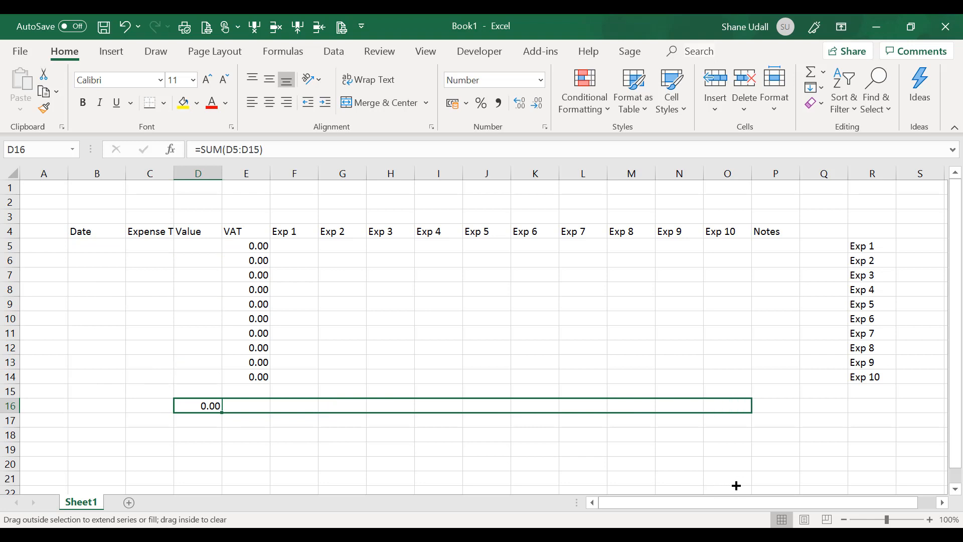
pyautogui.moveTo(220, 405); pyautogui.dragTo(749, 406)
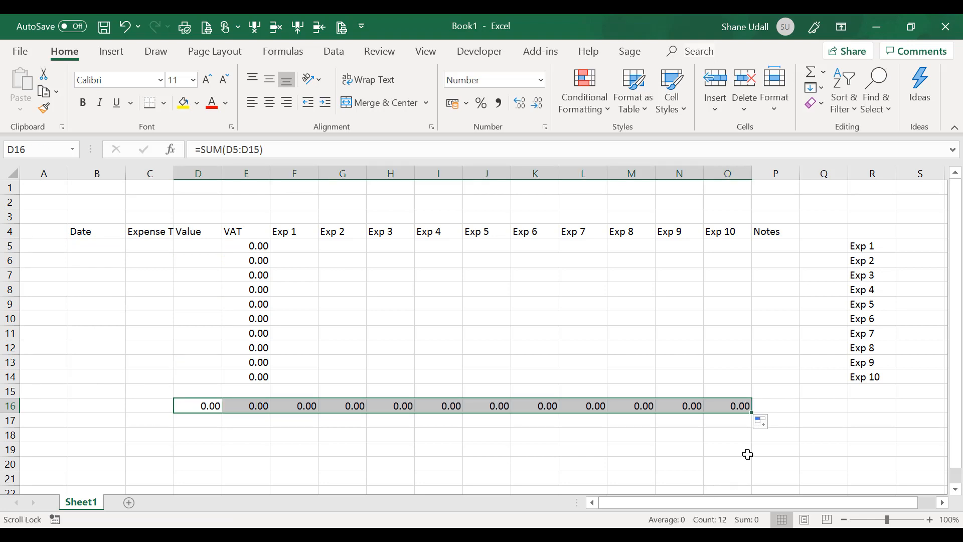
pyautogui.moveTo(231, 287)
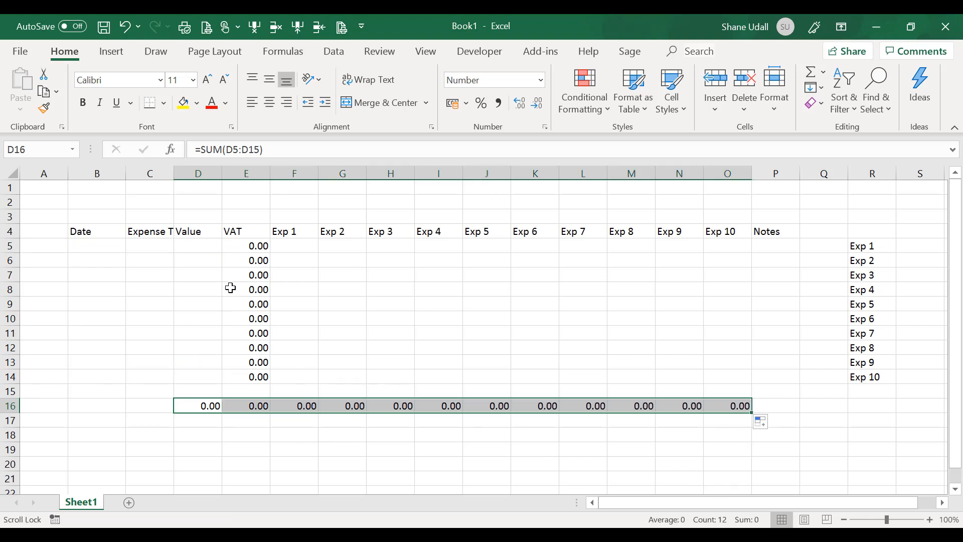
# Conditionally format E5:E14 so values equal to 0 show in white font
pyautogui.moveTo(246, 245); pyautogui.dragTo(246, 391)
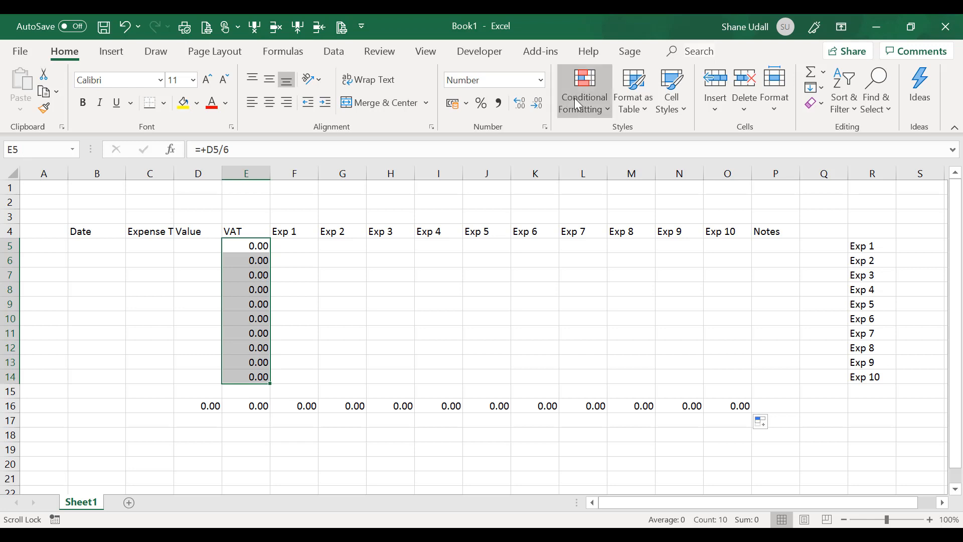
pyautogui.click(583, 92)
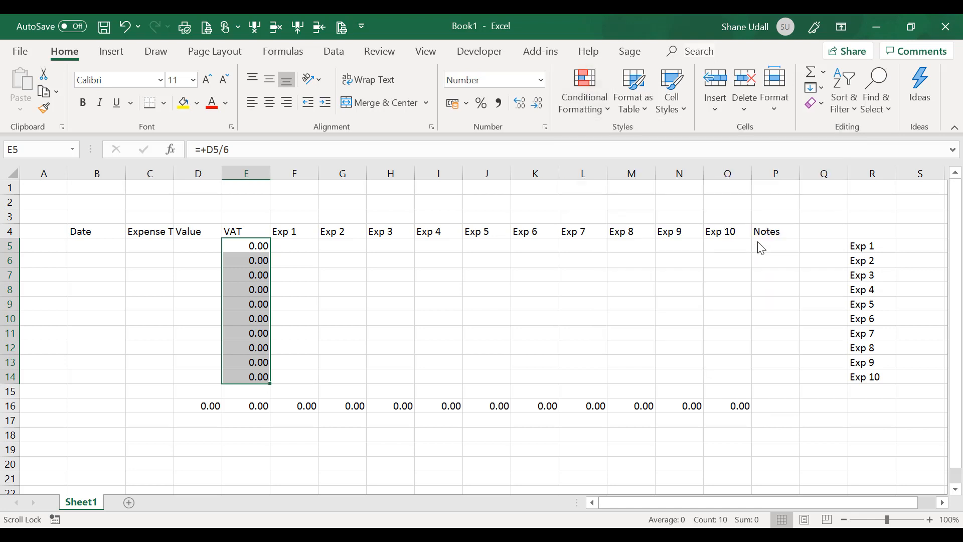
pyautogui.click(583, 91)
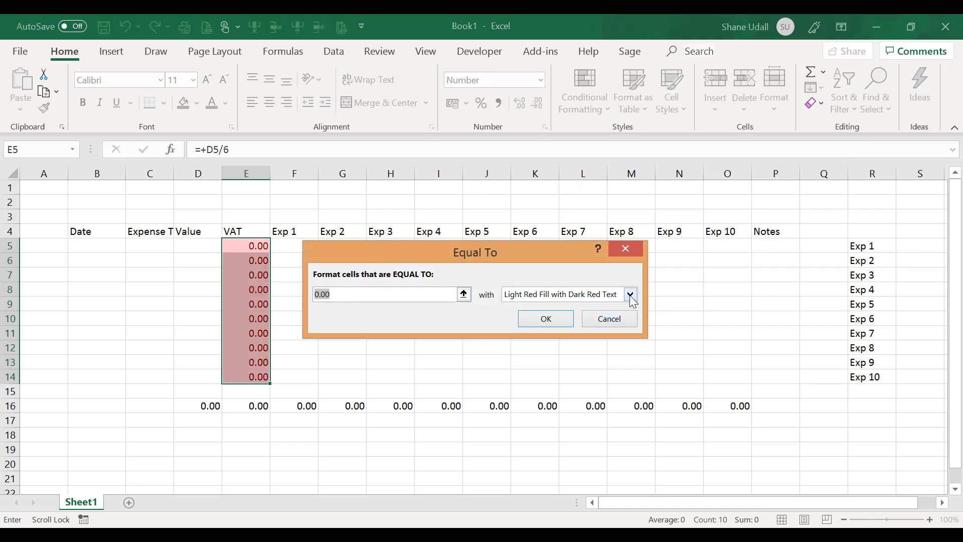
pyautogui.click(630, 294)
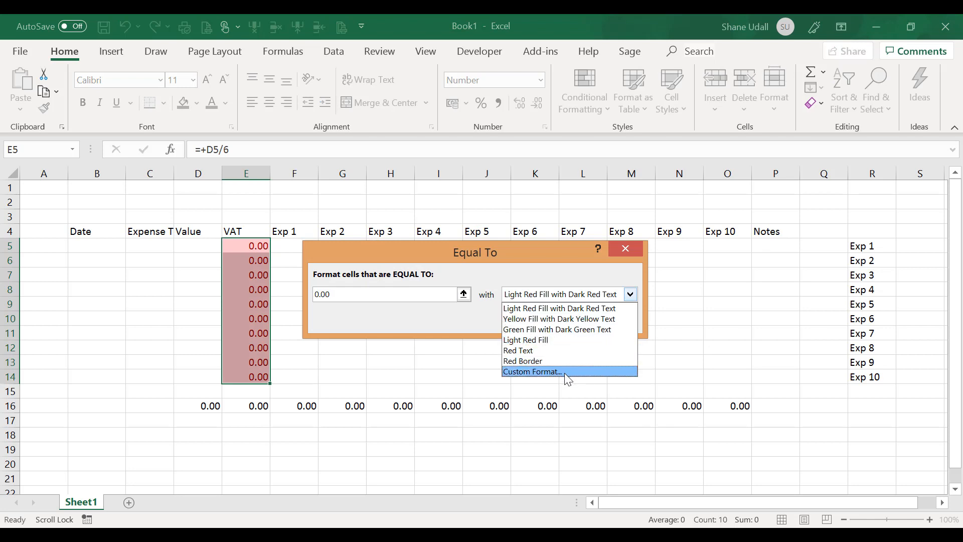
pyautogui.click(530, 371)
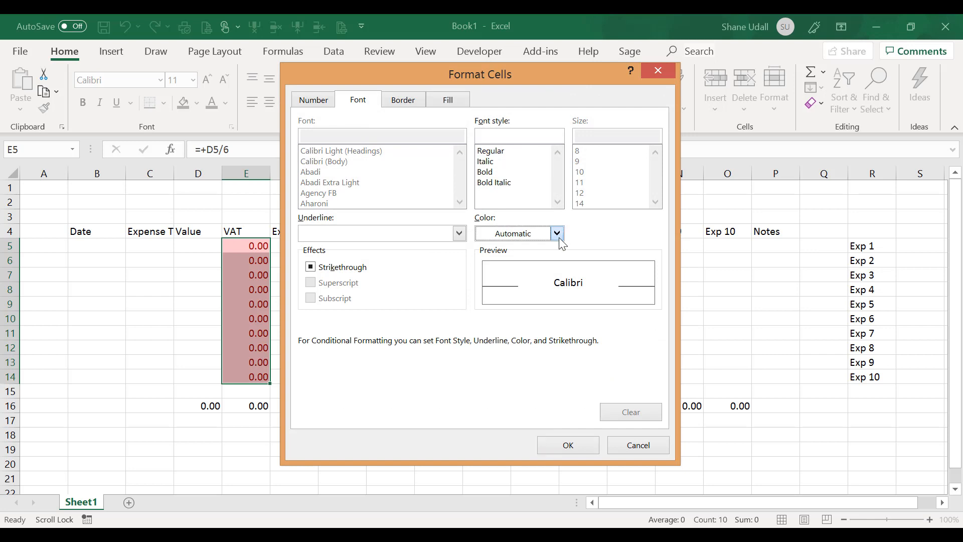
pyautogui.click(556, 233)
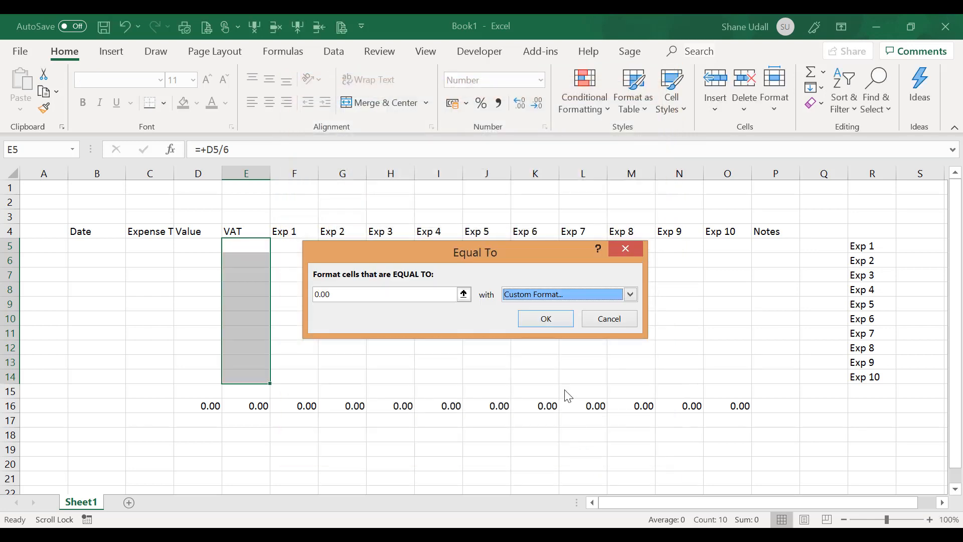
pyautogui.click(544, 319)
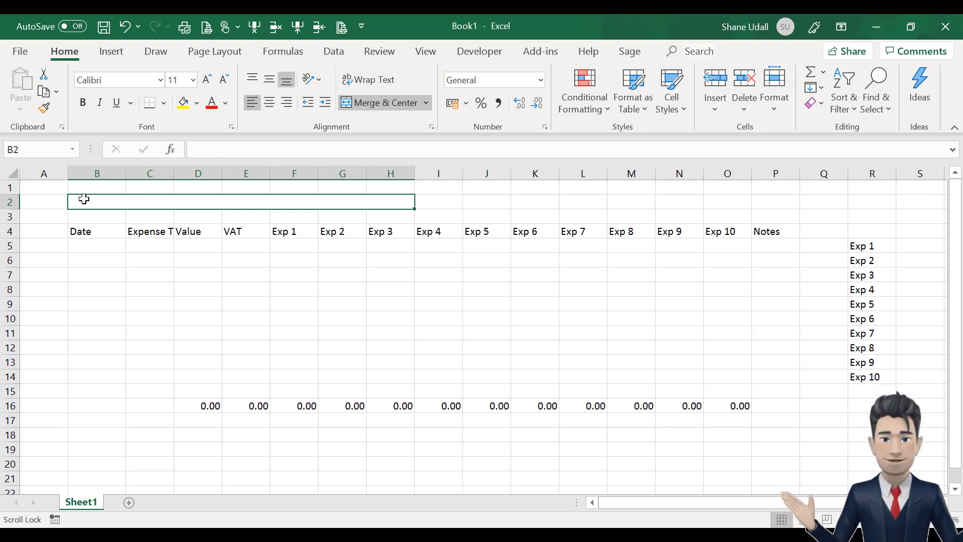
pyautogui.write('Ian')
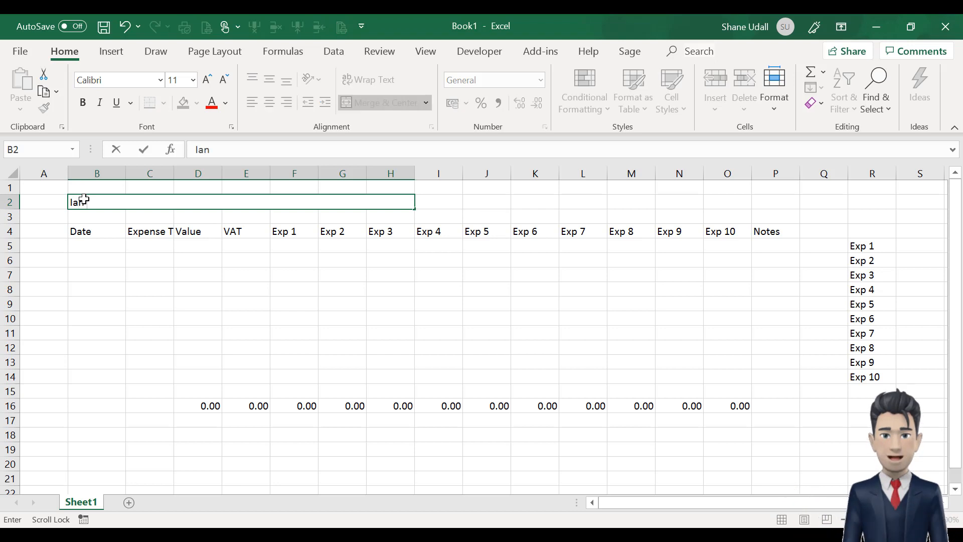
pyautogui.write('James')
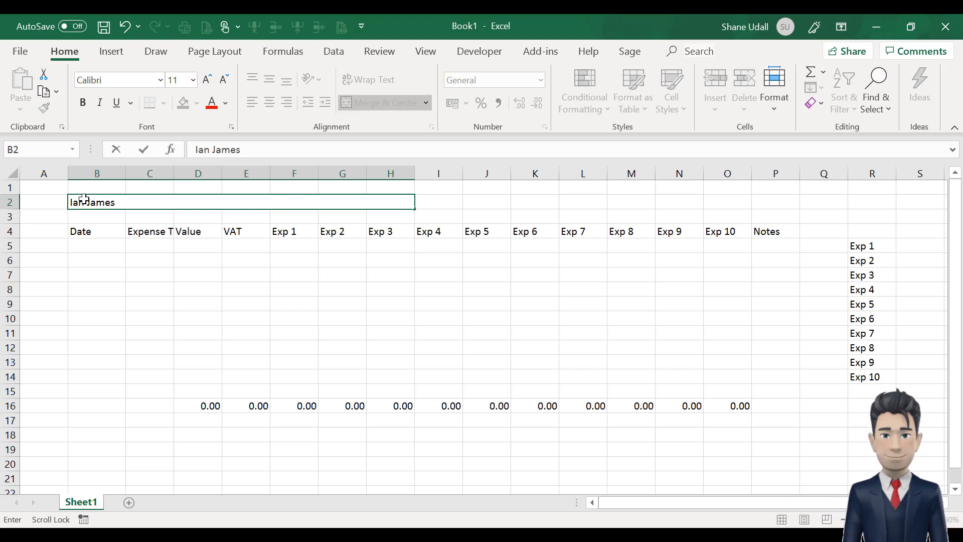
pyautogui.write('- Expenses')
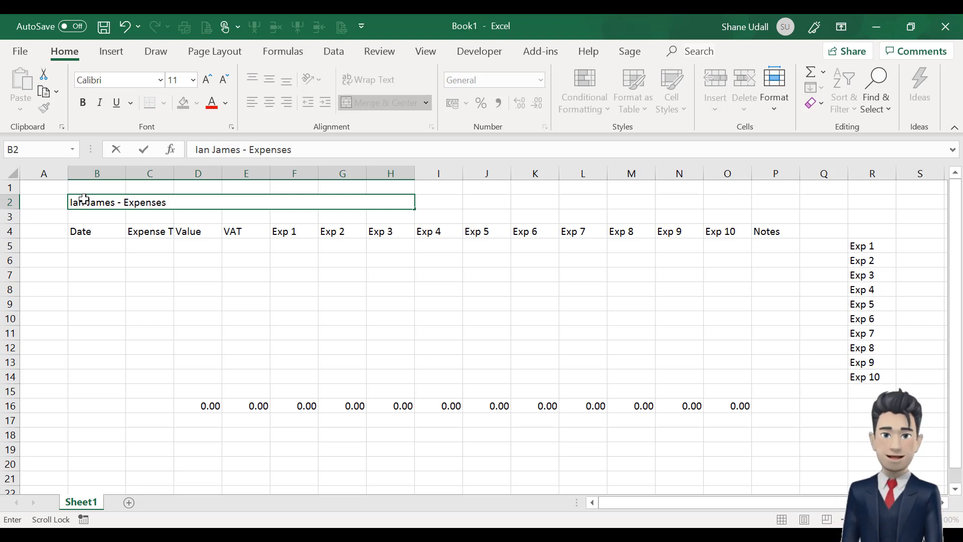
pyautogui.write('January 2019')
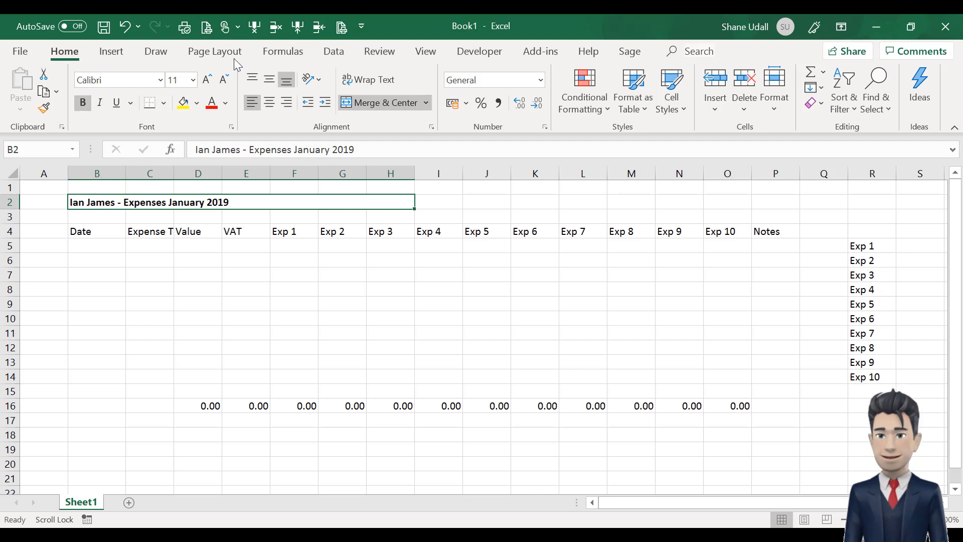
pyautogui.click(206, 79)
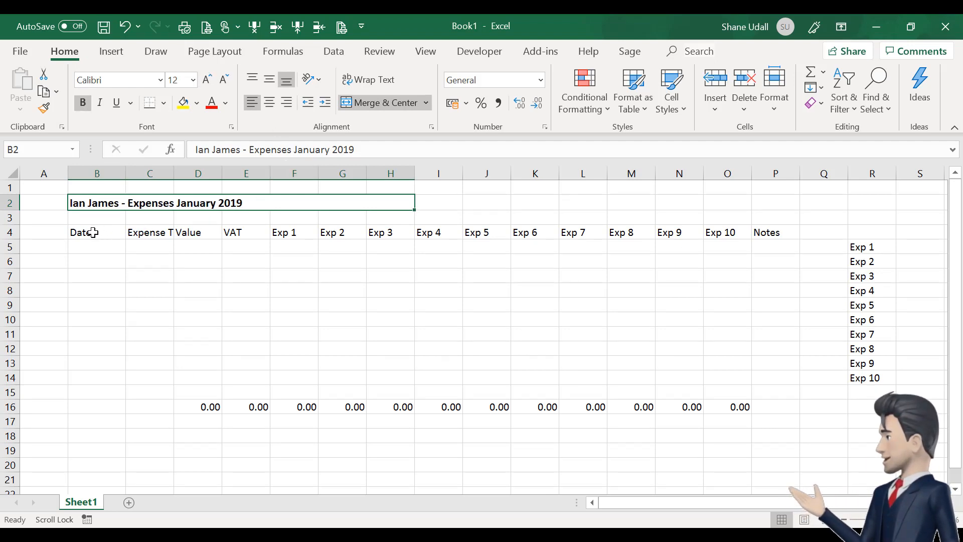
pyautogui.moveTo(215, 51)
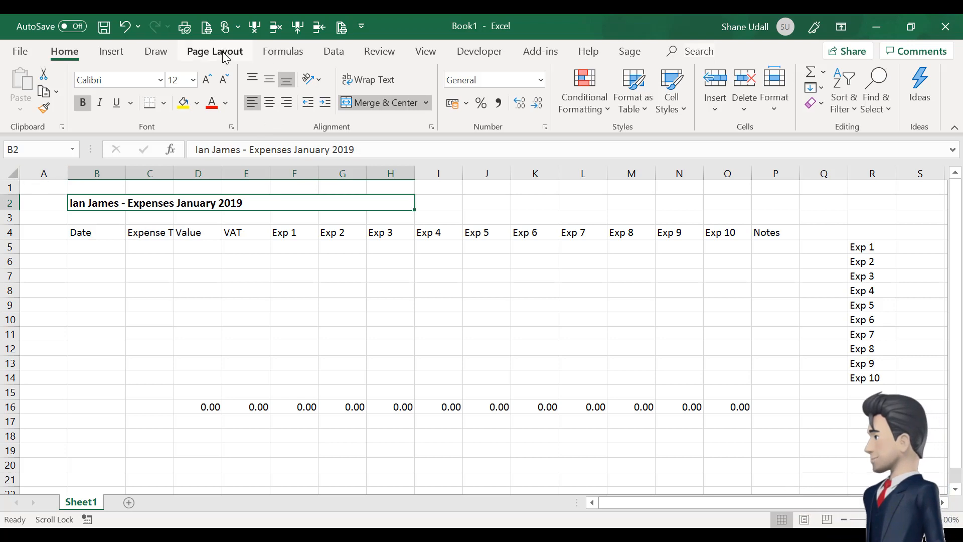
pyautogui.click(214, 51)
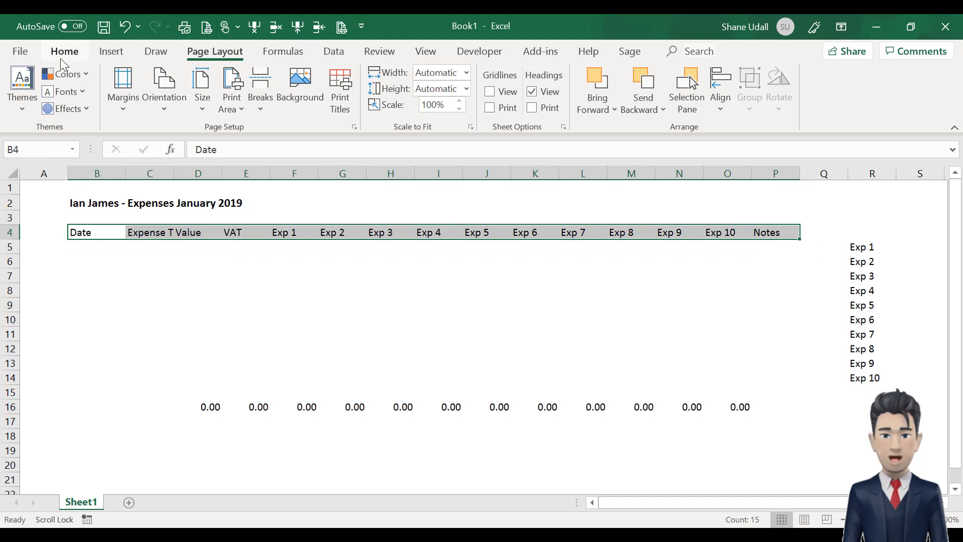
# Fill the header row blue, make it bold and add All Borders around every header cell
pyautogui.click(64, 51)
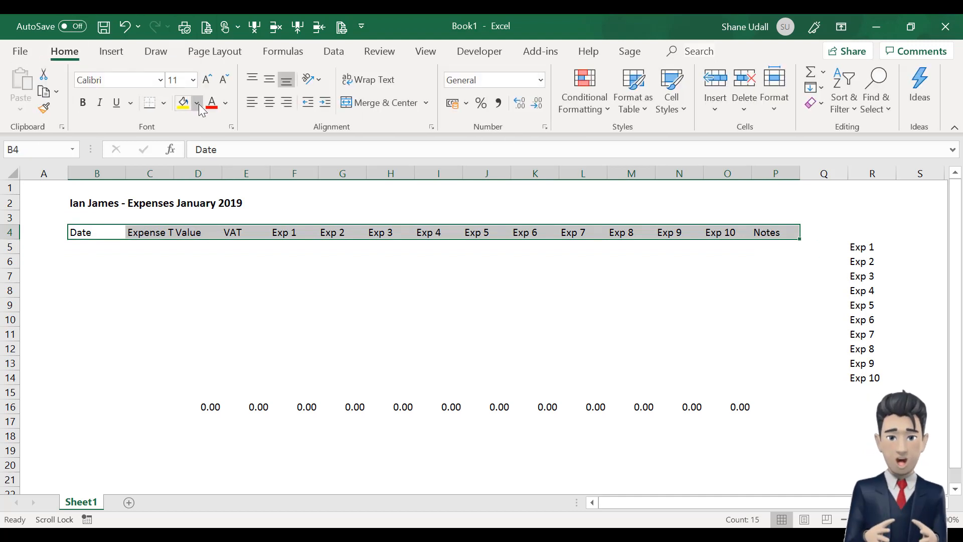
pyautogui.click(196, 102)
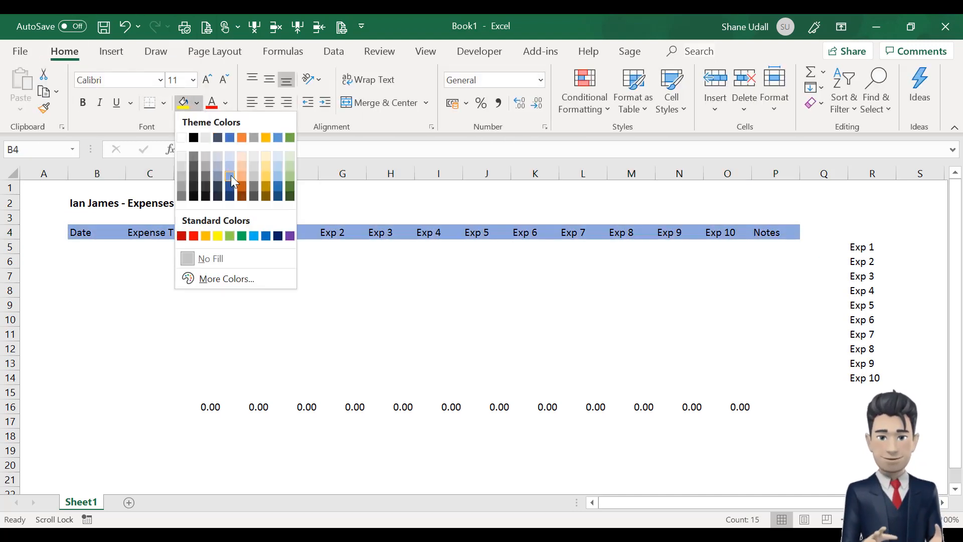
pyautogui.click(225, 103)
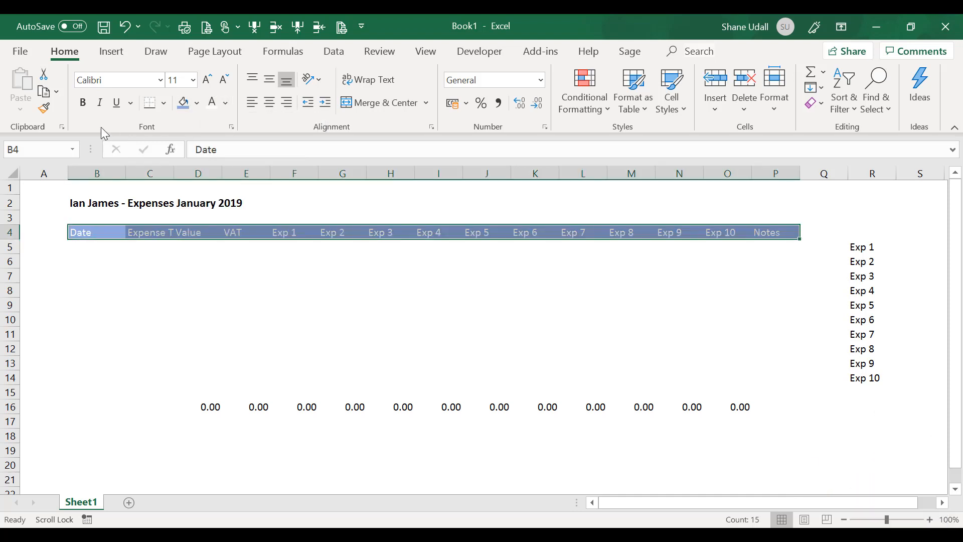
pyautogui.click(82, 102)
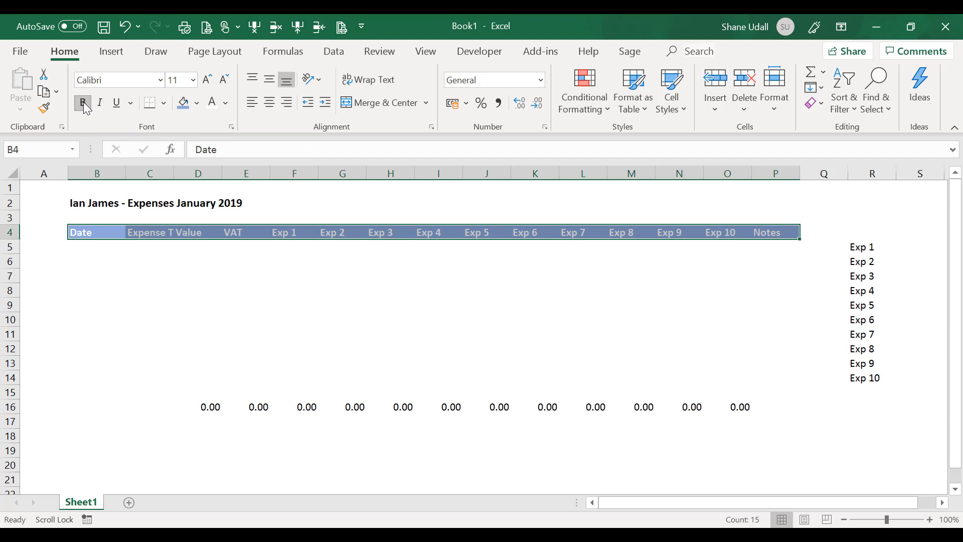
pyautogui.click(163, 102)
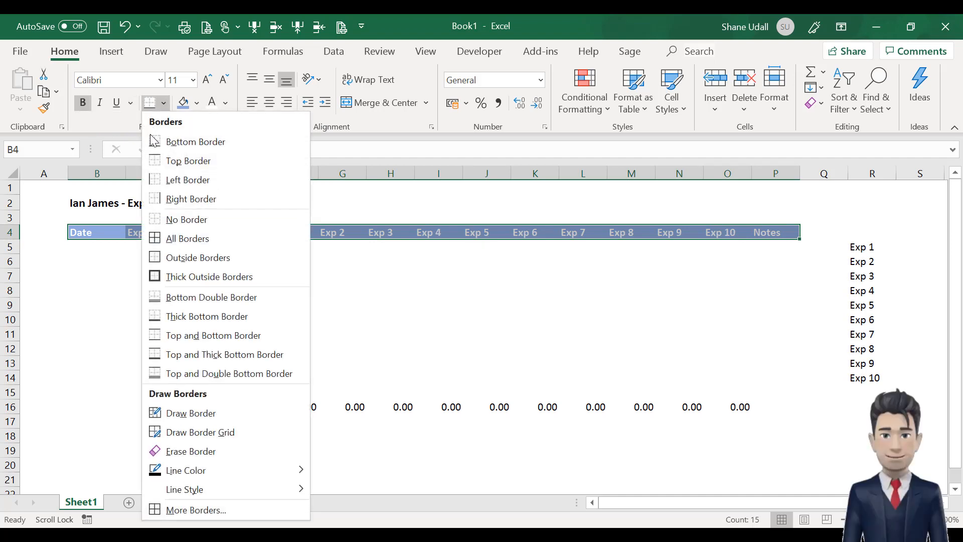
pyautogui.click(368, 351)
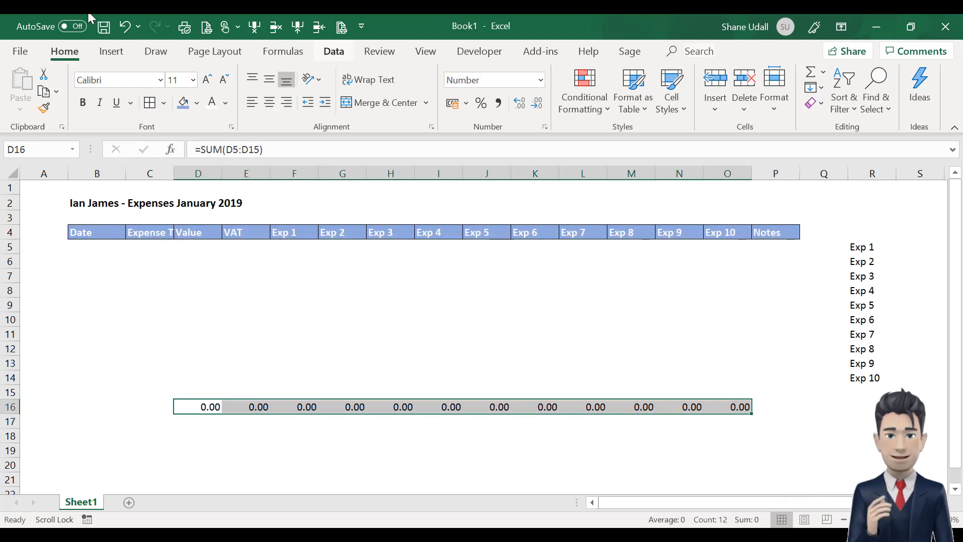
pyautogui.click(182, 102)
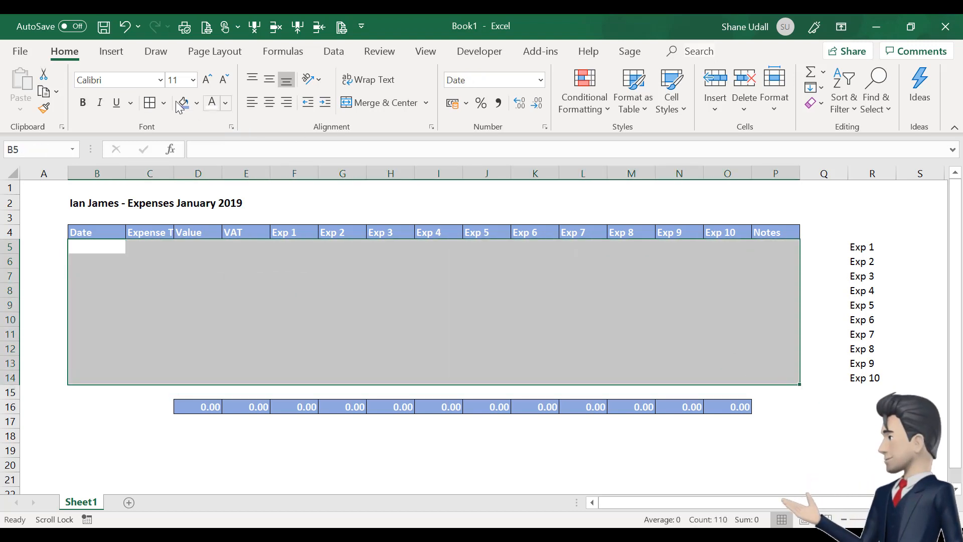
# Apply All Borders to the entry area B5:P14 and widen the Expense Type column
pyautogui.click(149, 102)
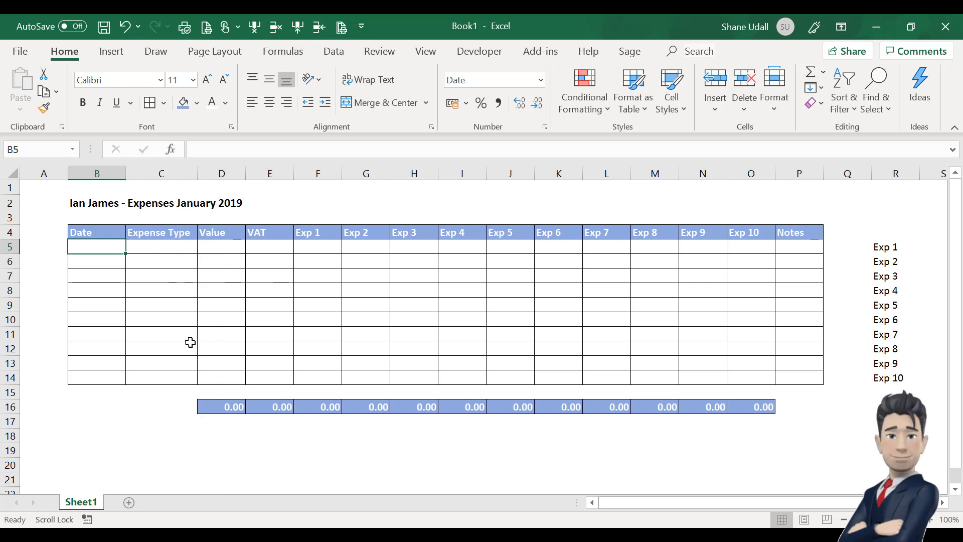
pyautogui.moveTo(823, 172); pyautogui.dragTo(840, 173)
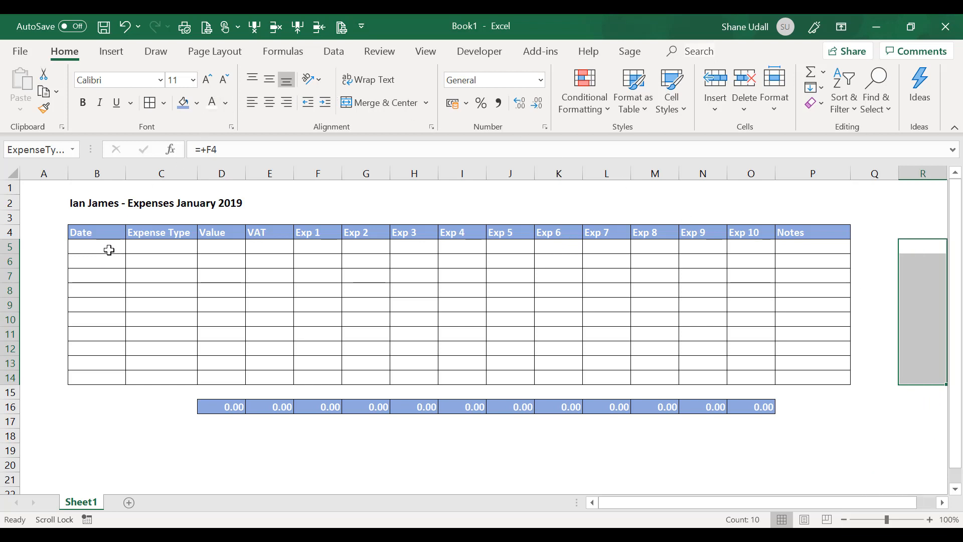
pyautogui.click(96, 247)
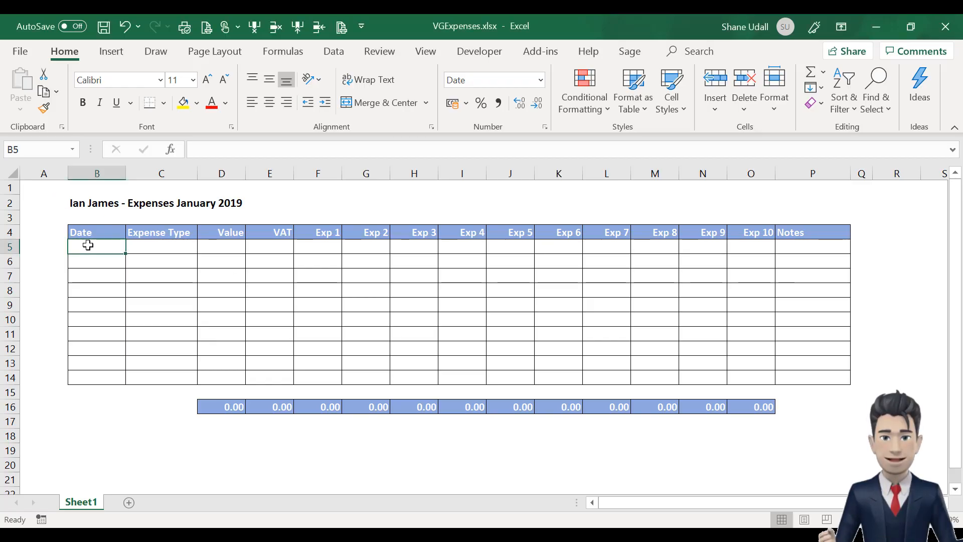
pyautogui.moveTo(96, 307)
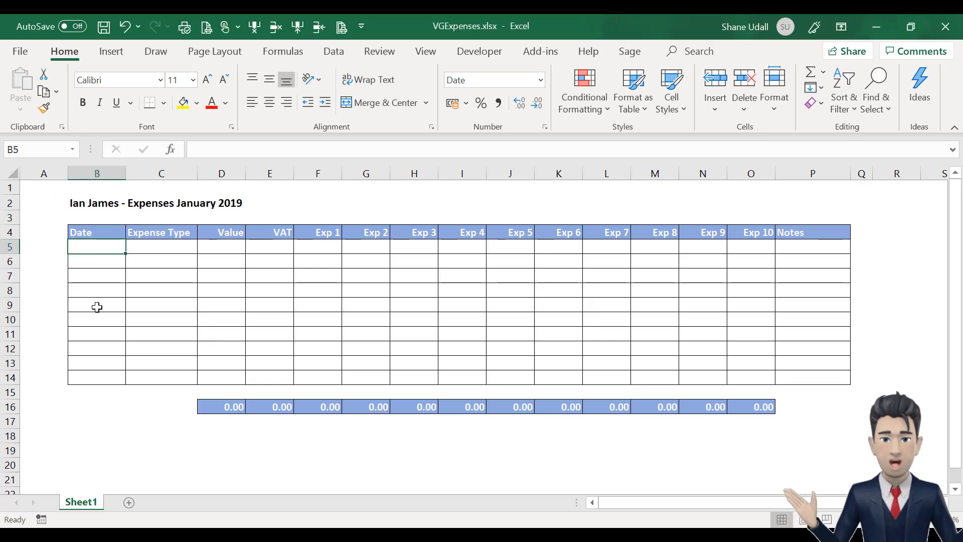
# Enter 01/01/2019 Exp 4 360 and 02/01/2019 Exp 7 245 in rows 5 and 6
pyautogui.write('1/1/19')
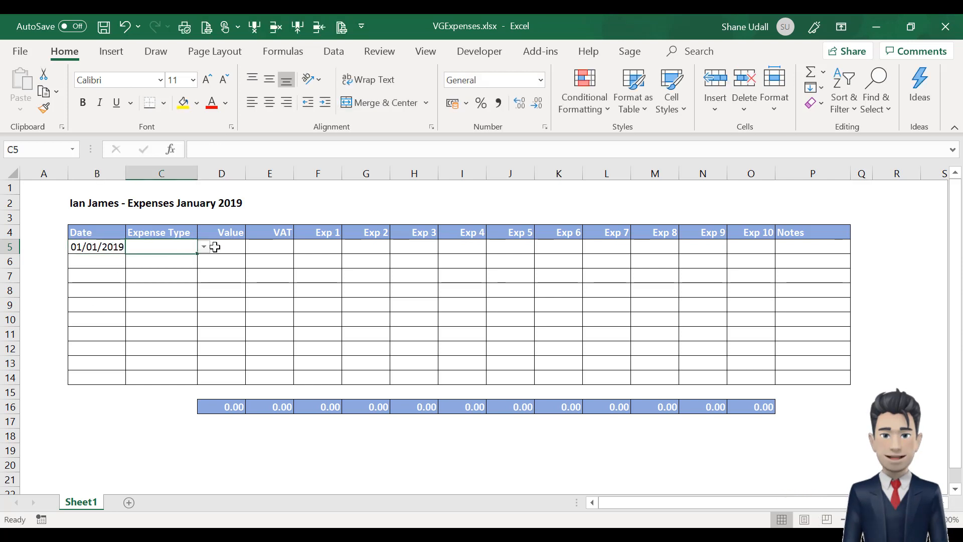
pyautogui.click(204, 247)
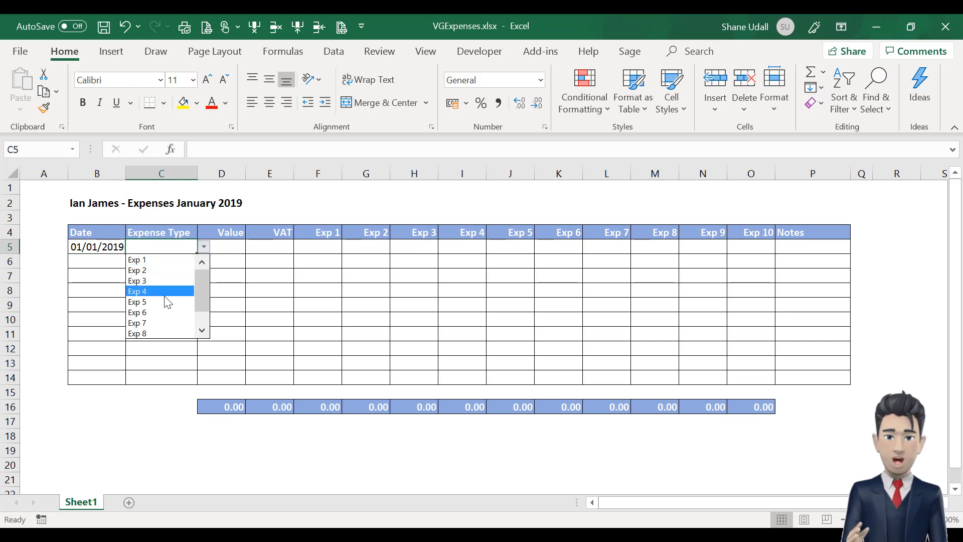
pyautogui.click(138, 291)
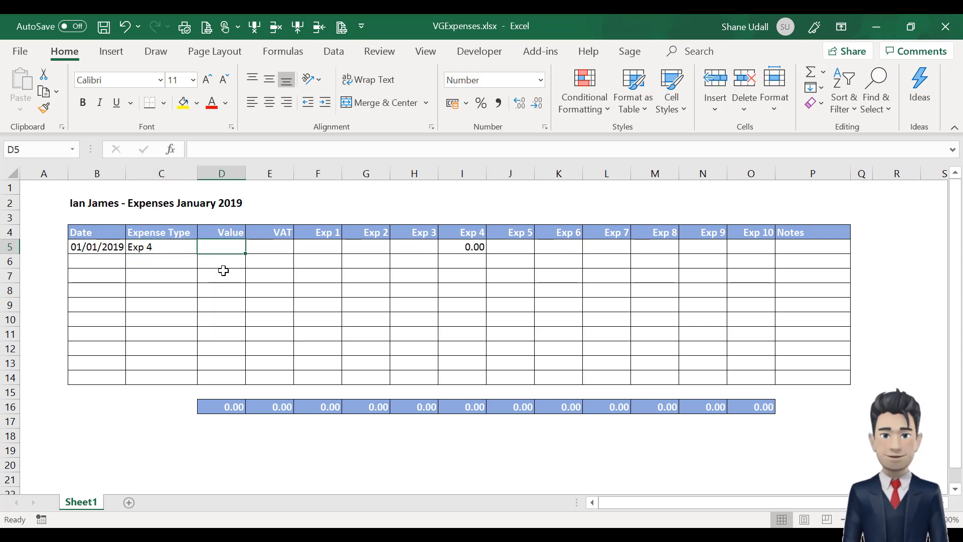
pyautogui.write('360.00')
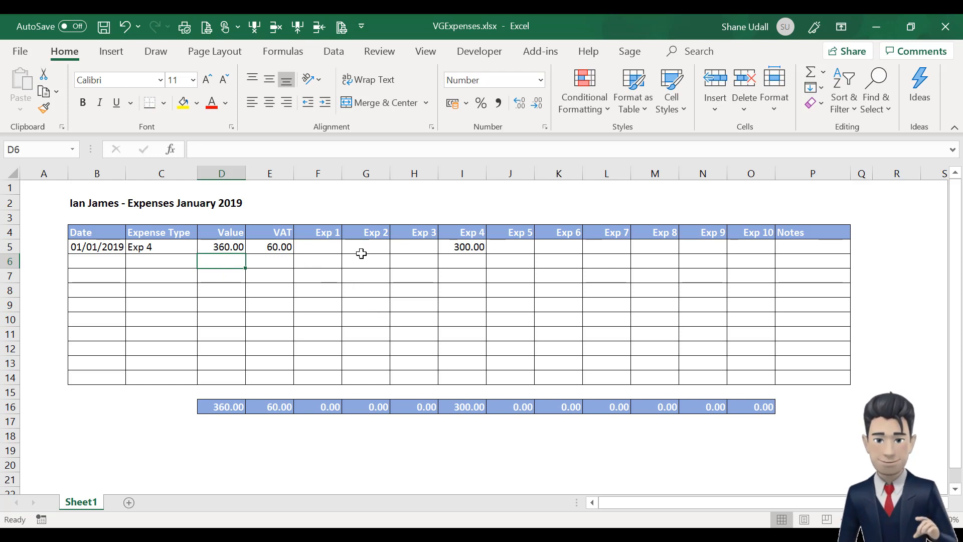
pyautogui.moveTo(108, 259)
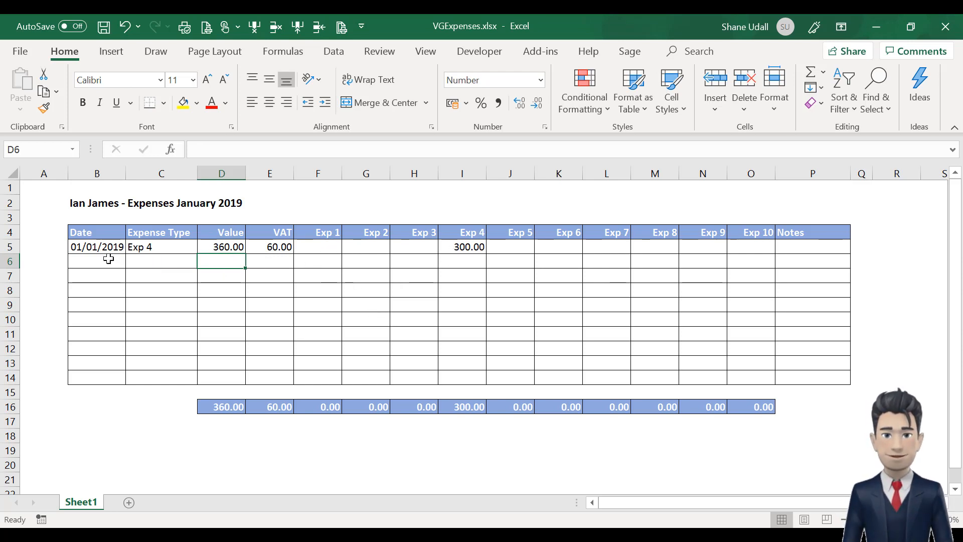
pyautogui.write('2/01/2019')
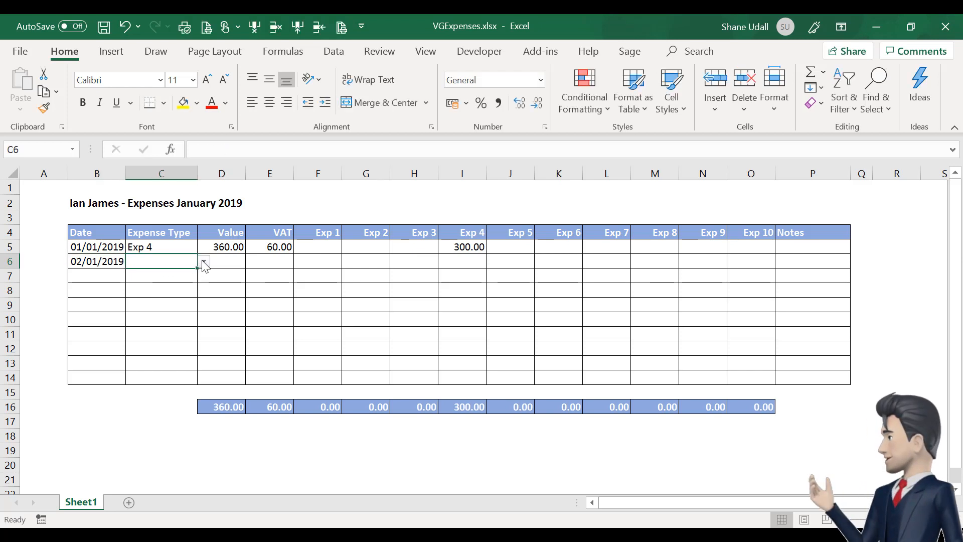
pyautogui.click(203, 260)
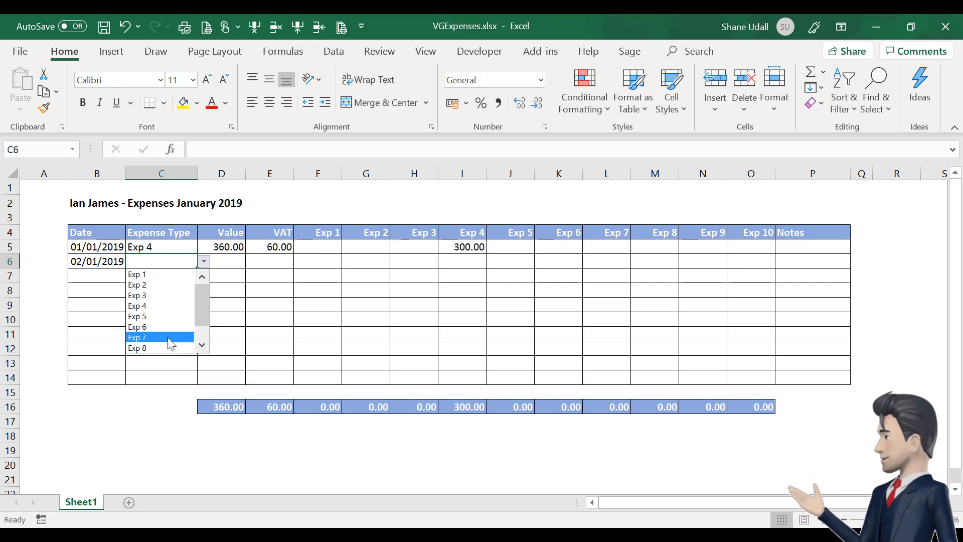
pyautogui.click(137, 337)
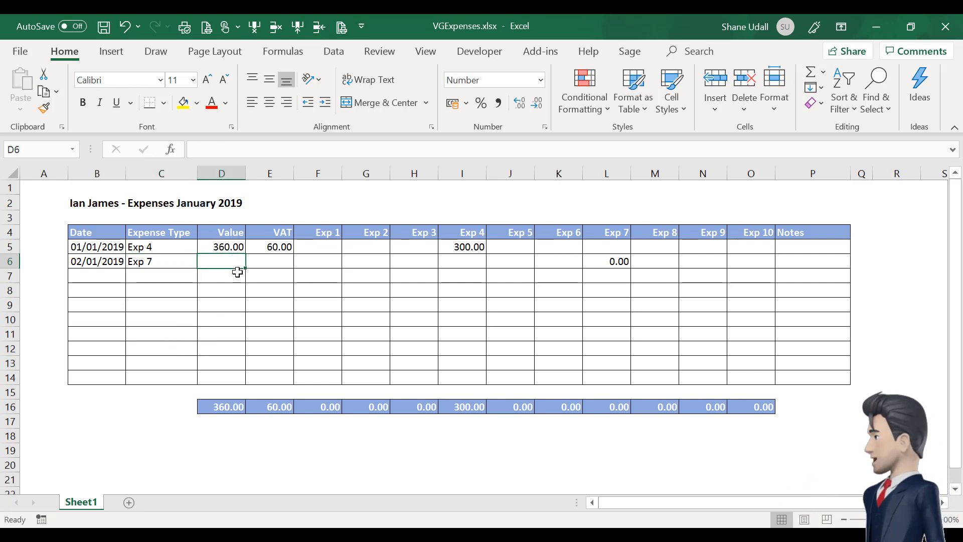
pyautogui.write('245.00')
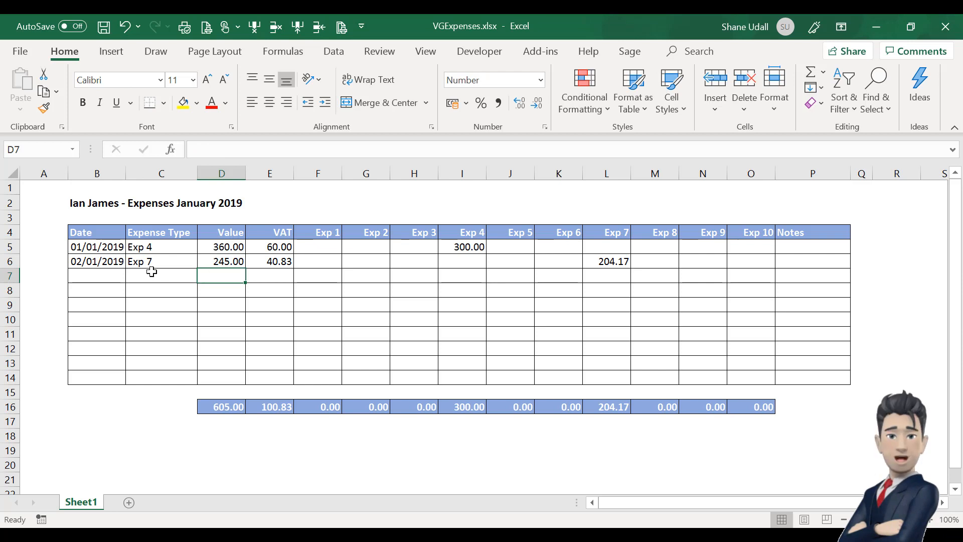
# Date row 7 as 3/1/19 and overwrite the Exp 10 heading in O4 with Sundries
pyautogui.click(96, 275)
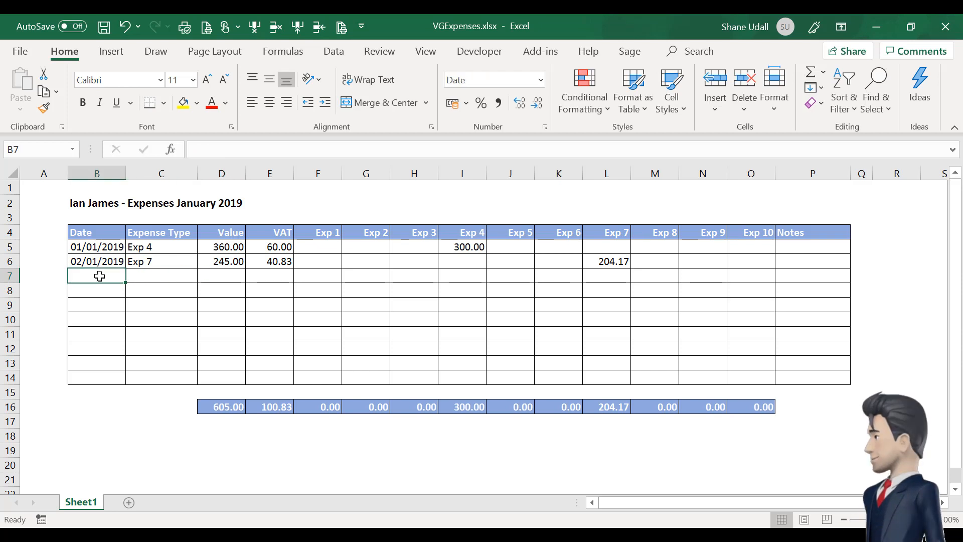
pyautogui.write('3/1/1')
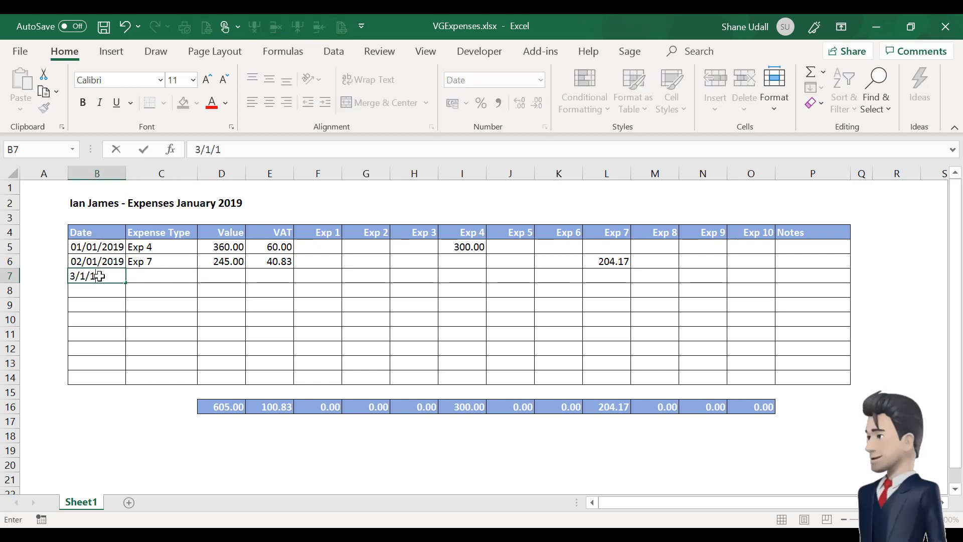
pyautogui.press('enter')
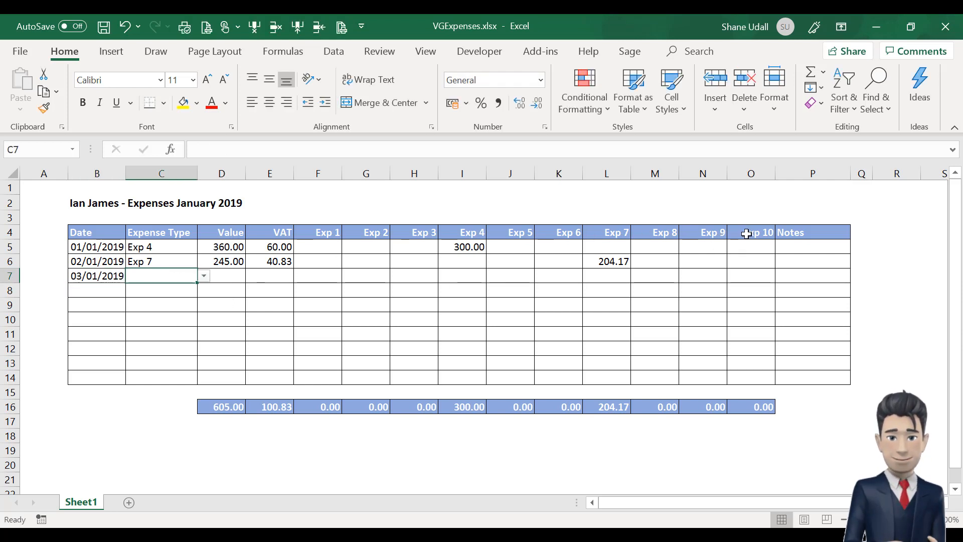
pyautogui.click(750, 232)
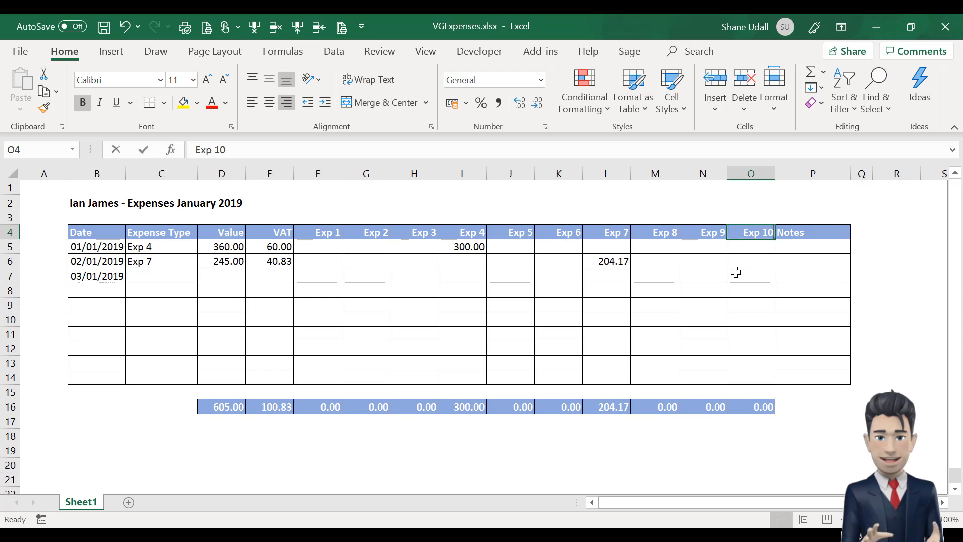
pyautogui.write('Sundries')
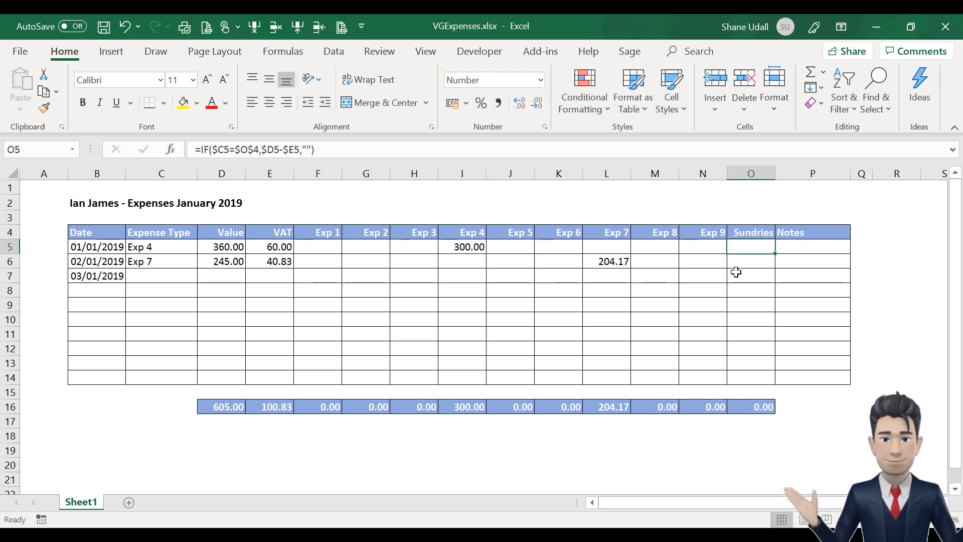
# Choose Sundries from the dropdown as row 7's expense type
pyautogui.click(160, 275)
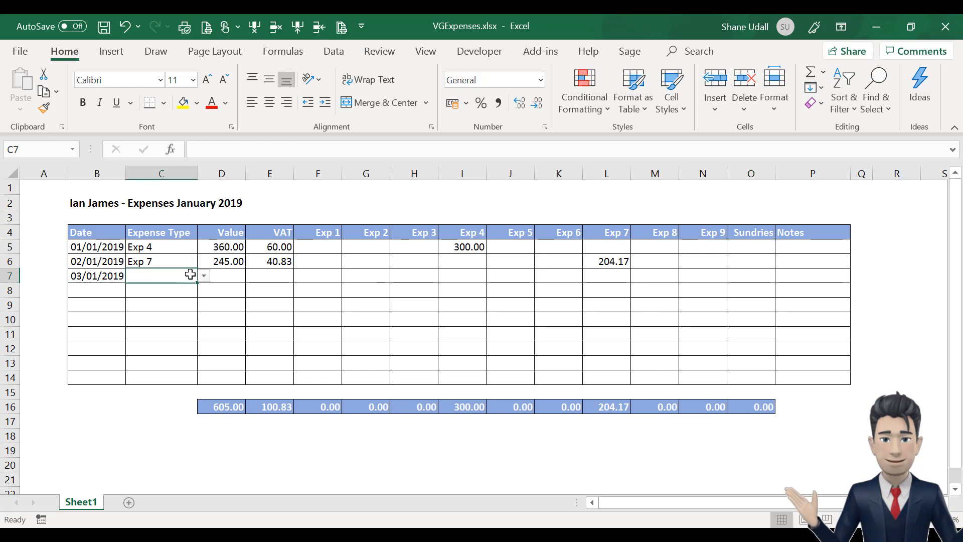
pyautogui.click(202, 274)
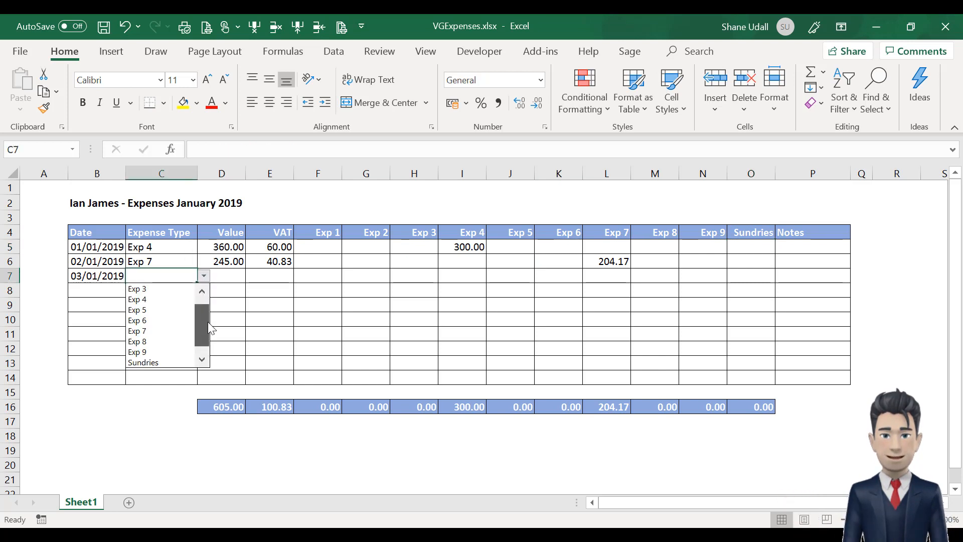
pyautogui.click(142, 362)
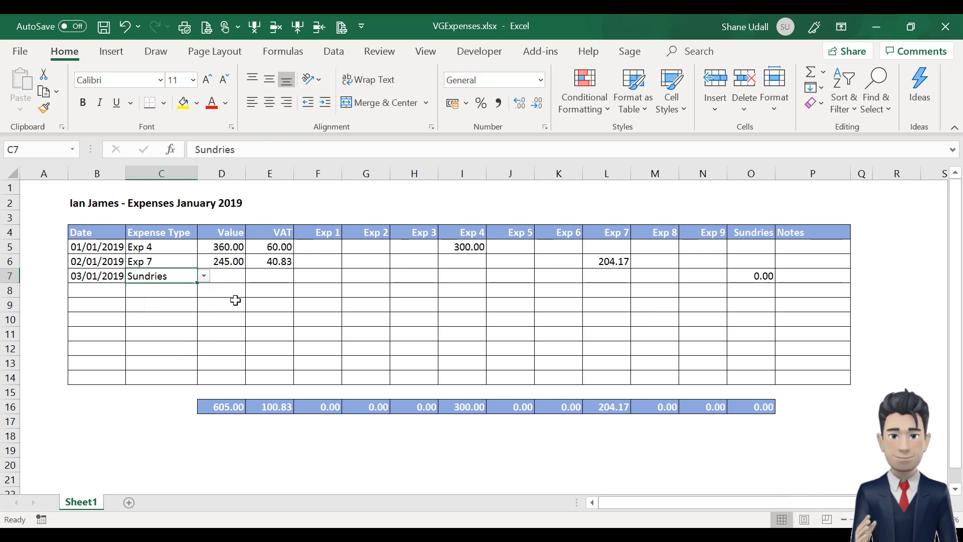
pyautogui.click(221, 275)
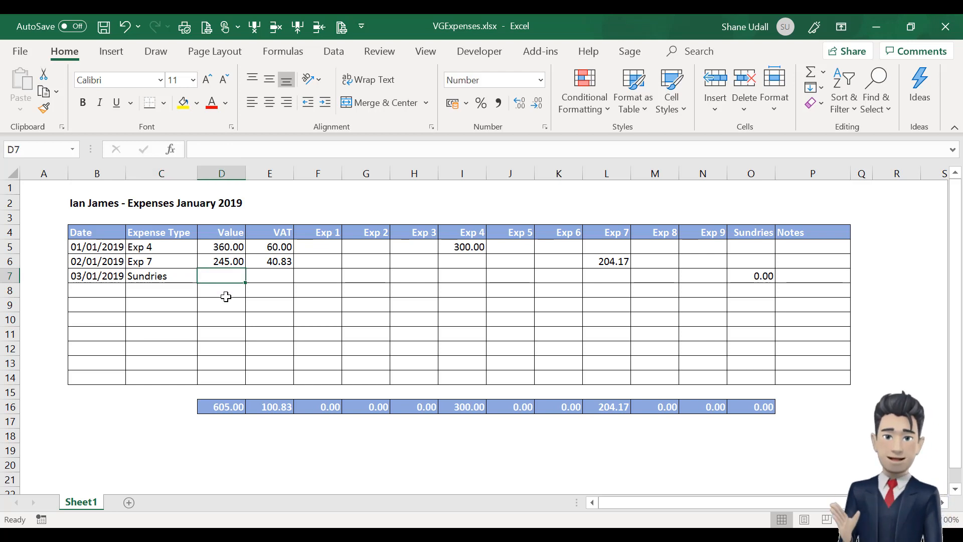
# Enter 111.00 in D7 and check the VAT, Exp 7 and Sundries totals update
pyautogui.write('111.00')
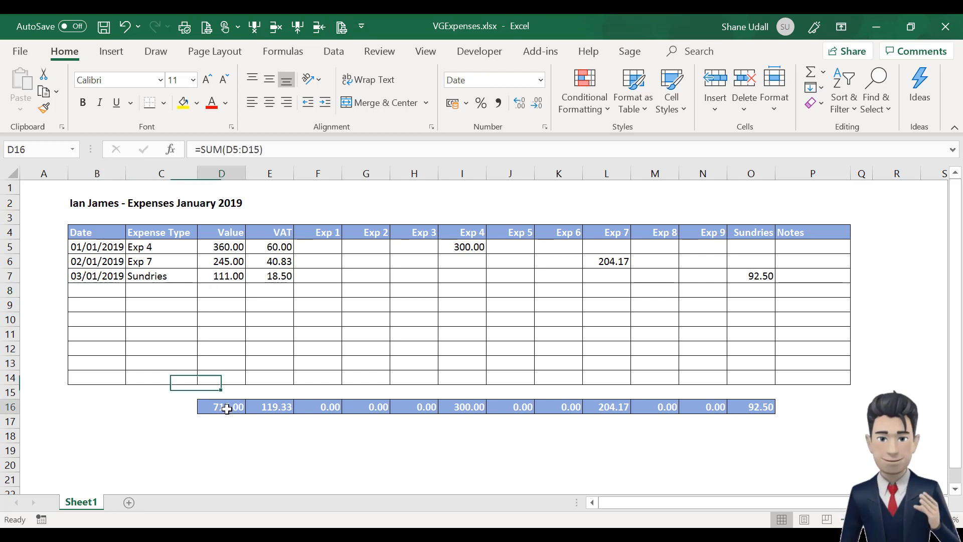
pyautogui.click(268, 406)
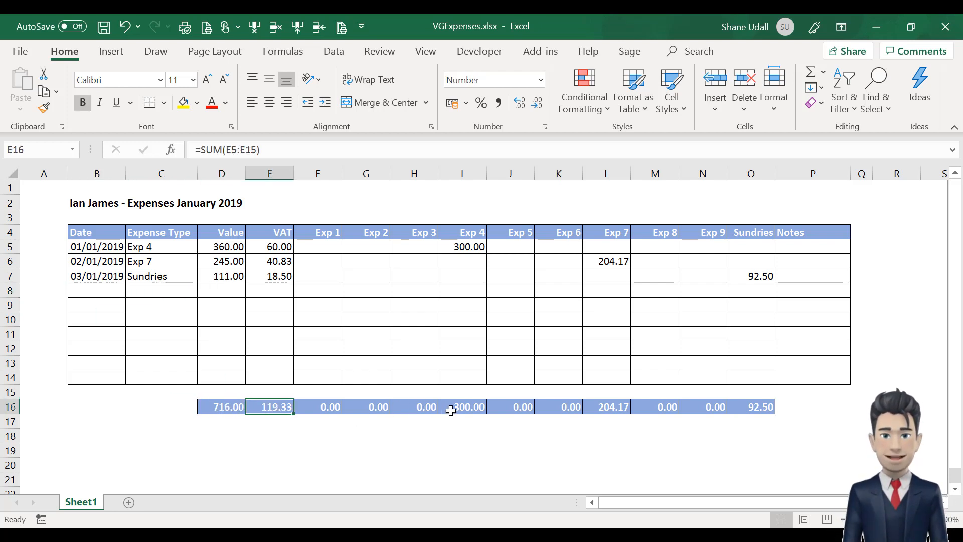
pyautogui.click(605, 406)
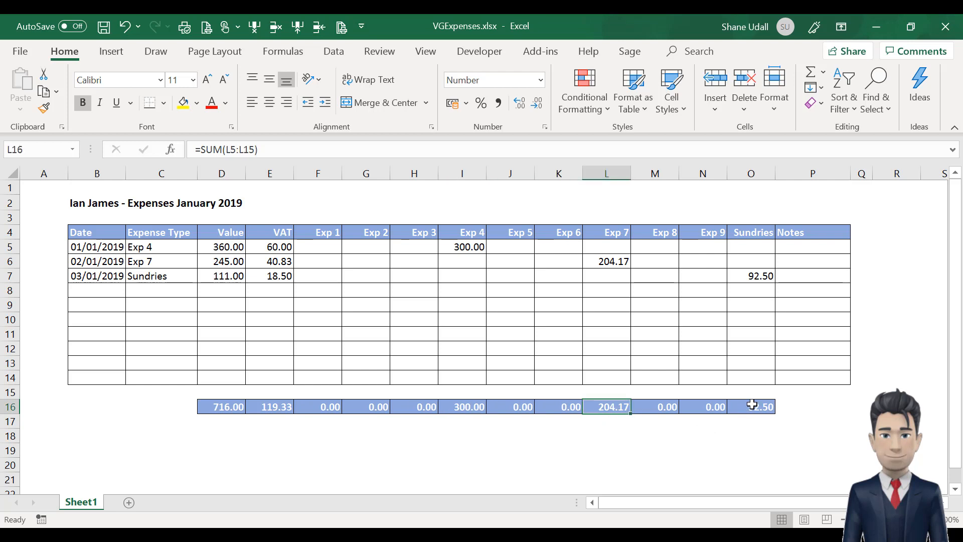
pyautogui.click(750, 406)
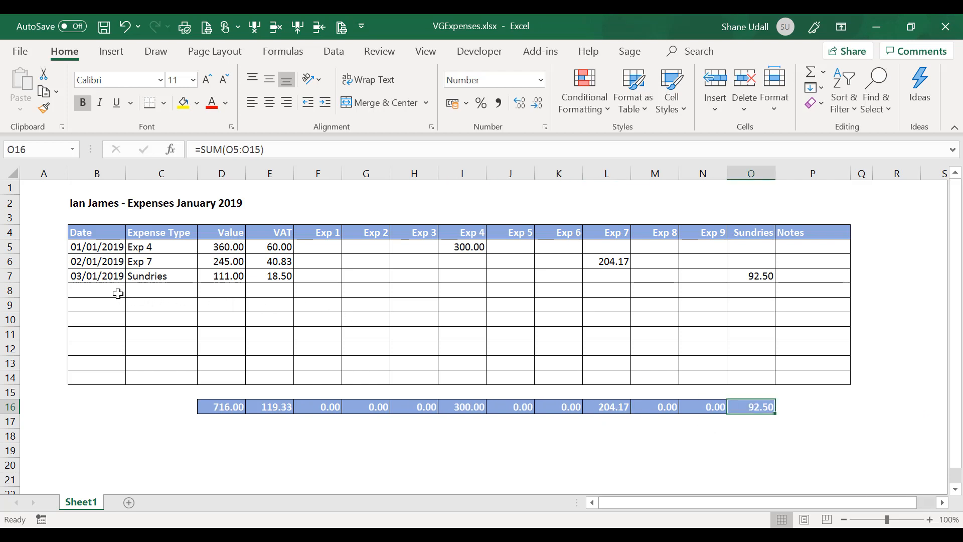
pyautogui.click(96, 290)
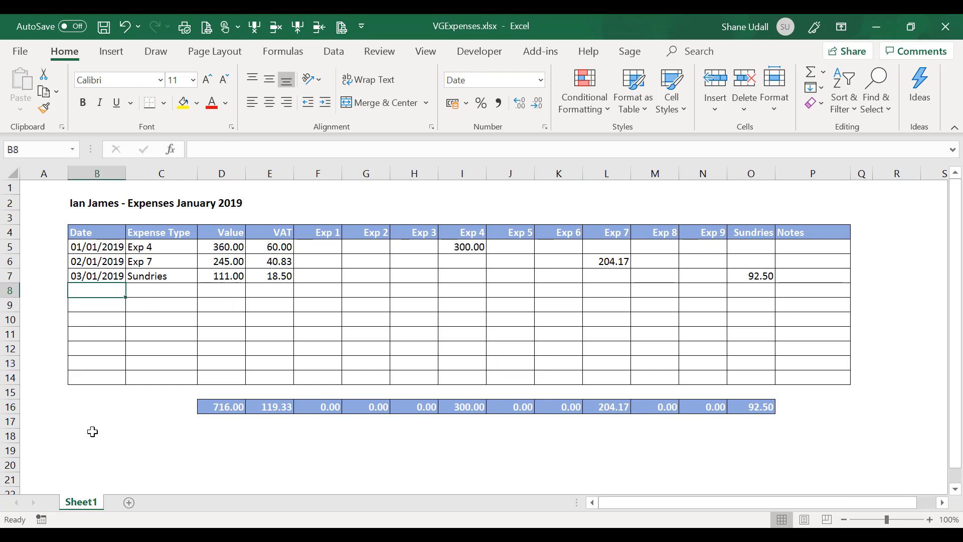